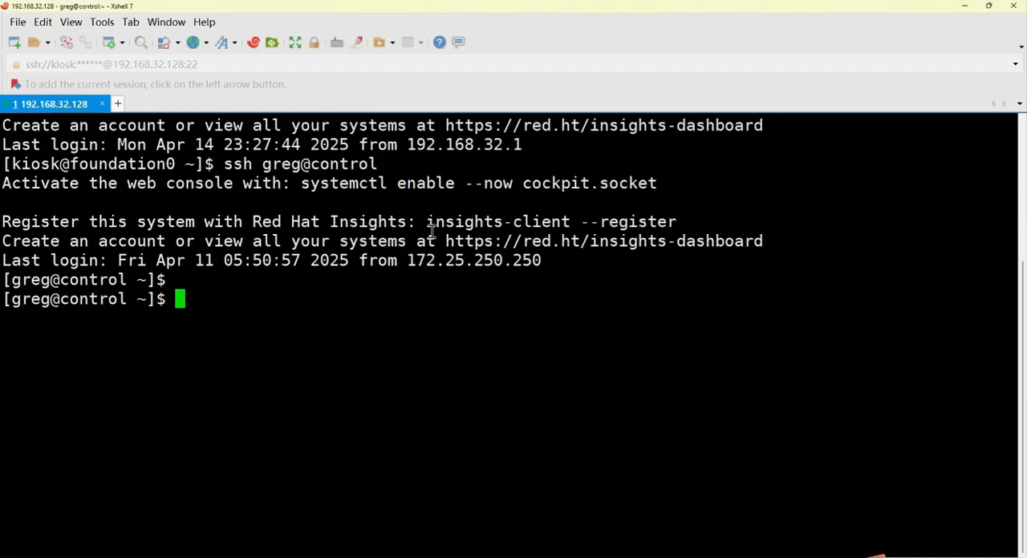
mouse_move(489, 298)
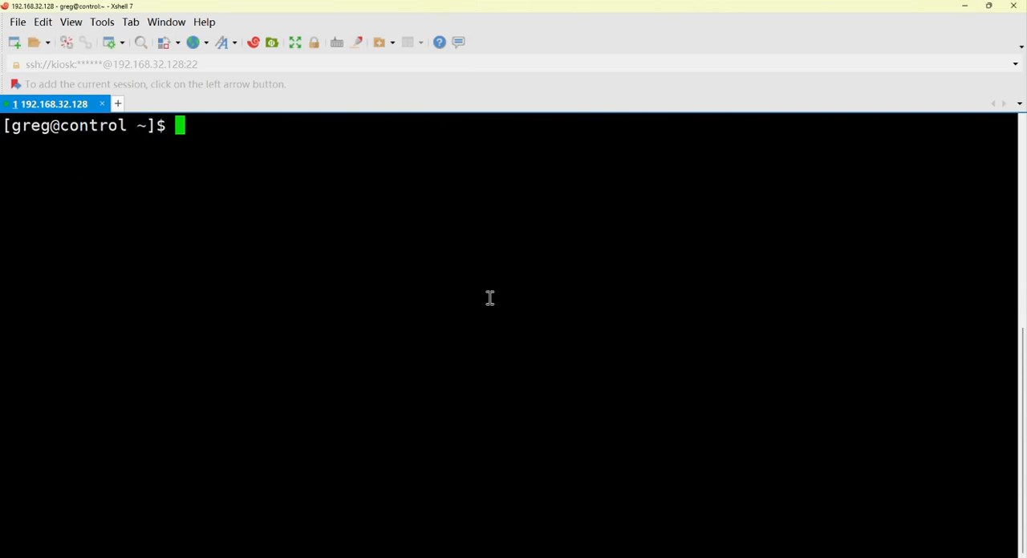
Show the home directory with pwd and ls, then change into the ansible project folder.
type("p")
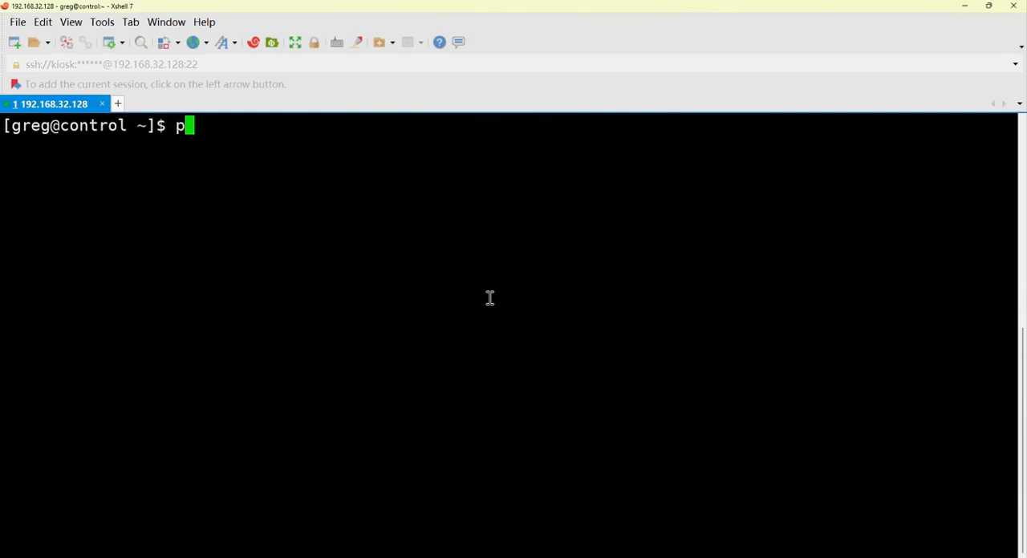
key("Return")
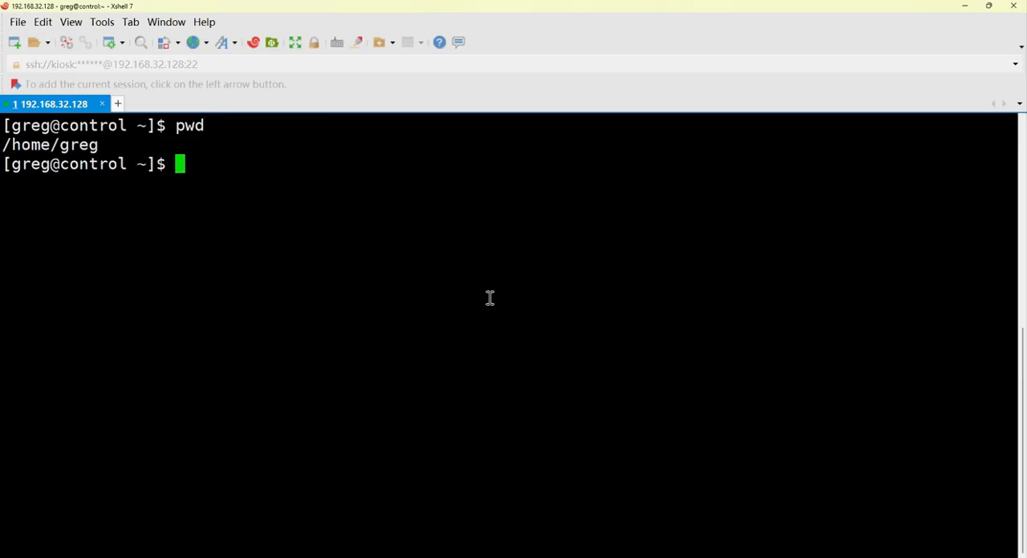
type("ls")
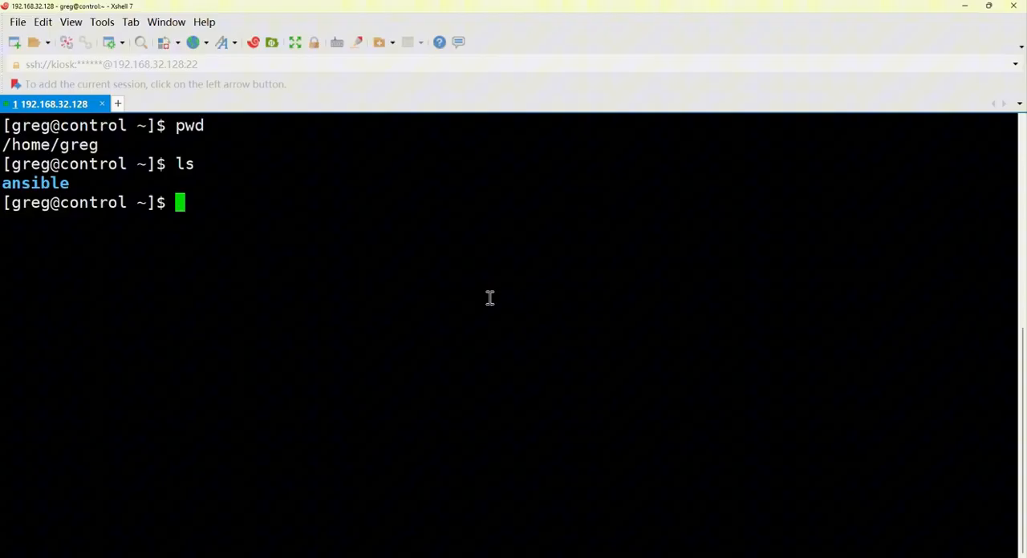
type("cd ansible/")
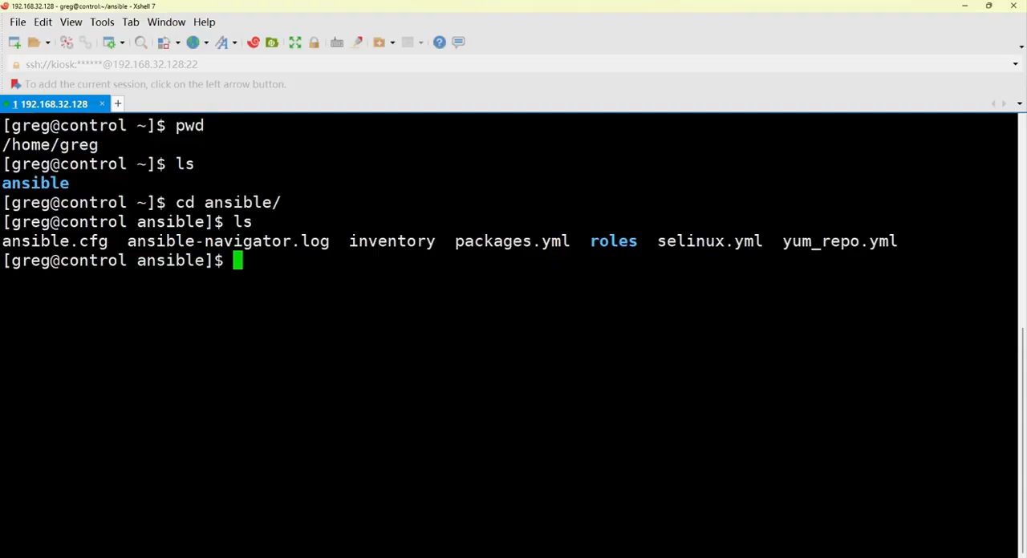
mouse_move(299, 243)
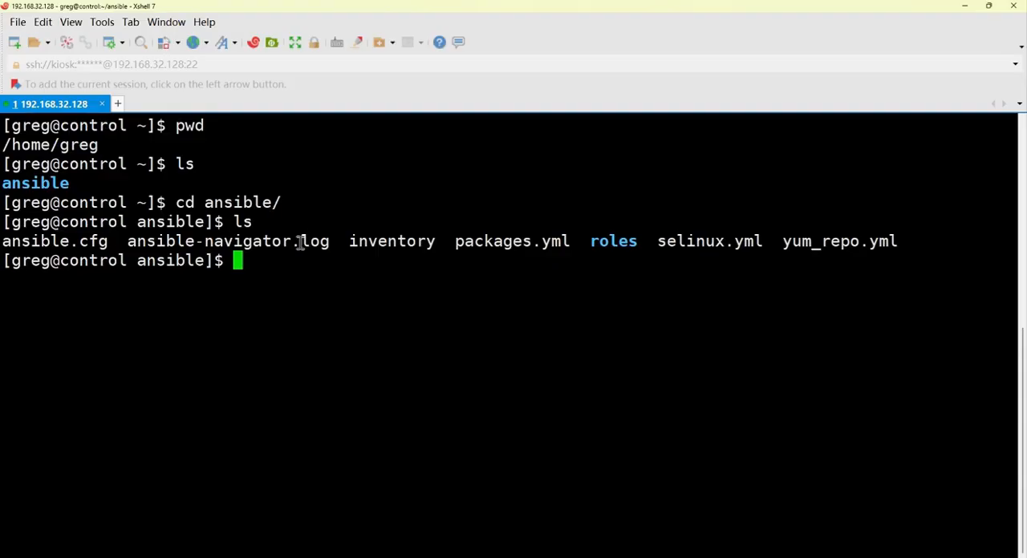
mouse_move(349, 289)
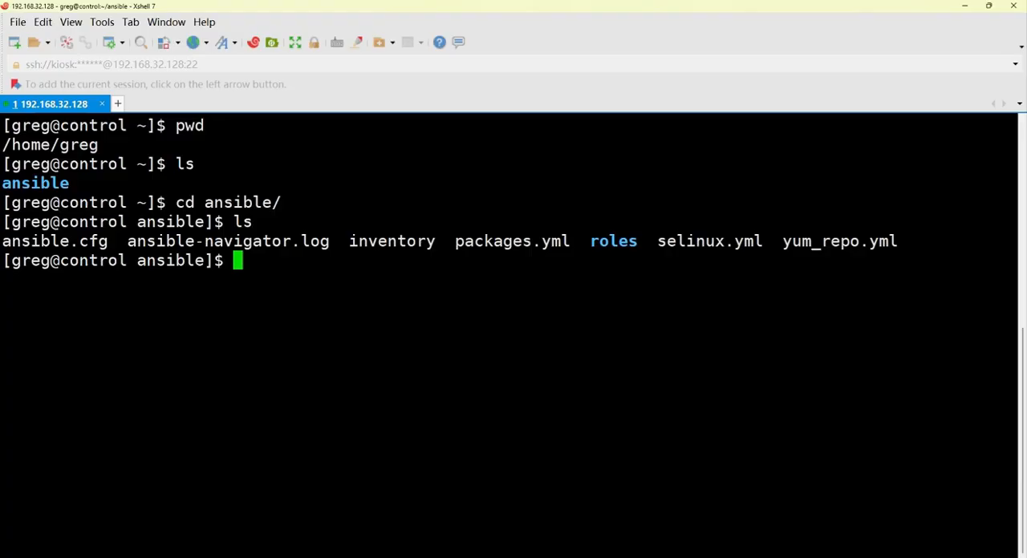
mouse_move(343, 337)
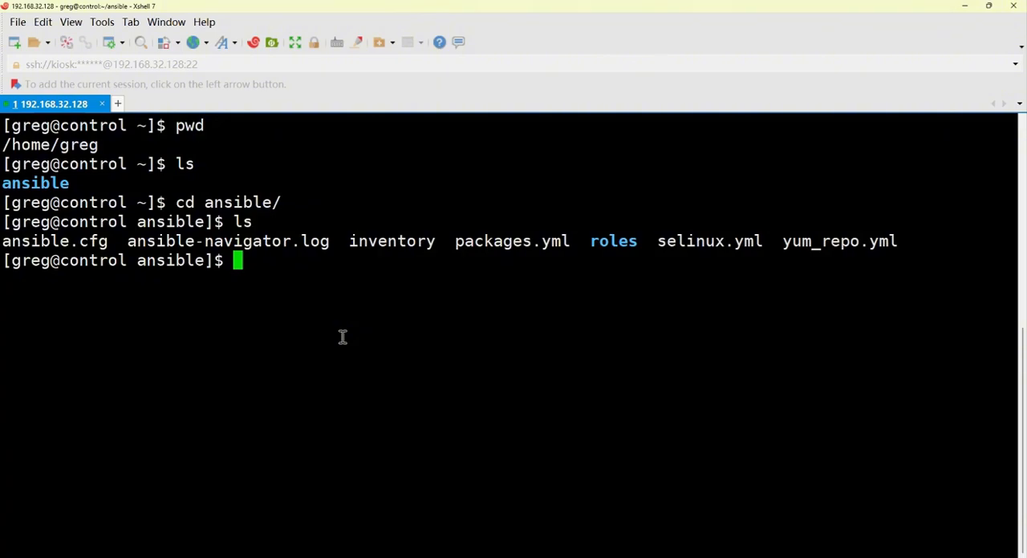
Create and edit a new requirements.yml file in vim inside the ansible directory.
type("vim")
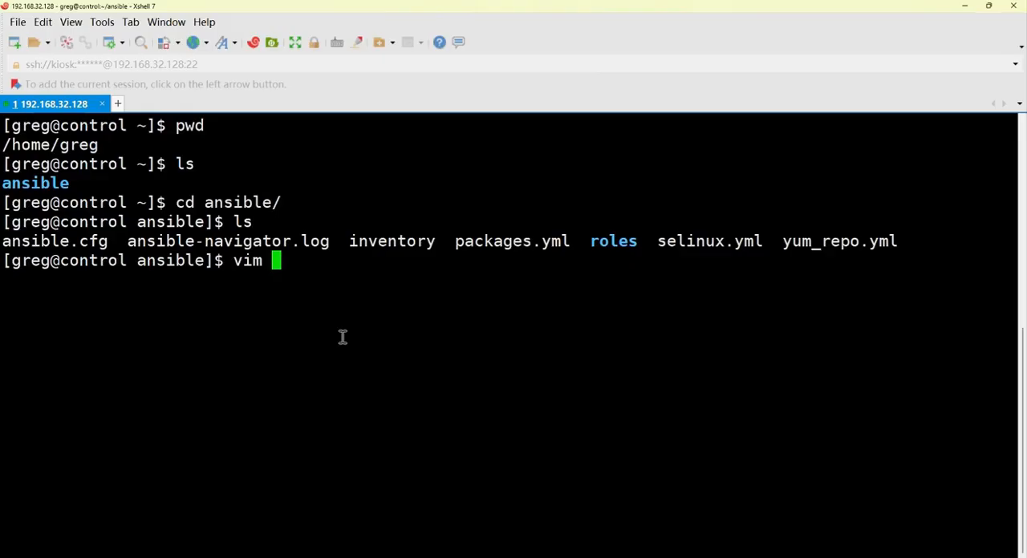
type("requi")
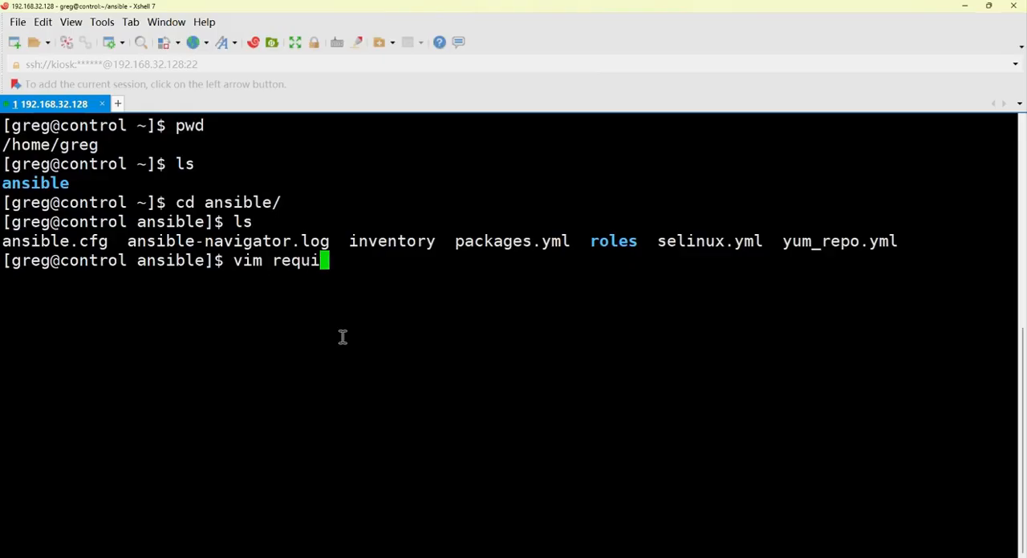
type("rements")
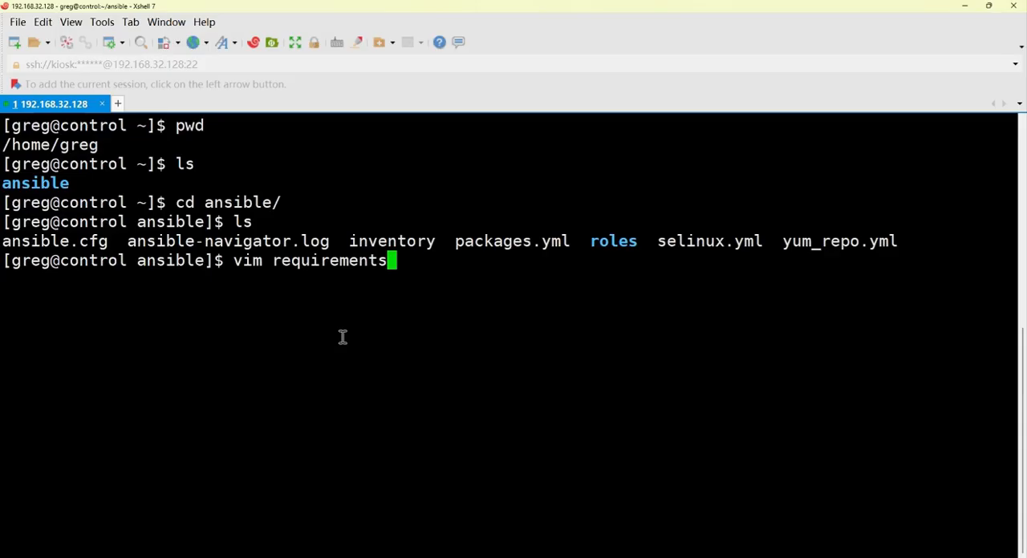
type(".yml")
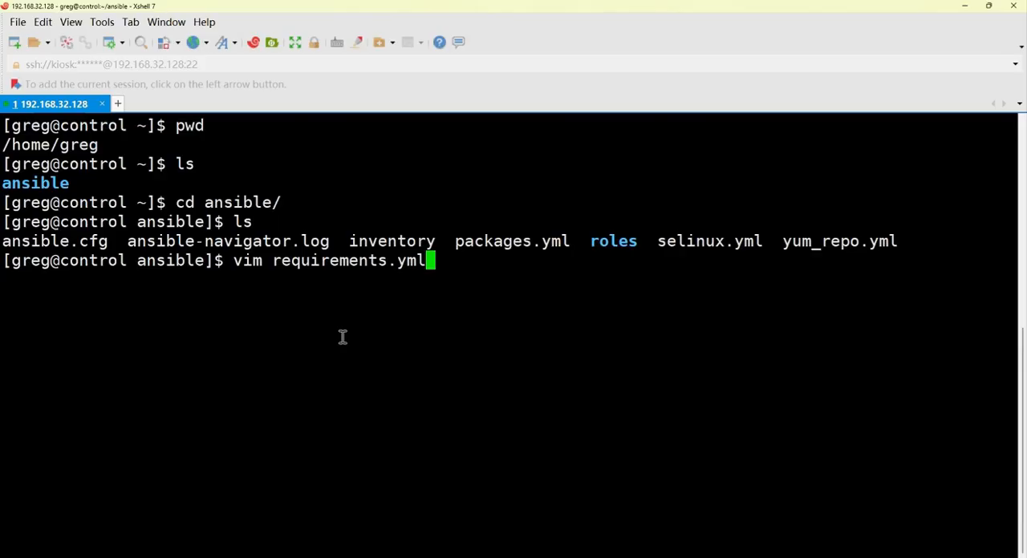
key("Return")
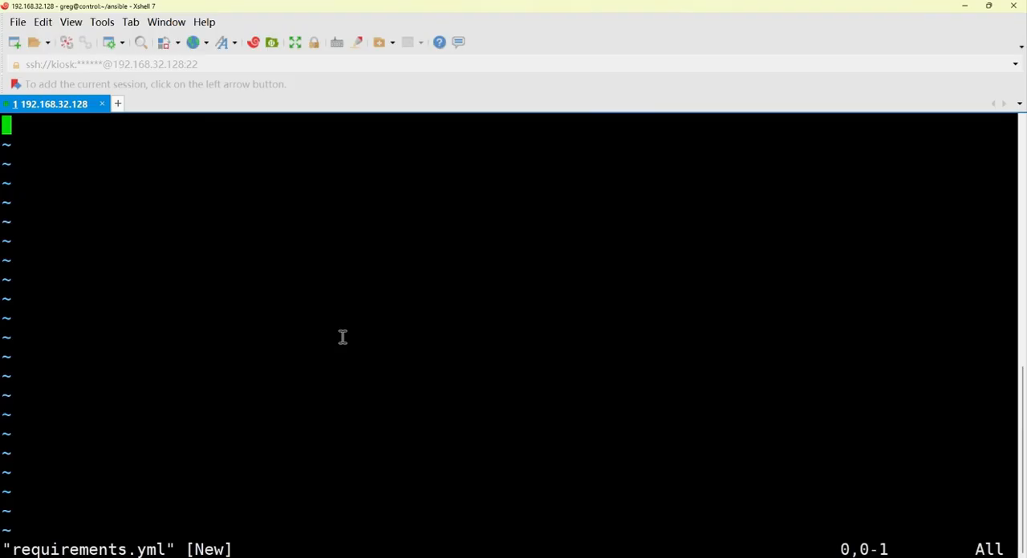
Enter insert mode and write the 'collections:' key below the document marker.
key("i")
type("---")
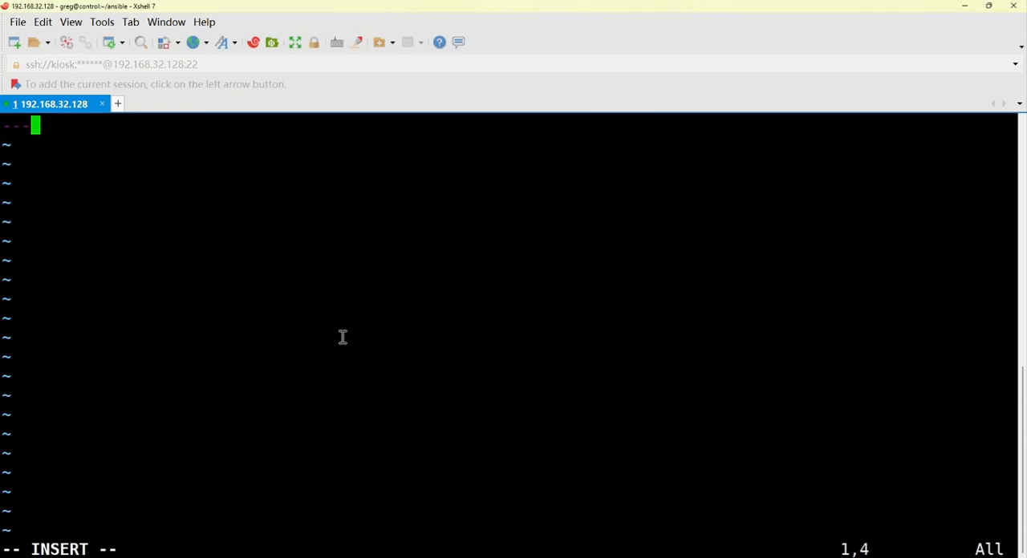
key("Return")
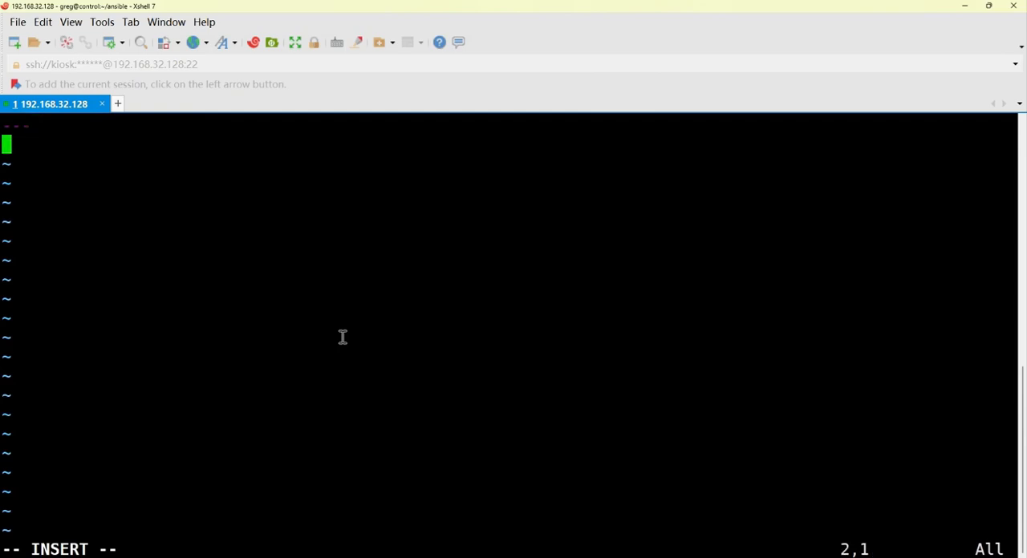
type("co")
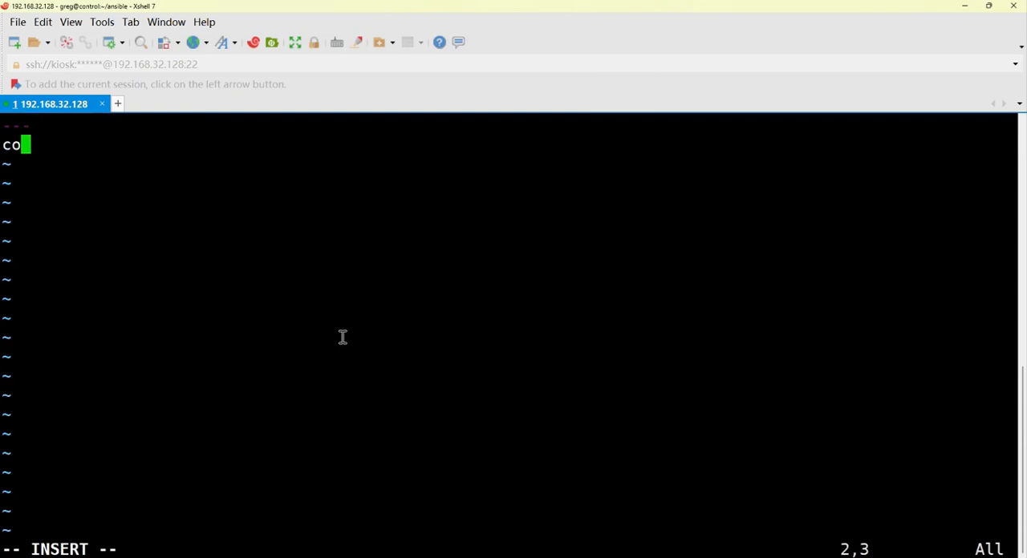
type("lleci")
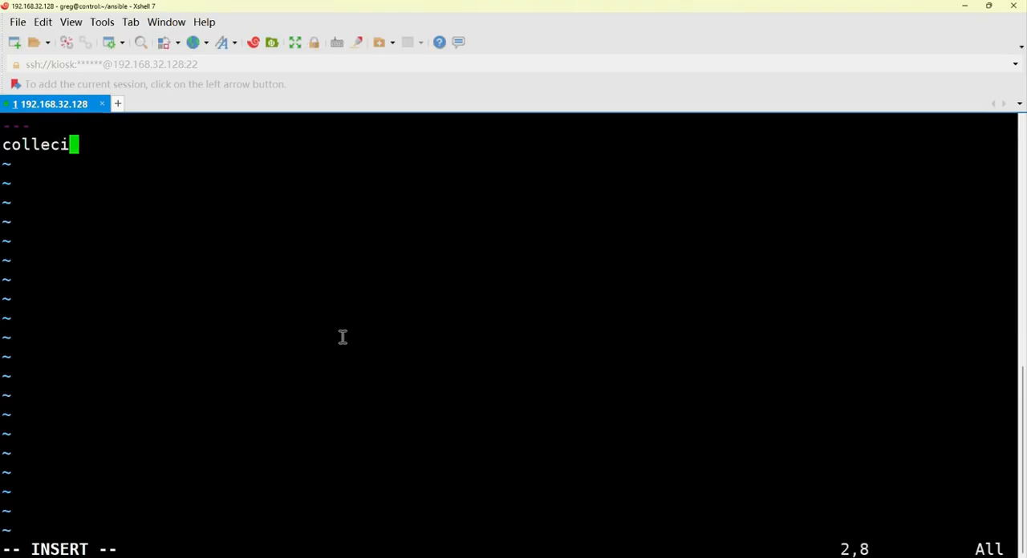
type("tions")
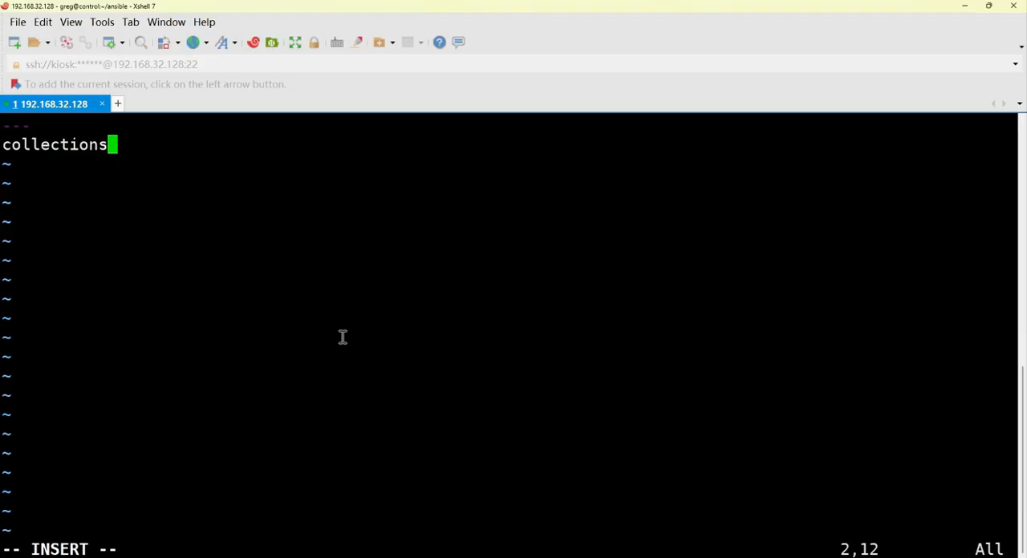
type(":")
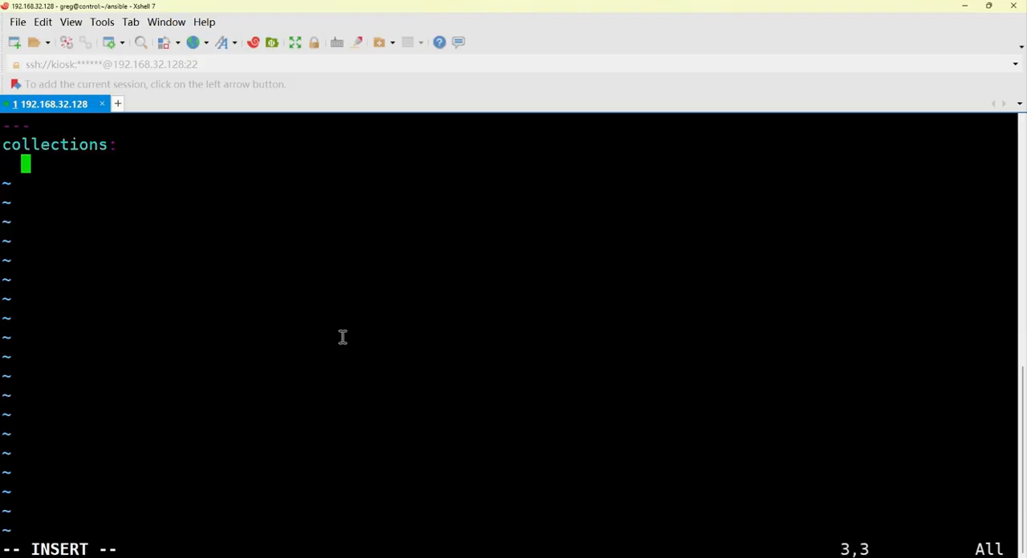
type("- na")
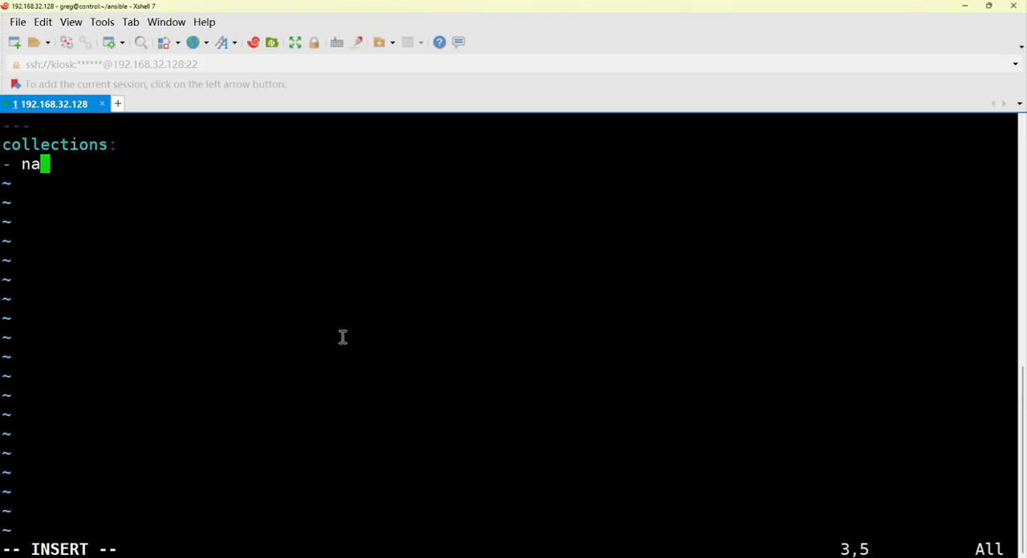
type("me")
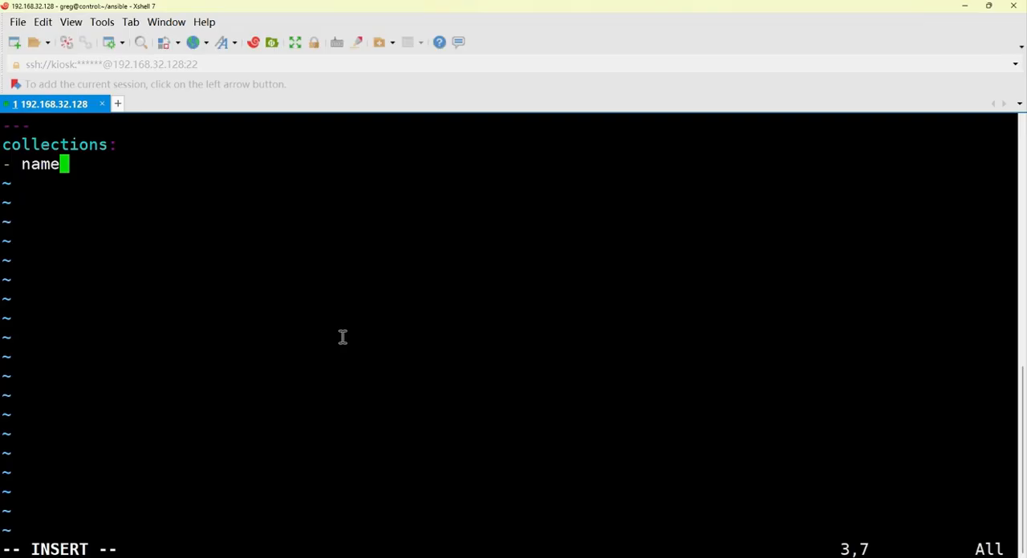
type(":")
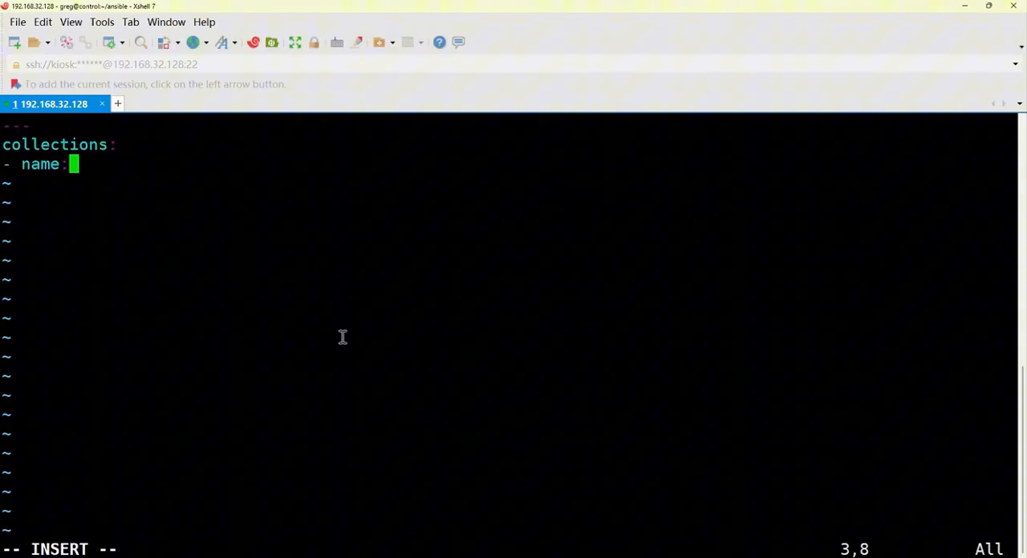
type("http")
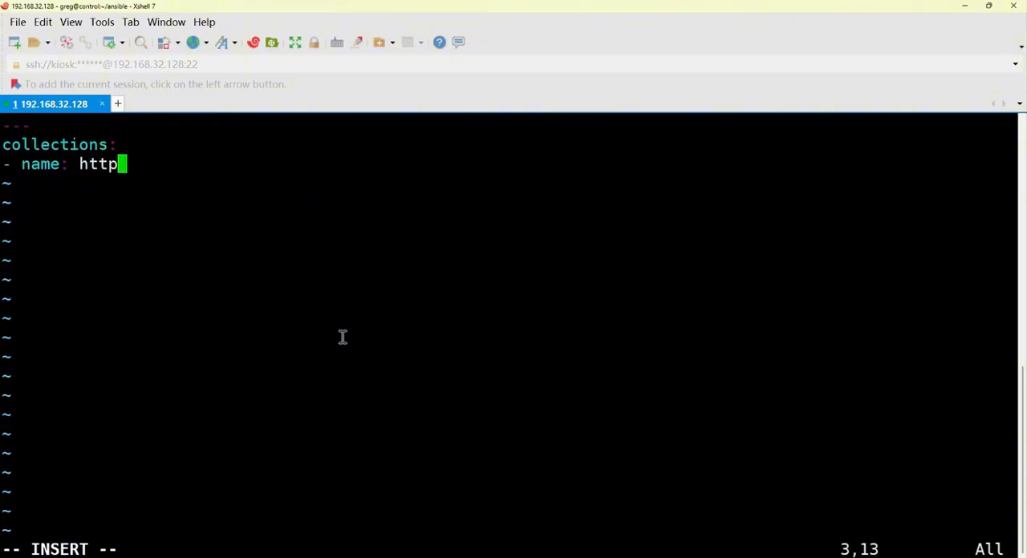
type(":")
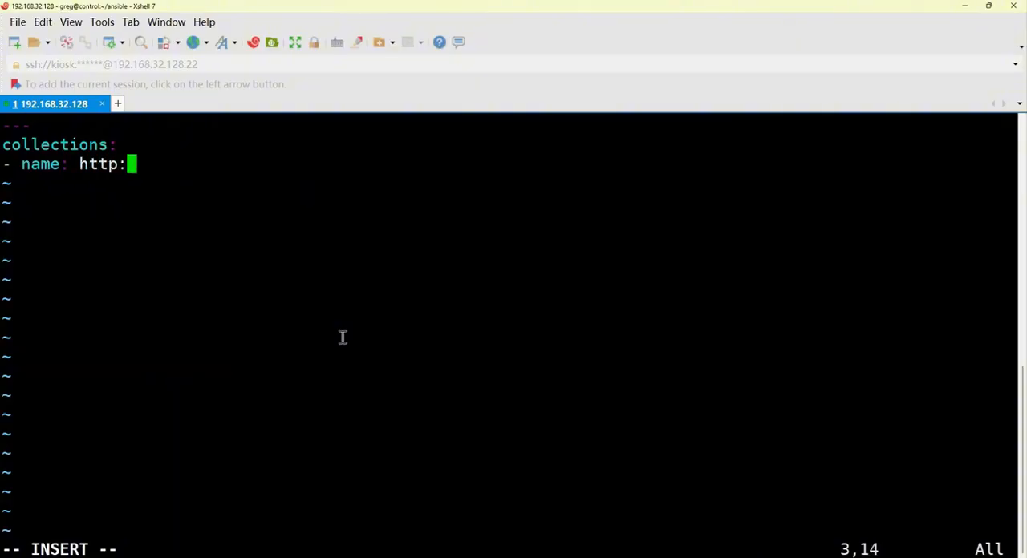
type("classroom")
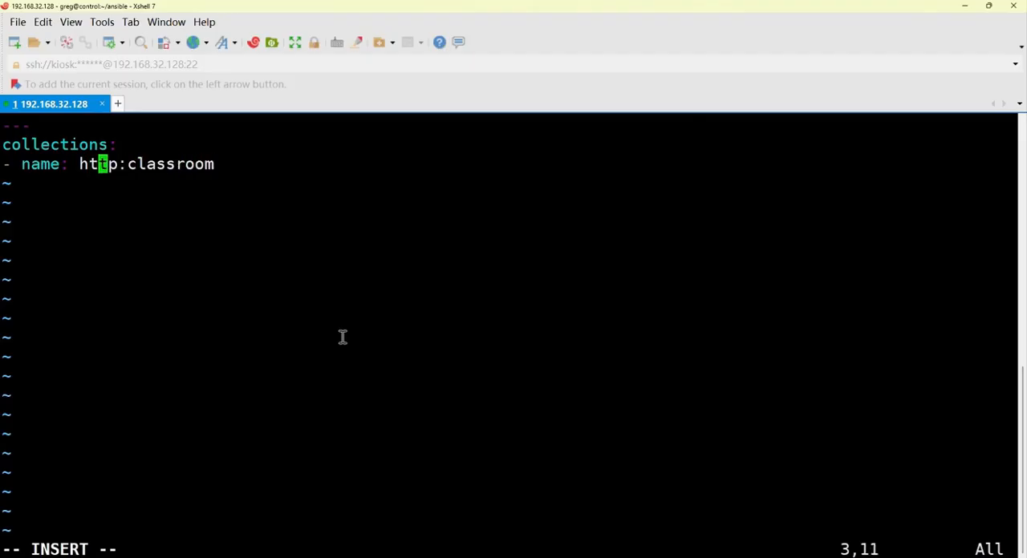
type("//")
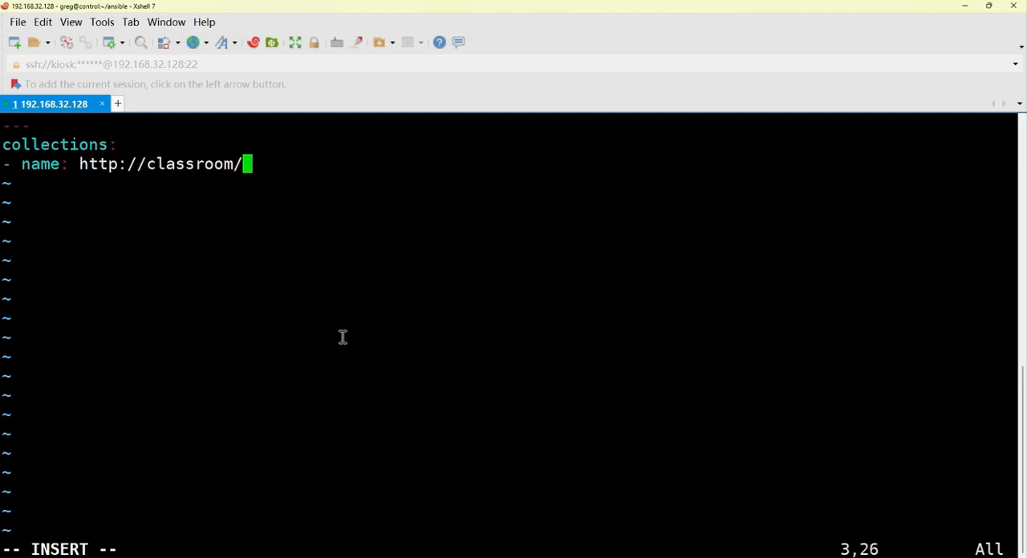
type("material")
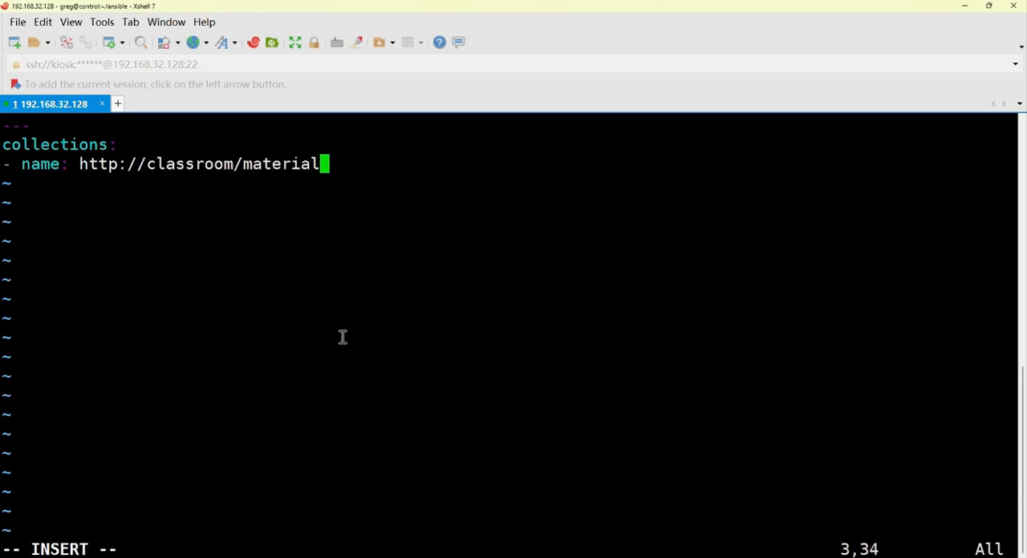
type("s/")
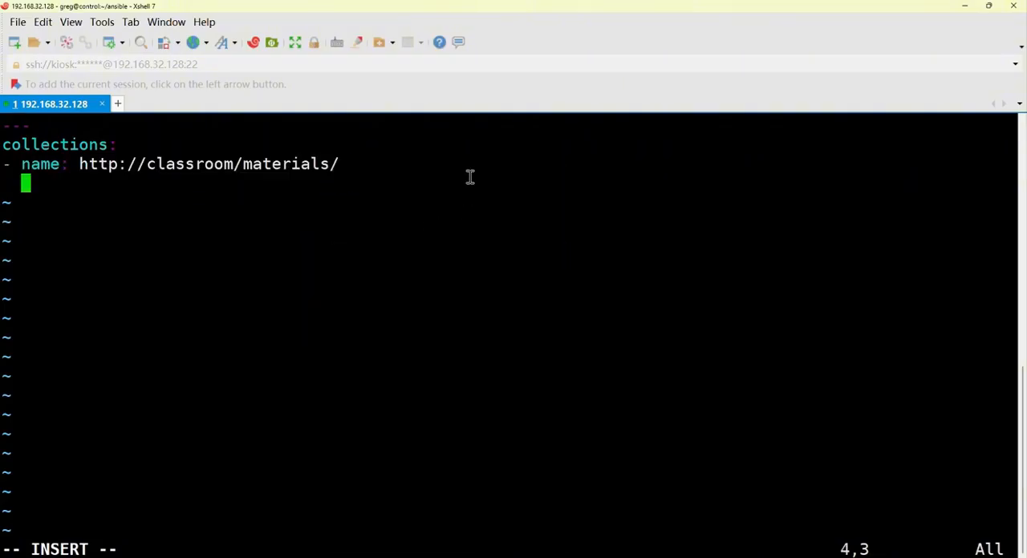
Undo the mis-indented duplicate entry and retype the path to end in /meterials/.
type("- name: http://classroom/materials/")
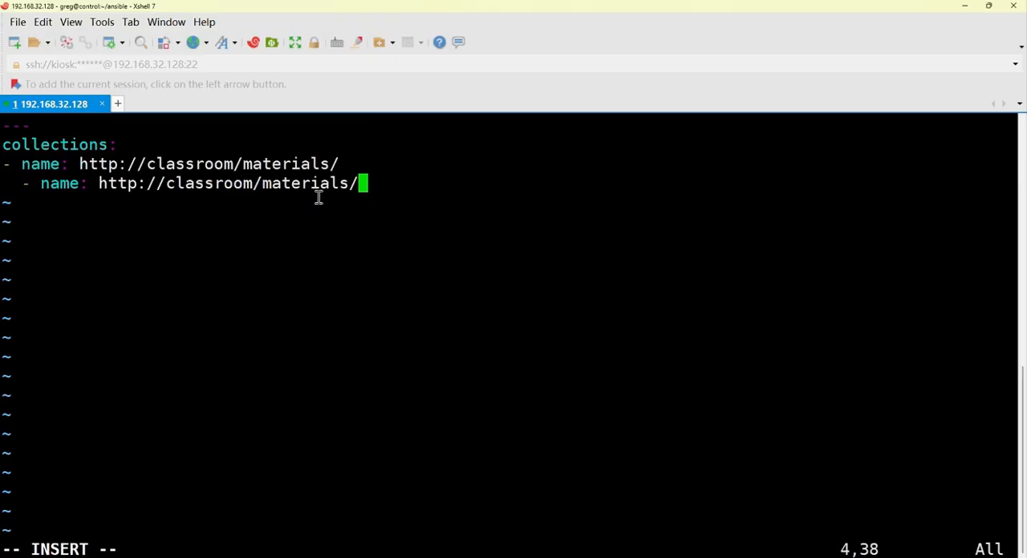
key("BackSpace")
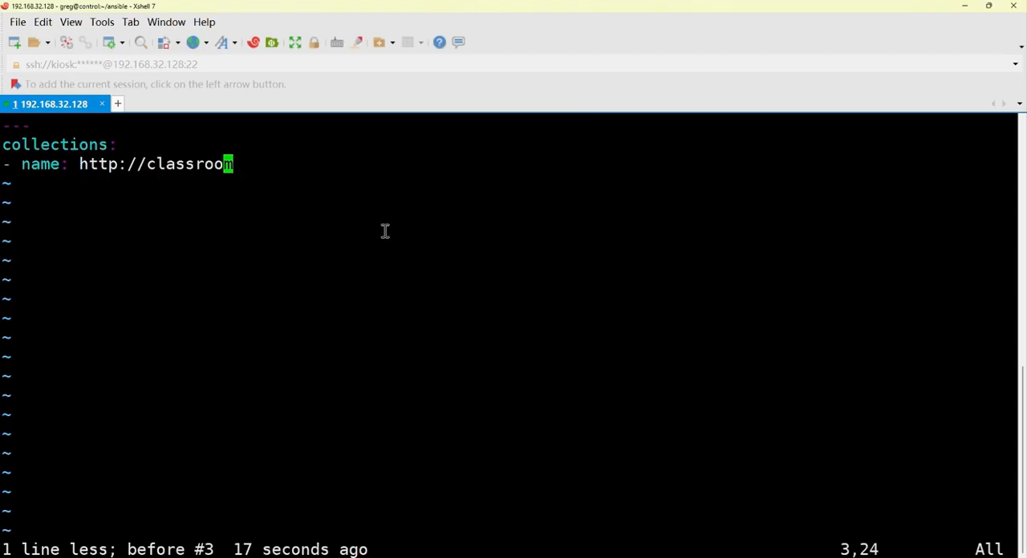
key("a")
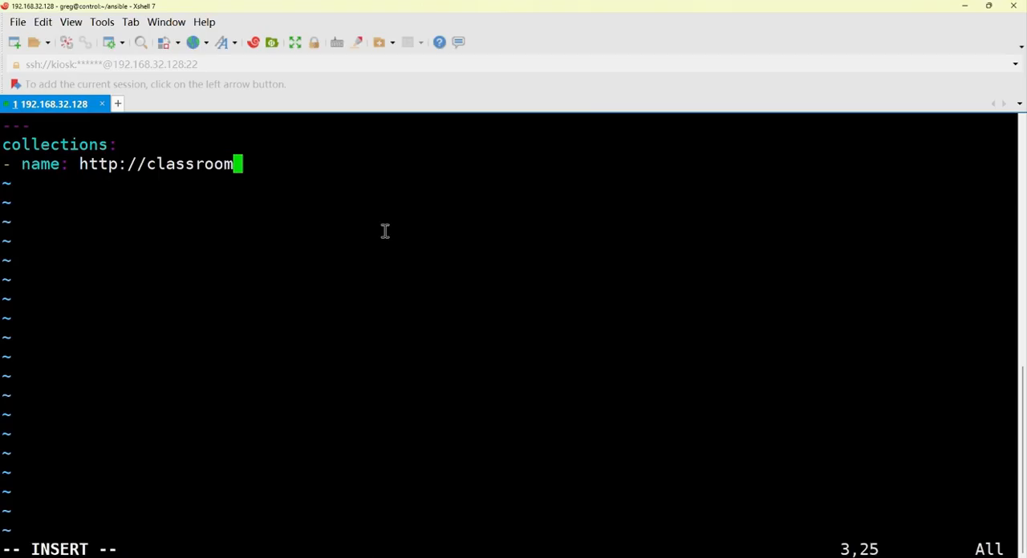
type("/")
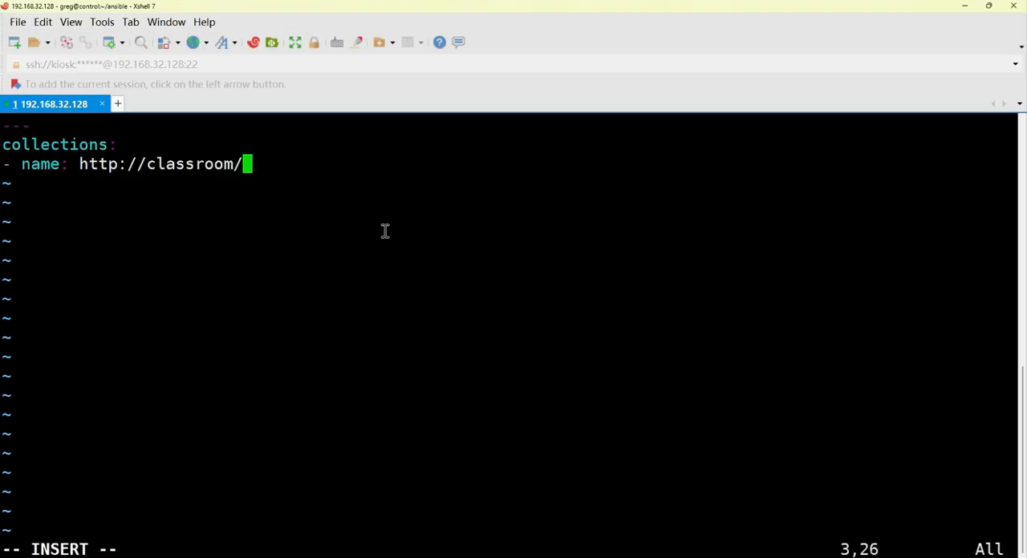
type("meter")
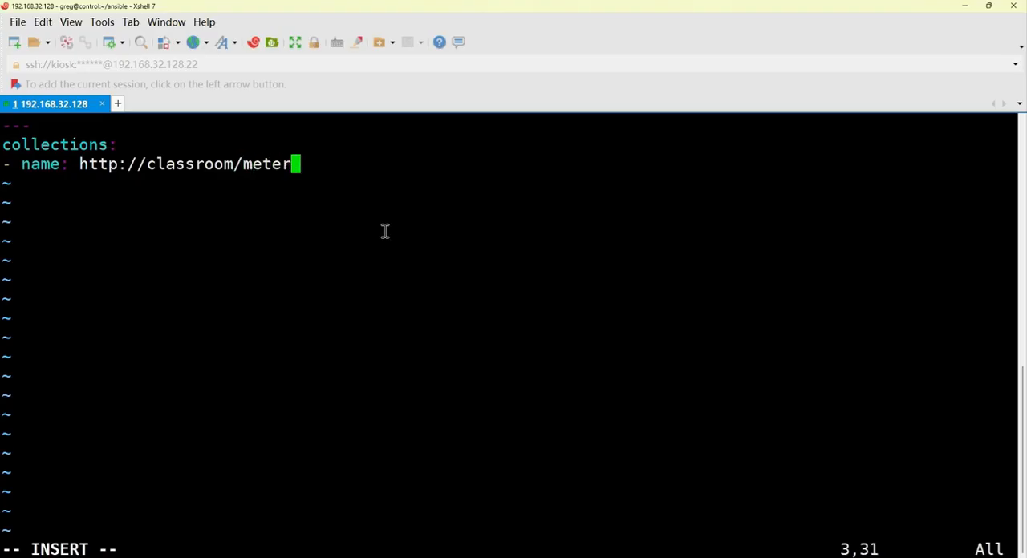
type("ials")
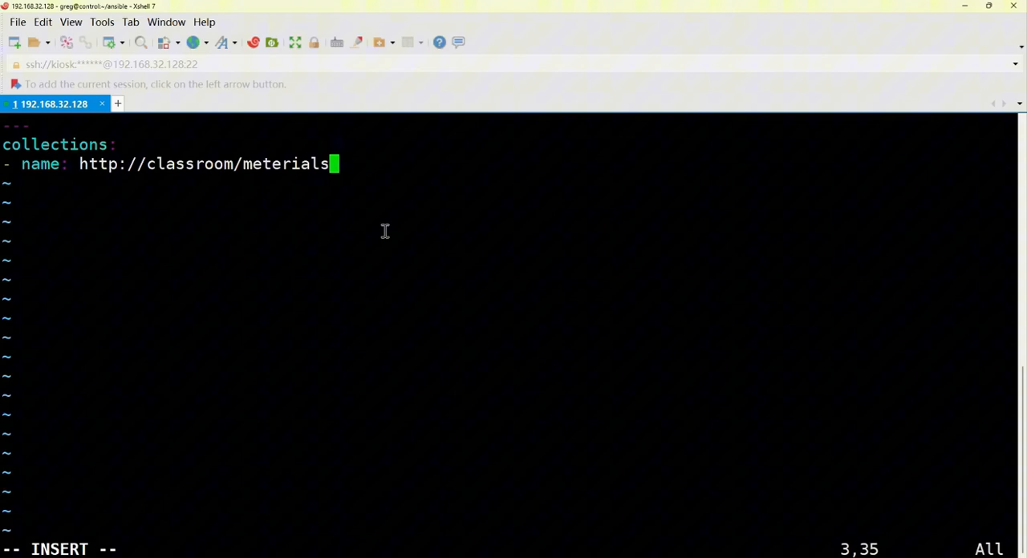
type("/")
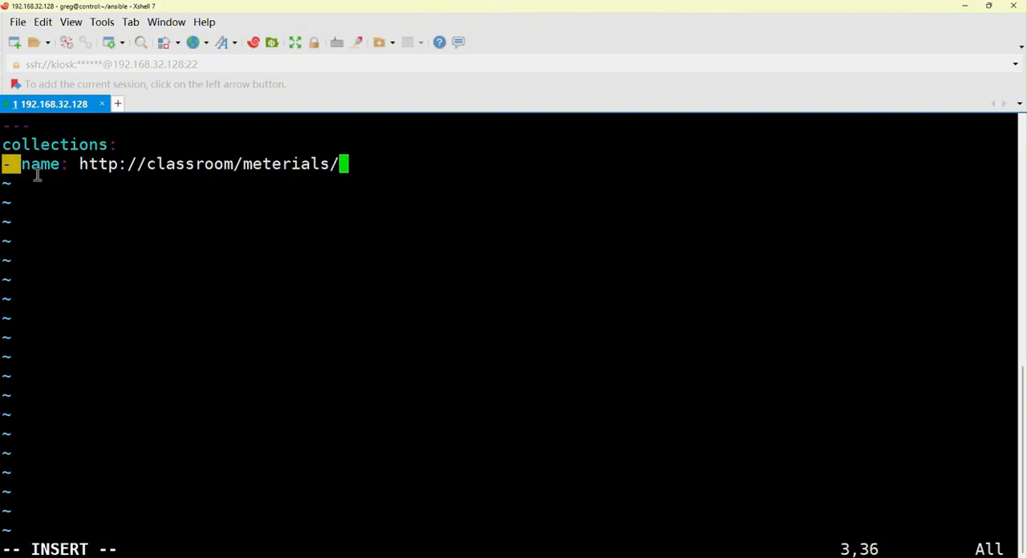
right_click(335, 156)
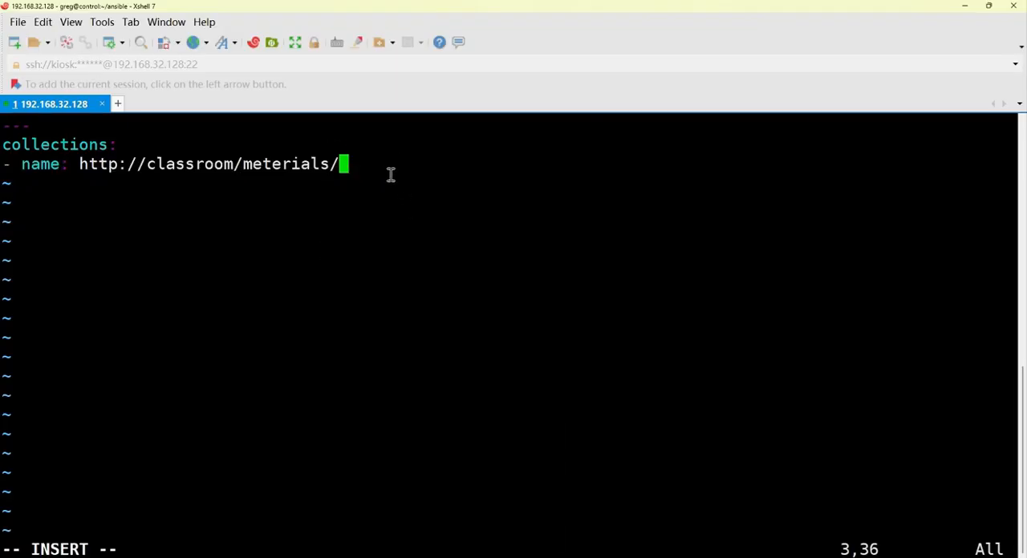
Copy the entry line twice and complete the first URL with redhat-insights-1.0.7.tar.gz.
key("Return")
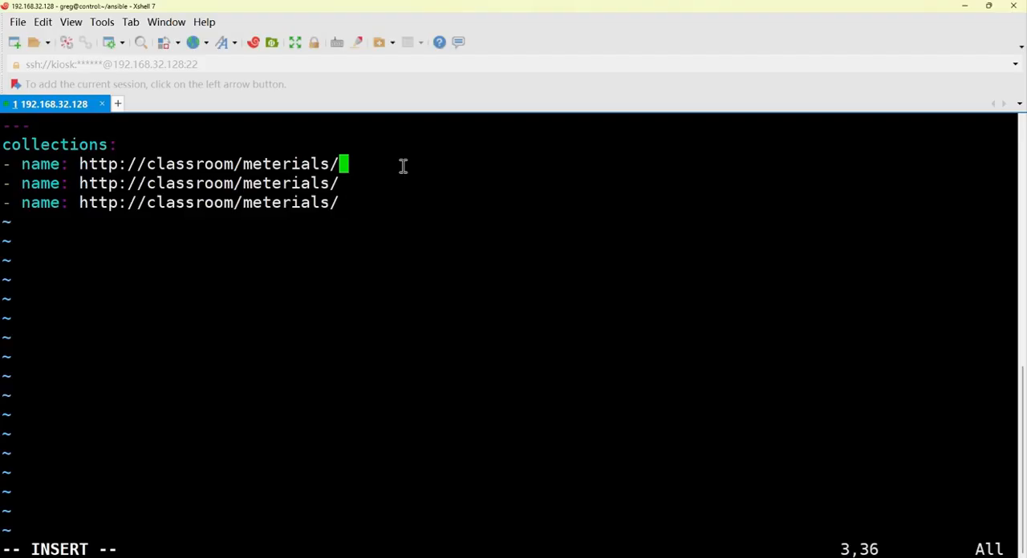
type("re")
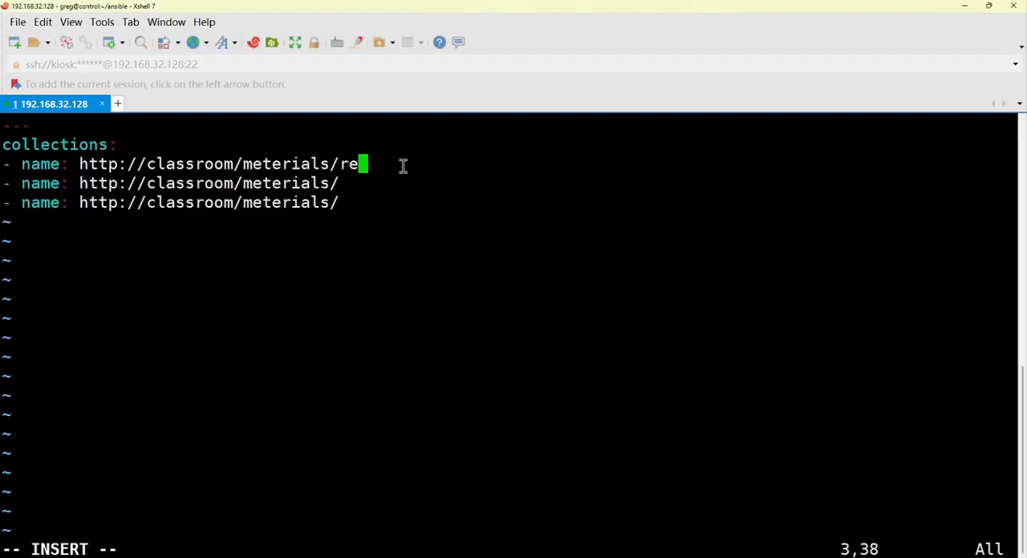
type("dhat")
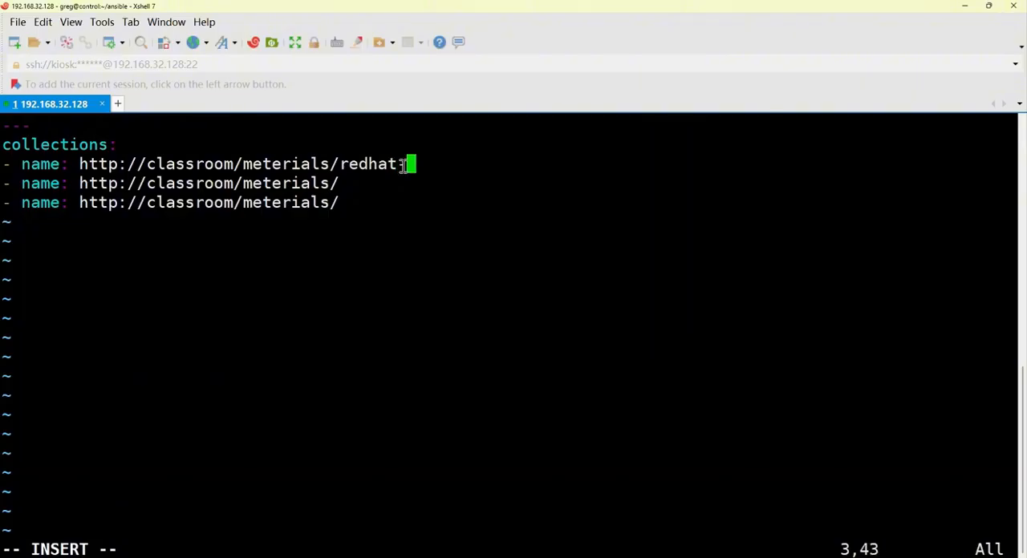
type("insi")
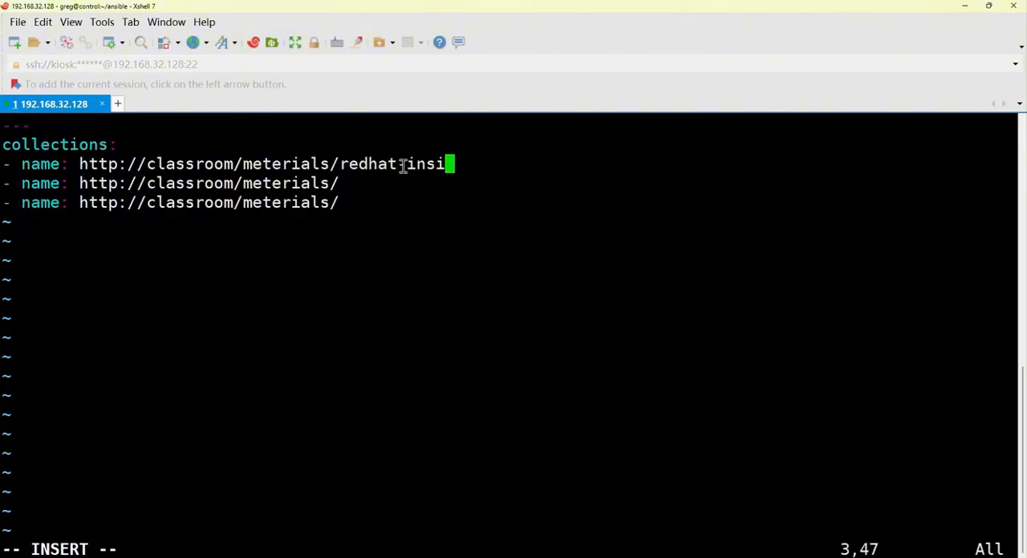
type("ht")
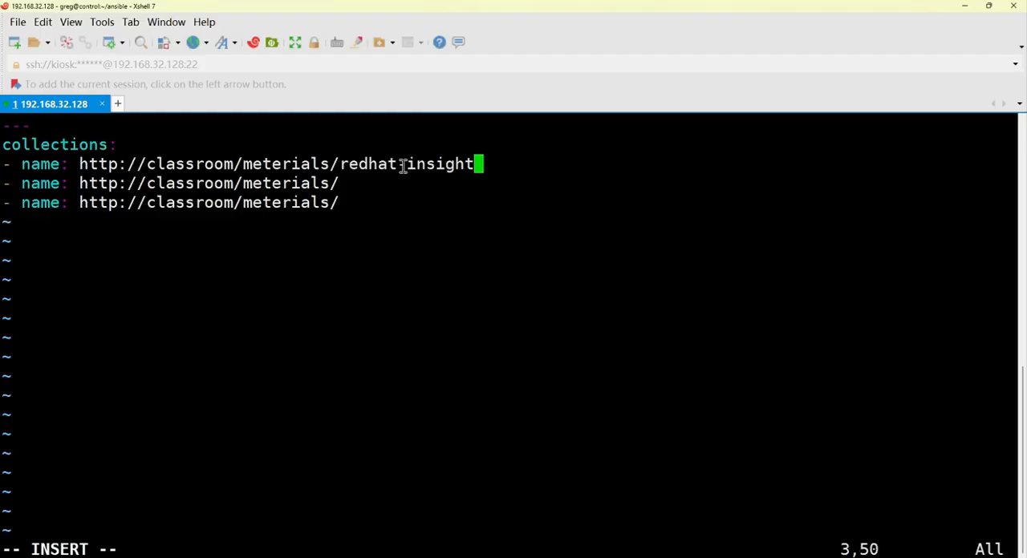
type("-")
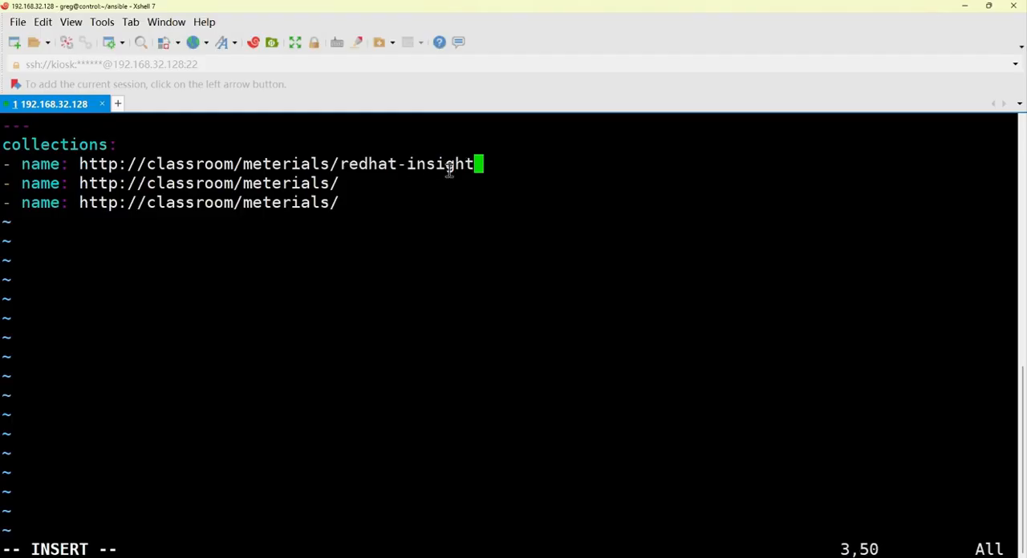
type("s")
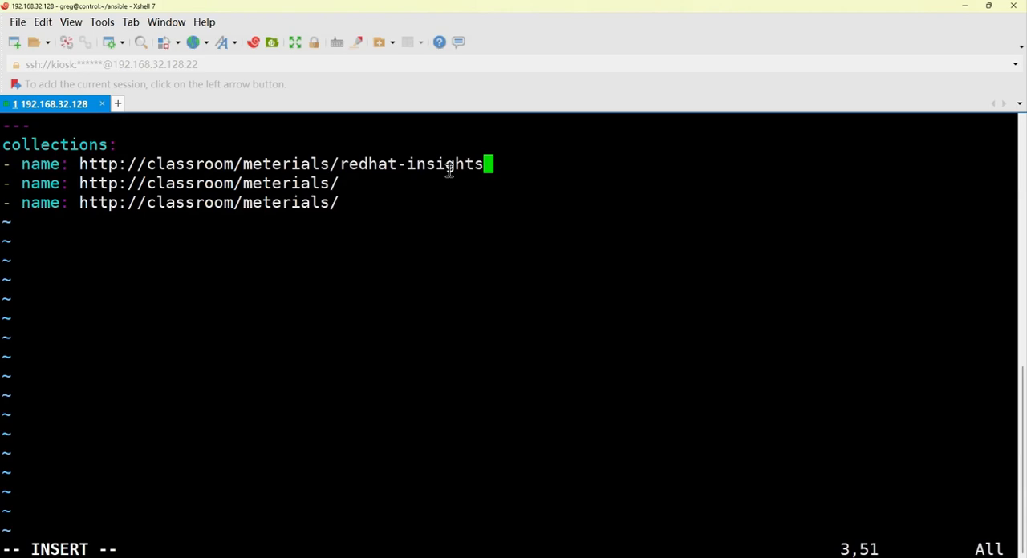
type("-1")
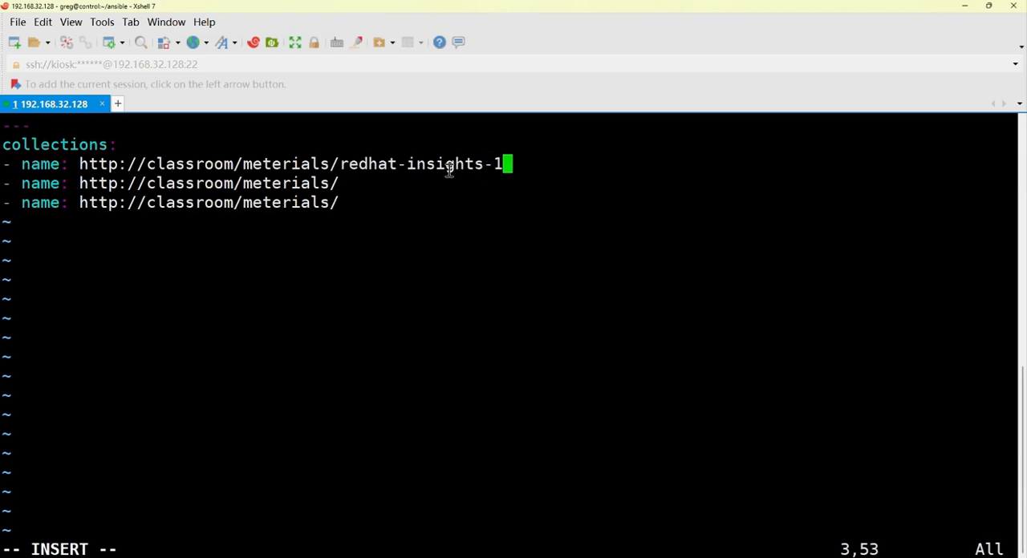
type(".0.7")
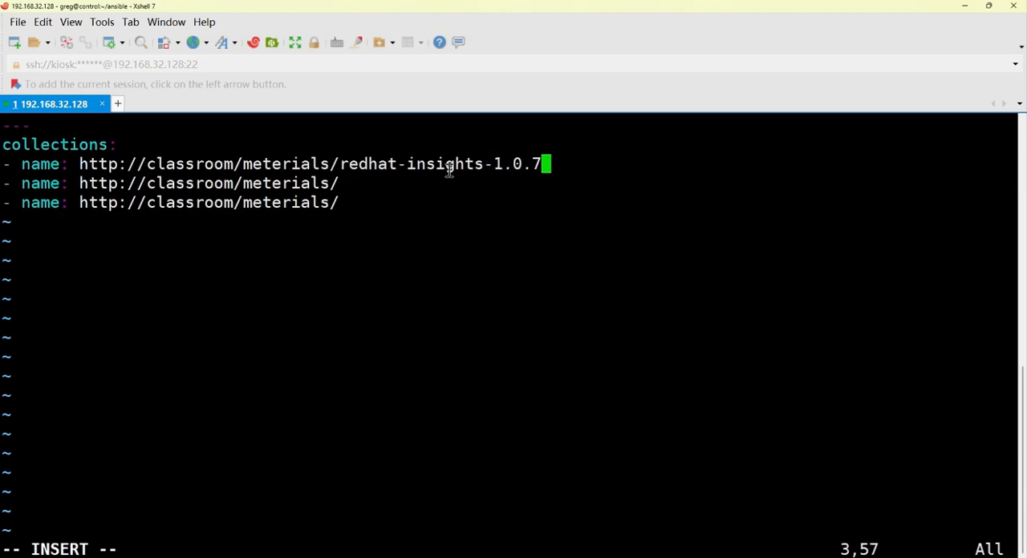
type(".tar")
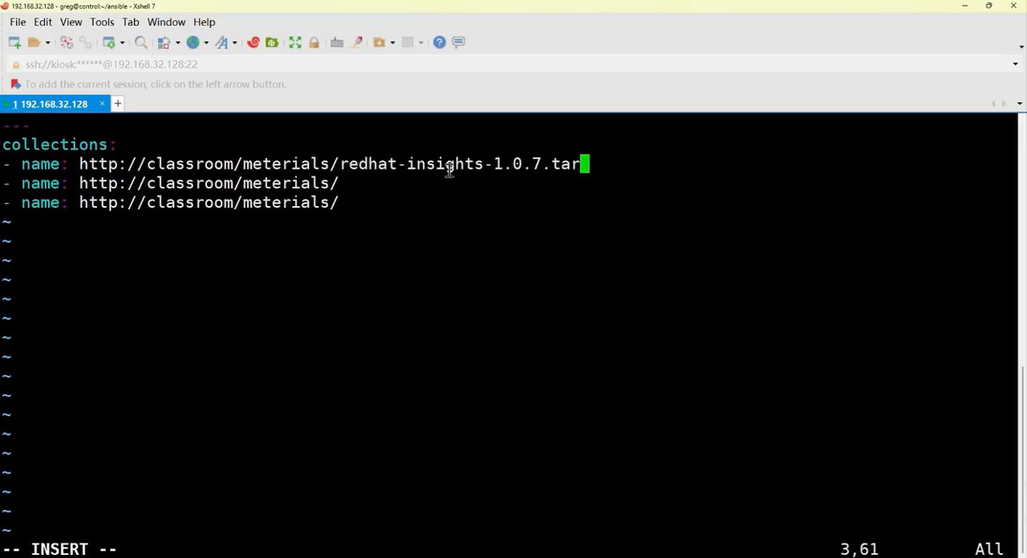
type(".gz")
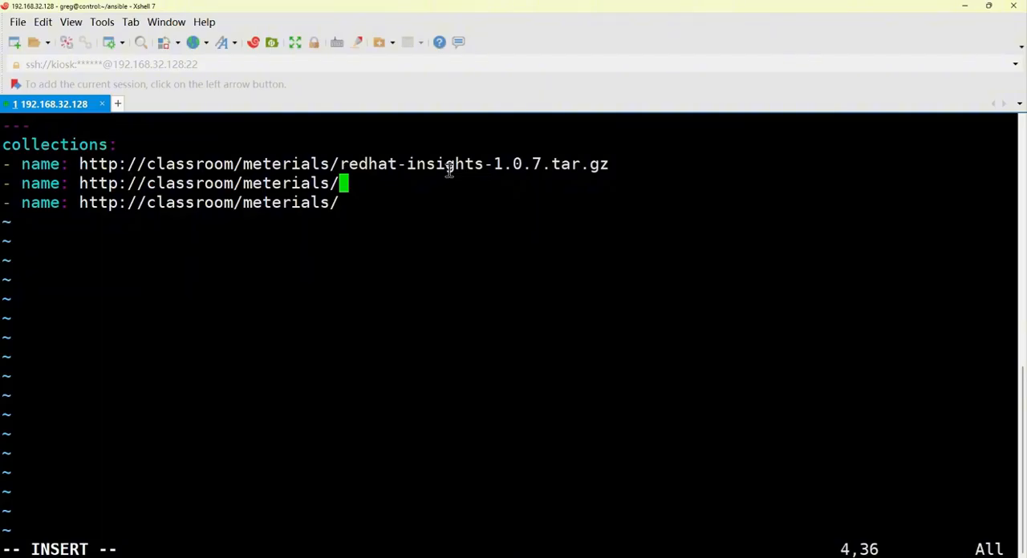
Complete the second URL with community-general-5.5.0.tar.gz, fixing typos along the way.
type("c")
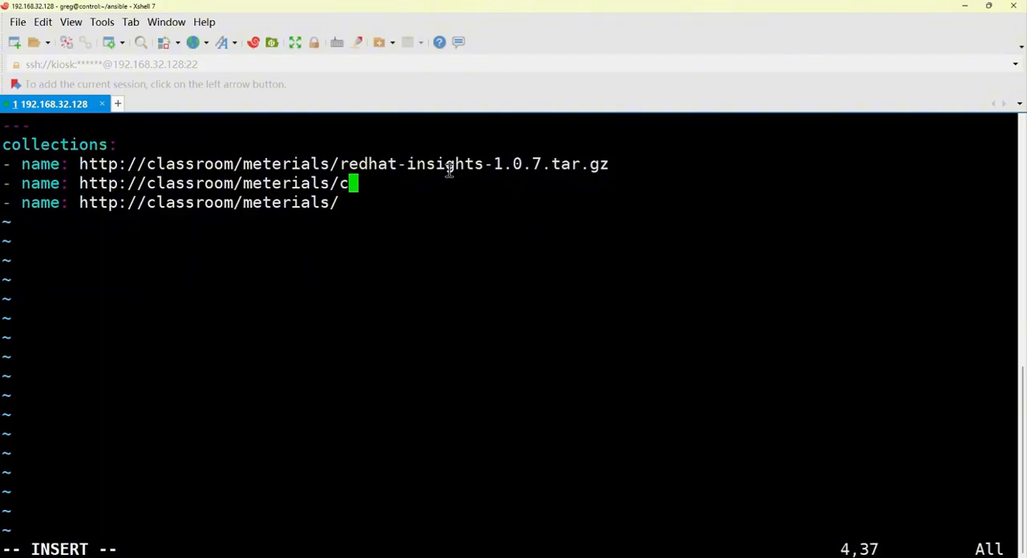
type("ommi")
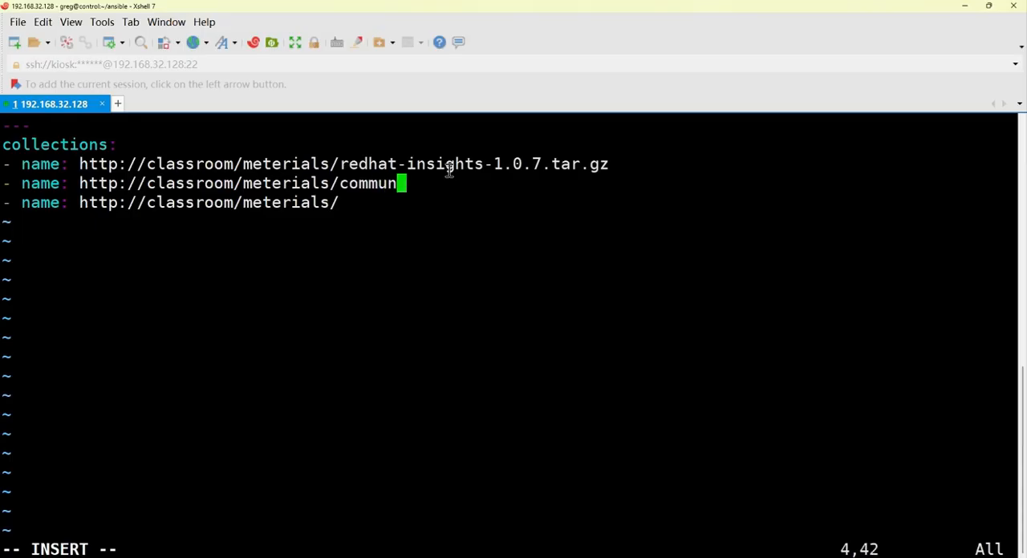
type("ity-ge")
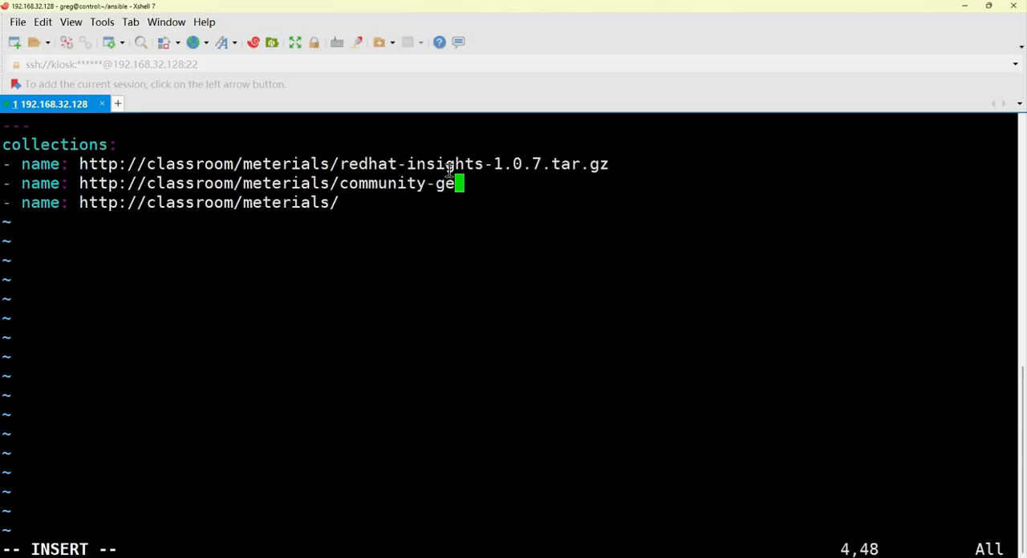
type("rn")
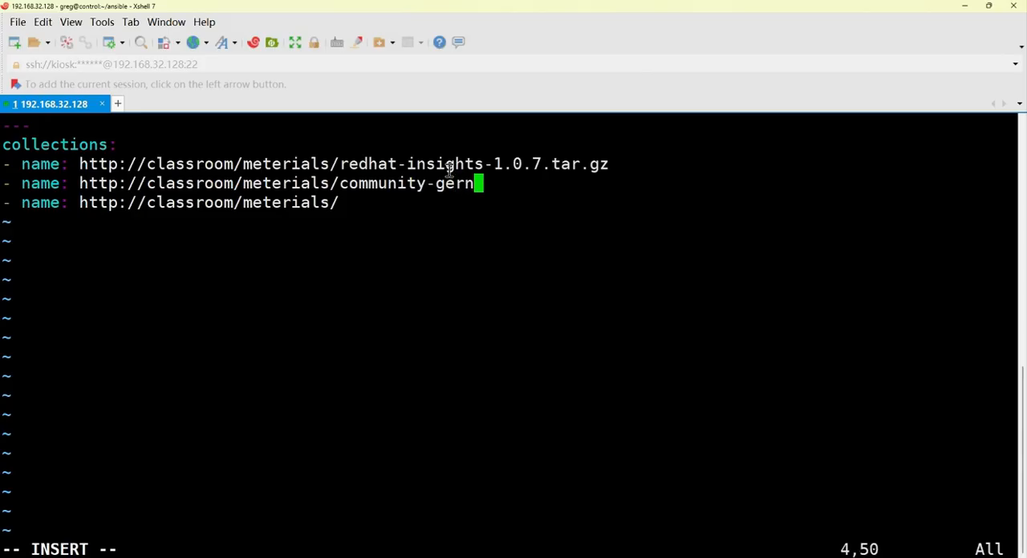
key("BackSpace")
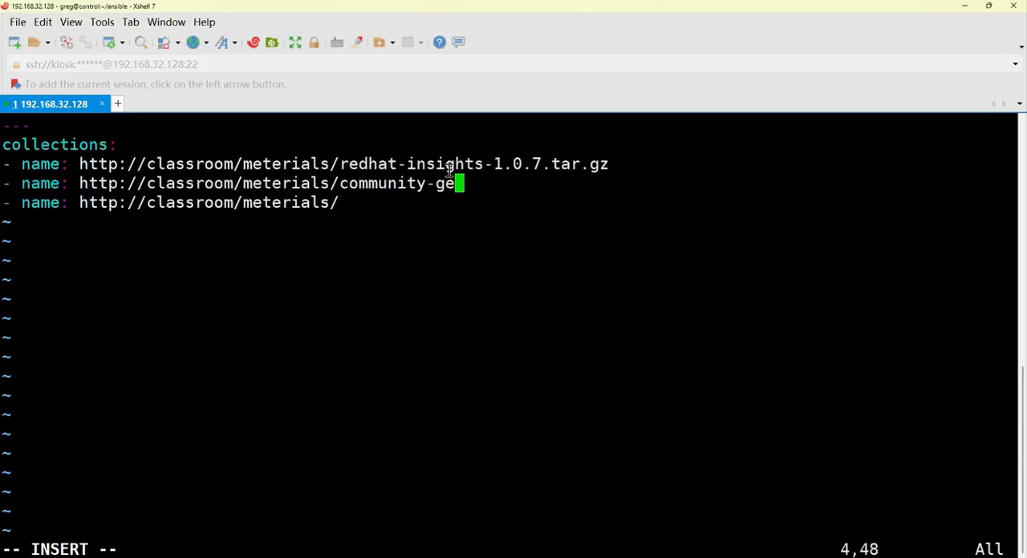
type("neral")
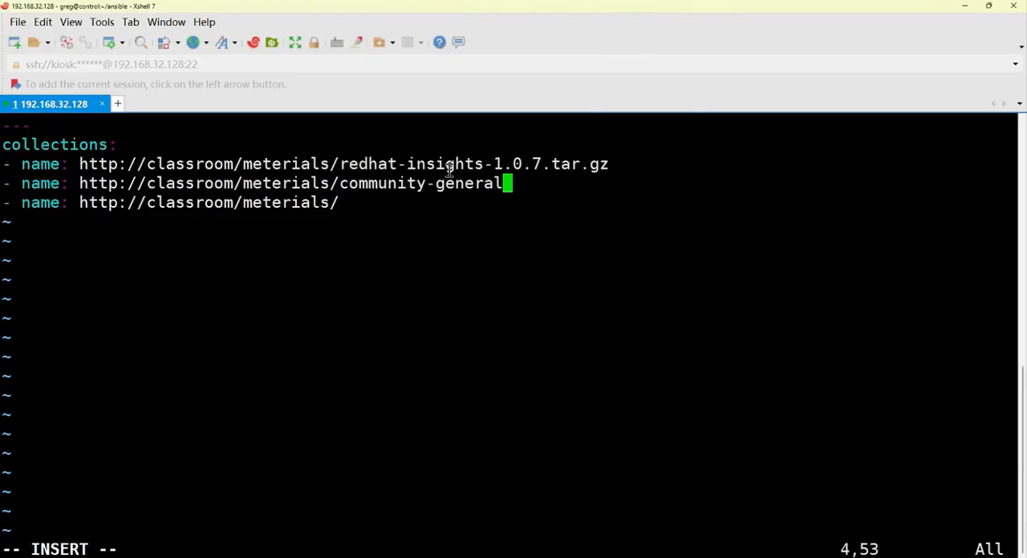
type("-5-5")
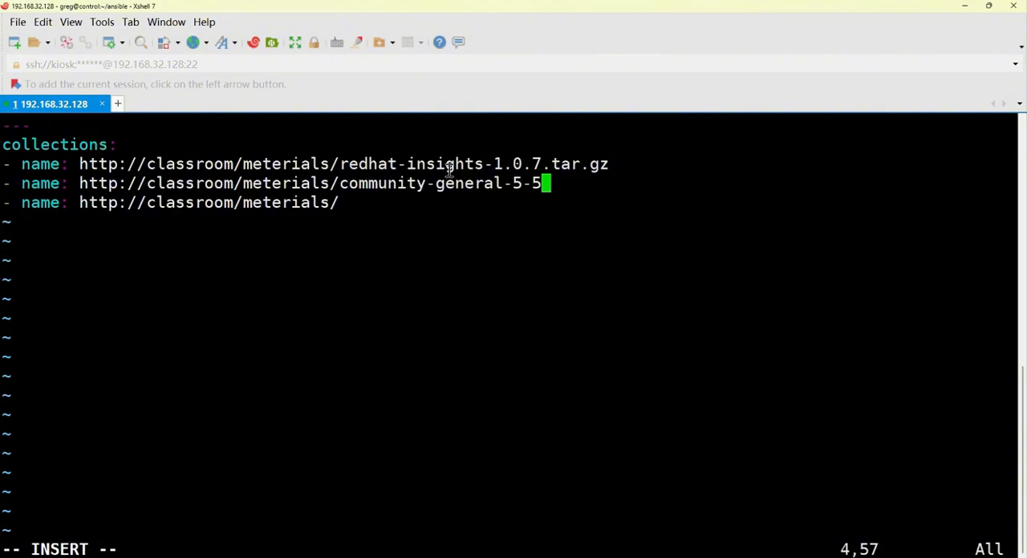
key("BackSpace")
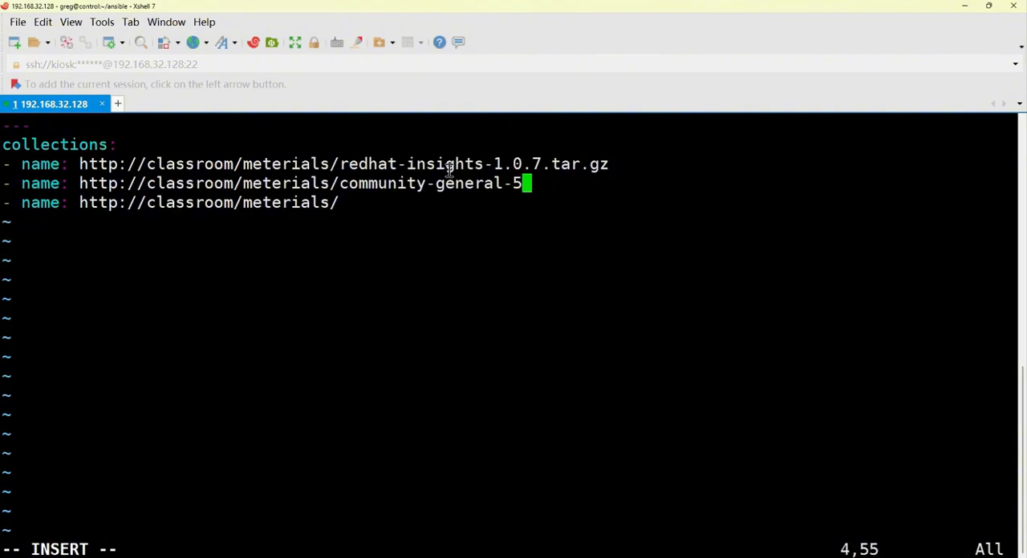
type(".5")
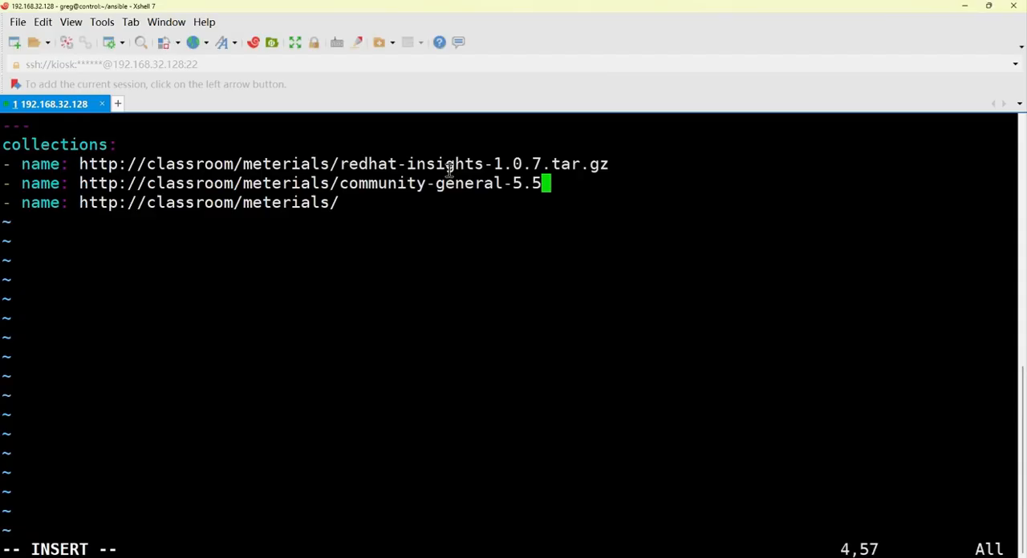
type(".0")
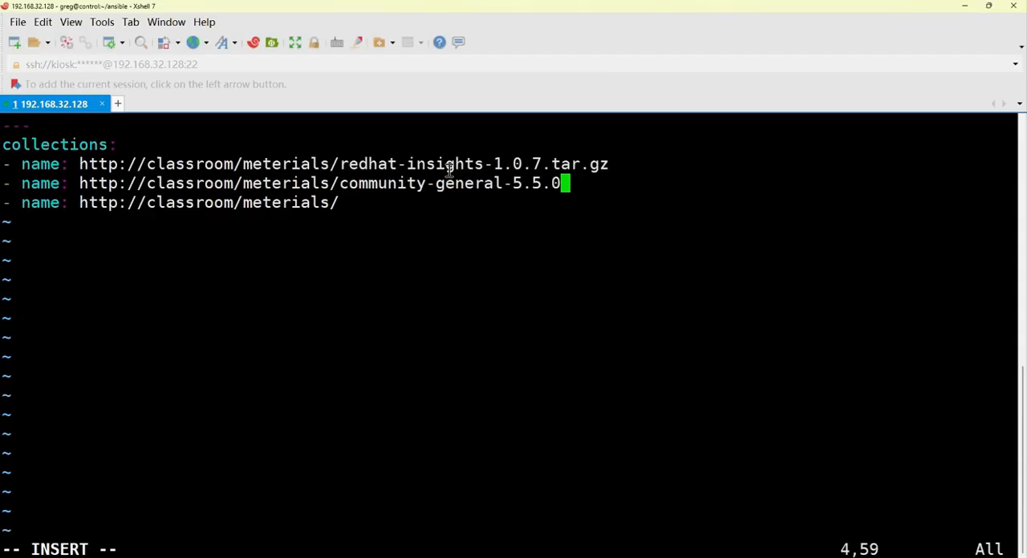
type(".tar")
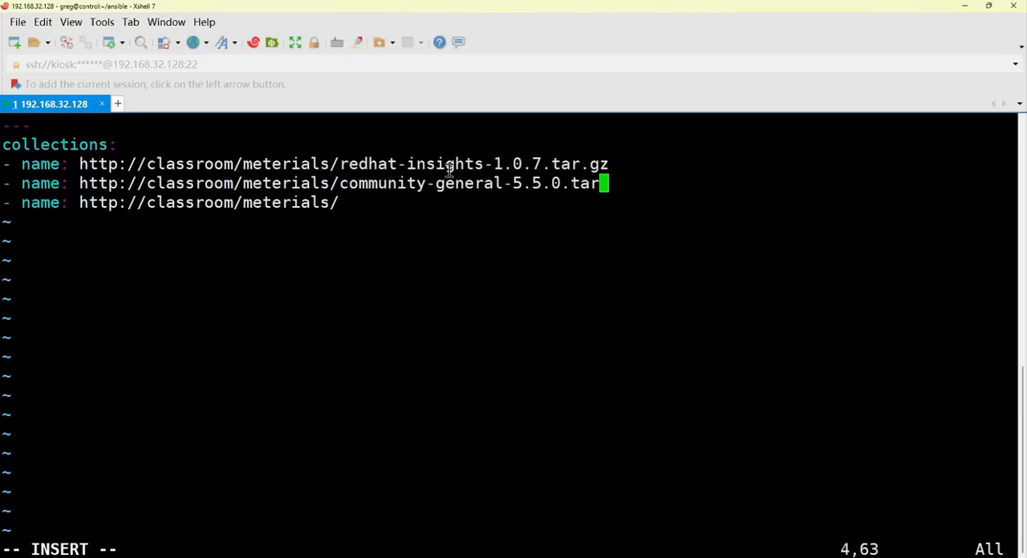
type(".gz")
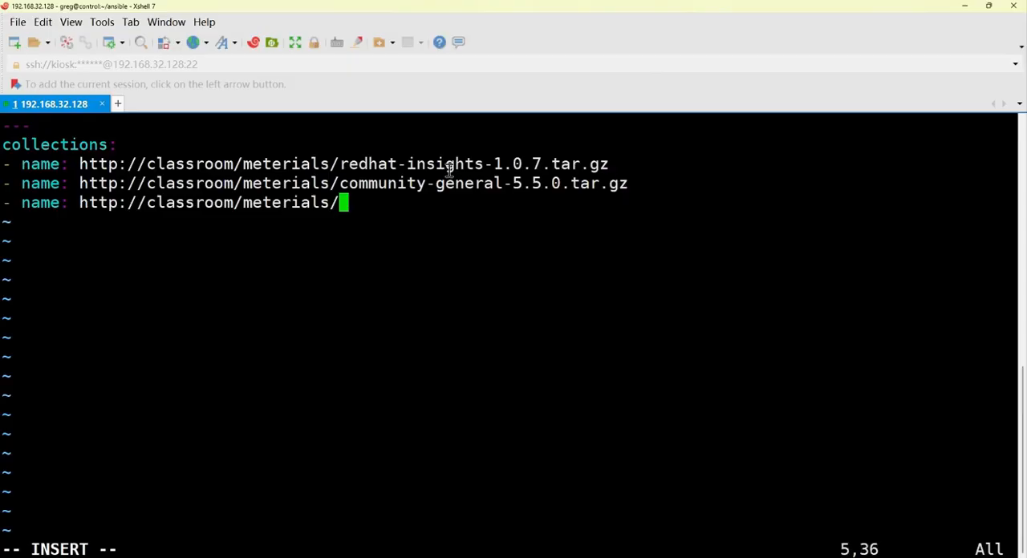
Complete the third URL with redhat-rhel_systemc_roles-1.19.3.tar.gz, deleting a stray t.
type("red")
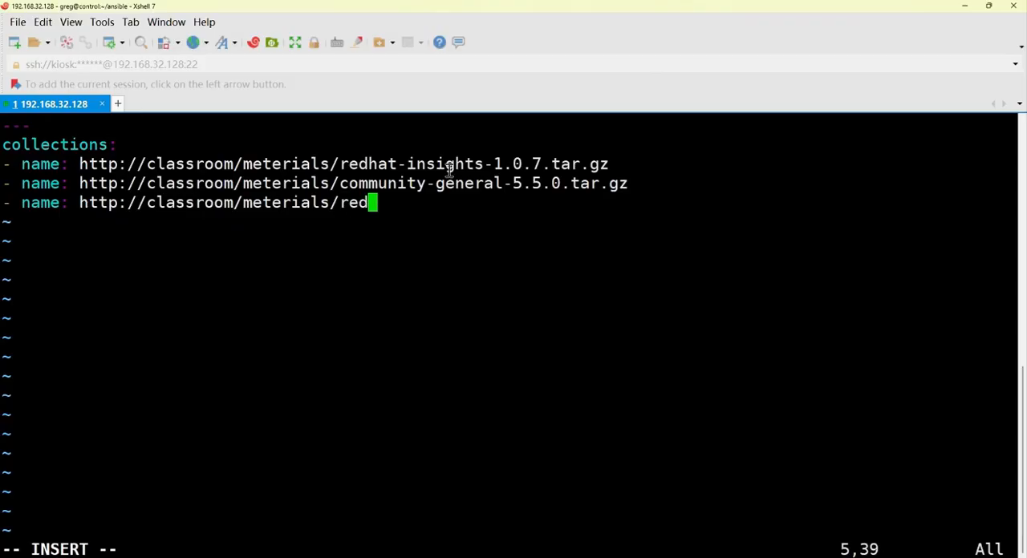
type("hat-")
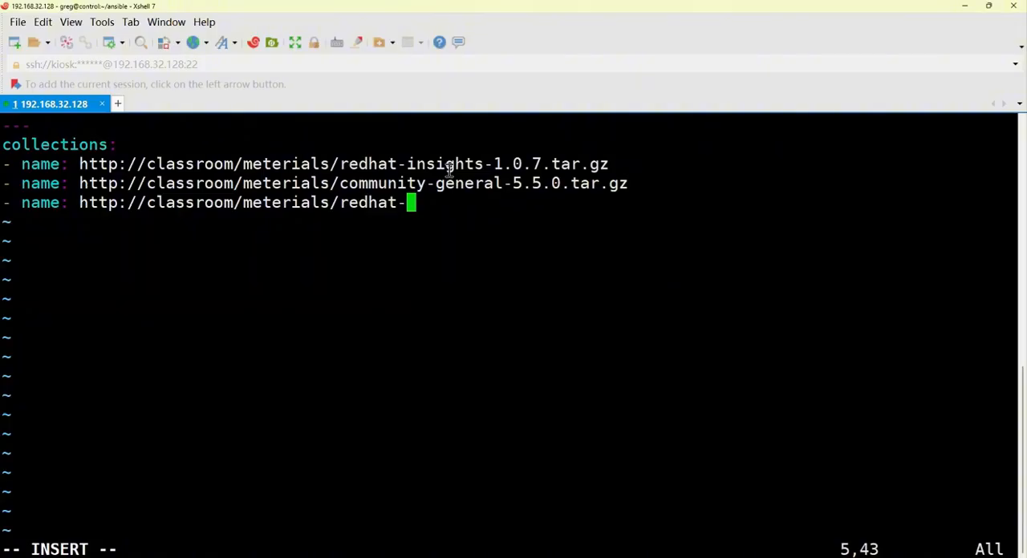
type("rh")
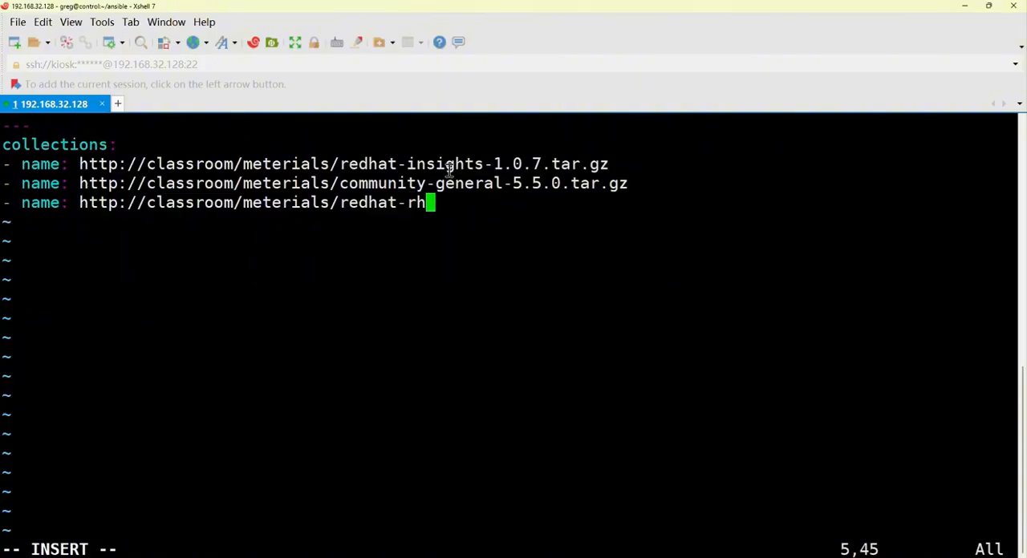
type("el")
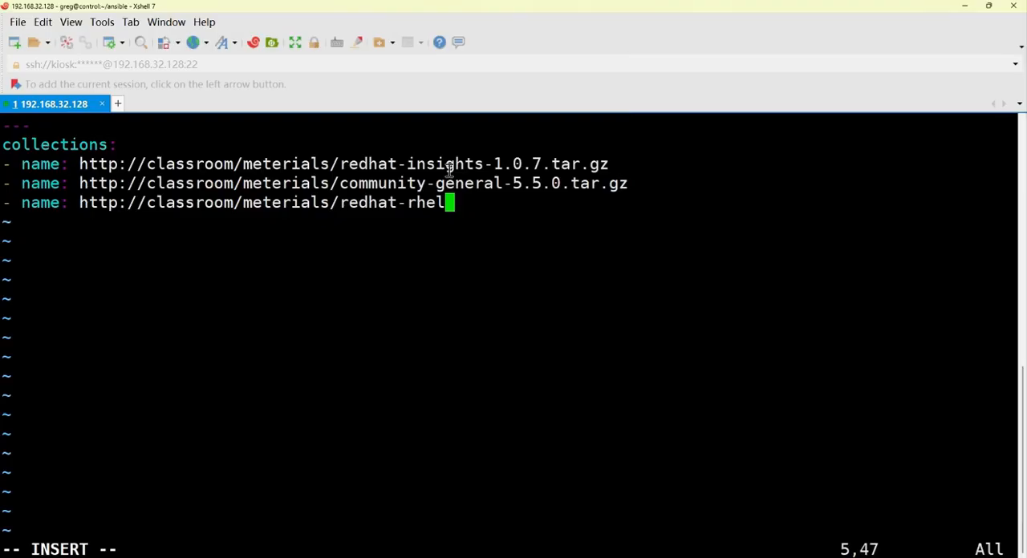
type("_")
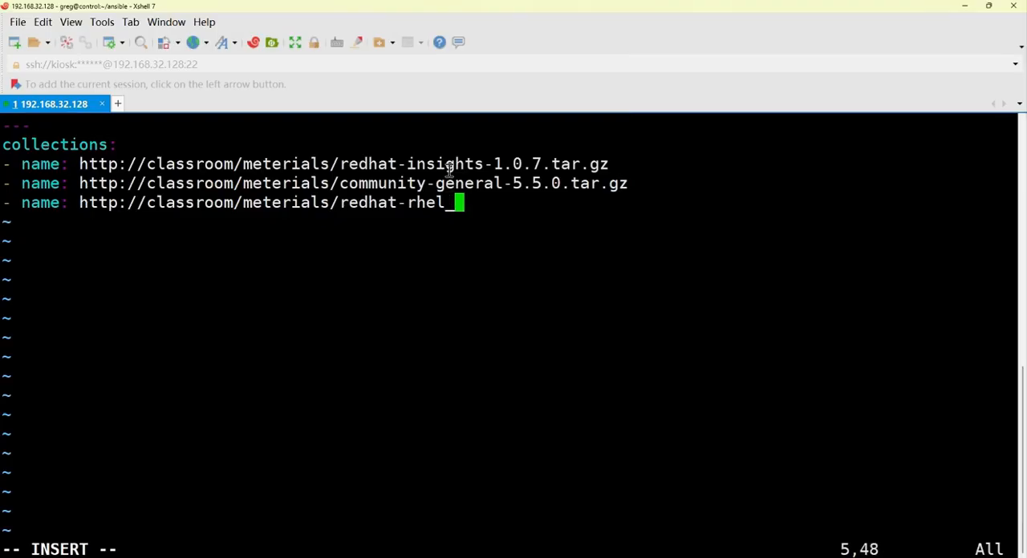
type("systemc")
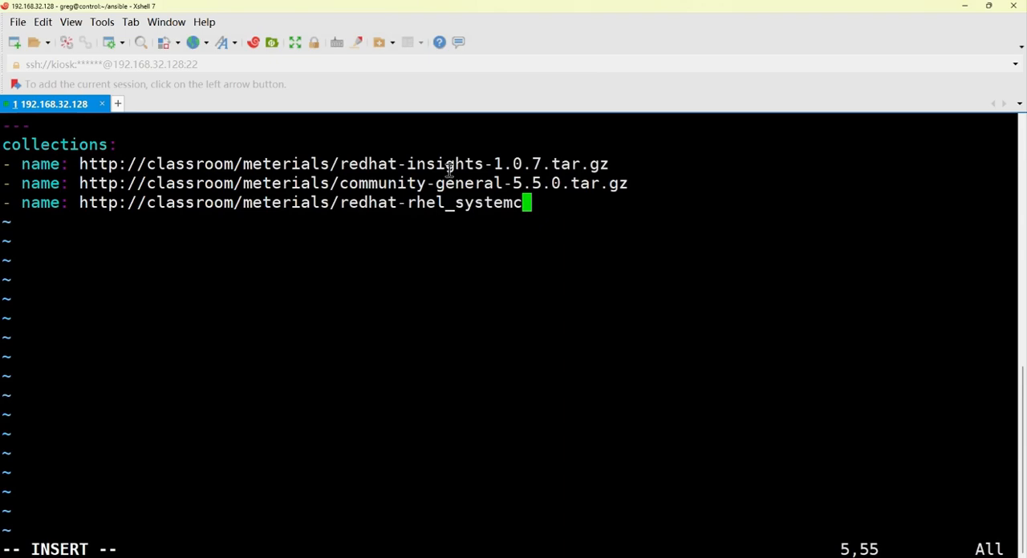
type("t")
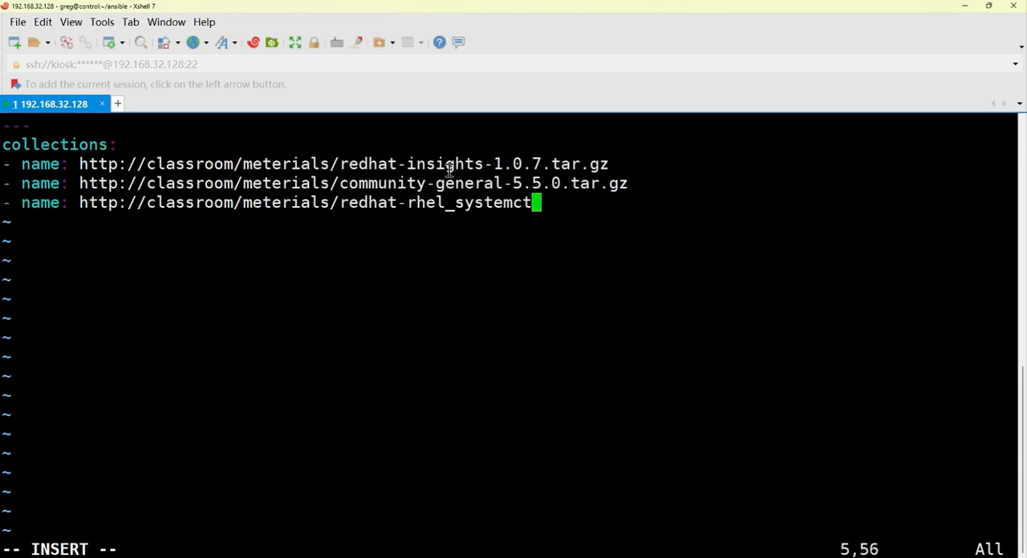
key("Backspace")
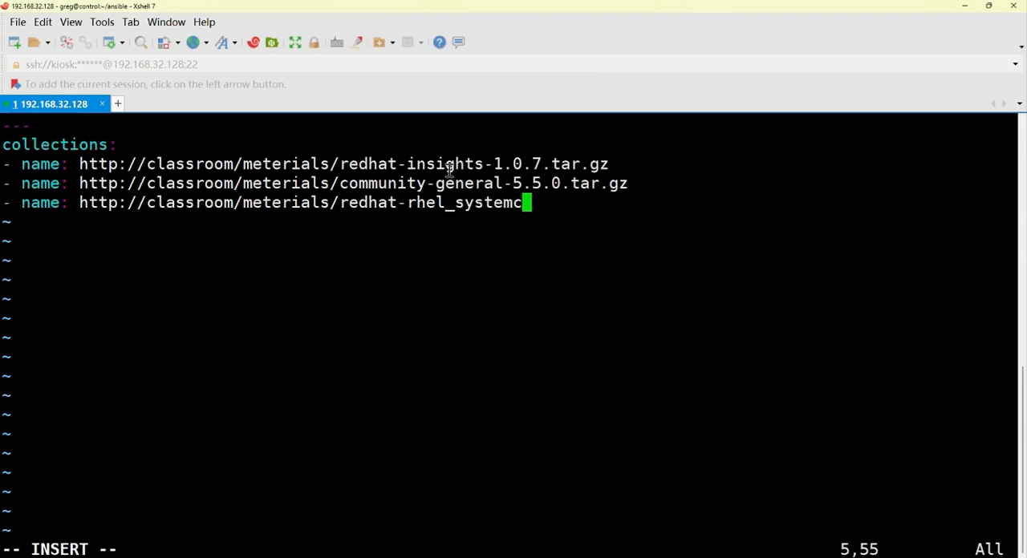
type("_role")
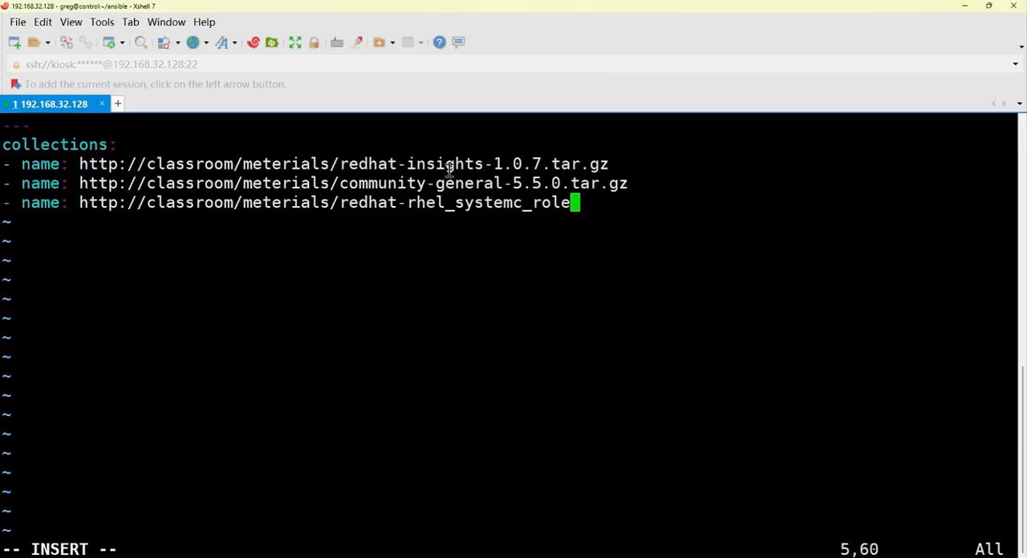
type("s")
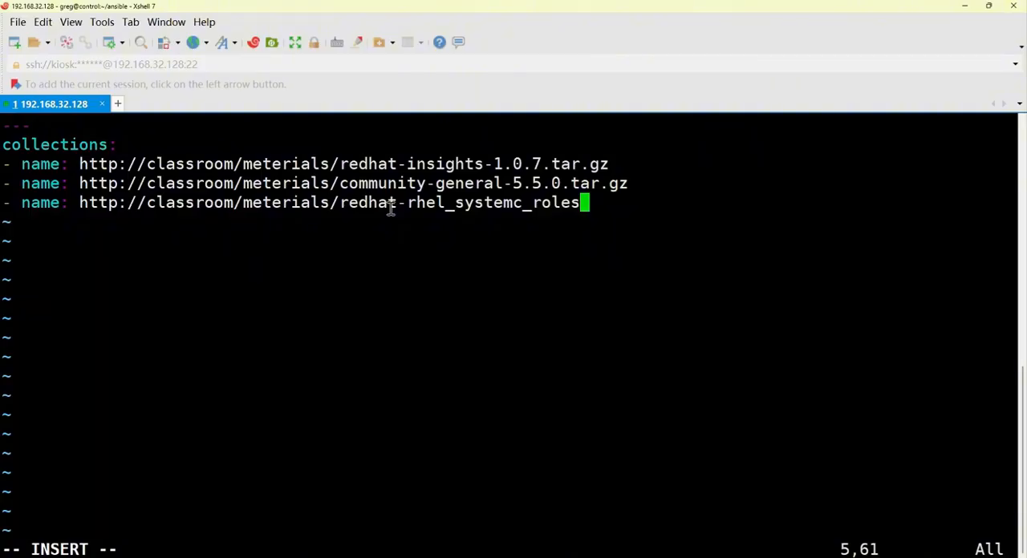
type("-1.")
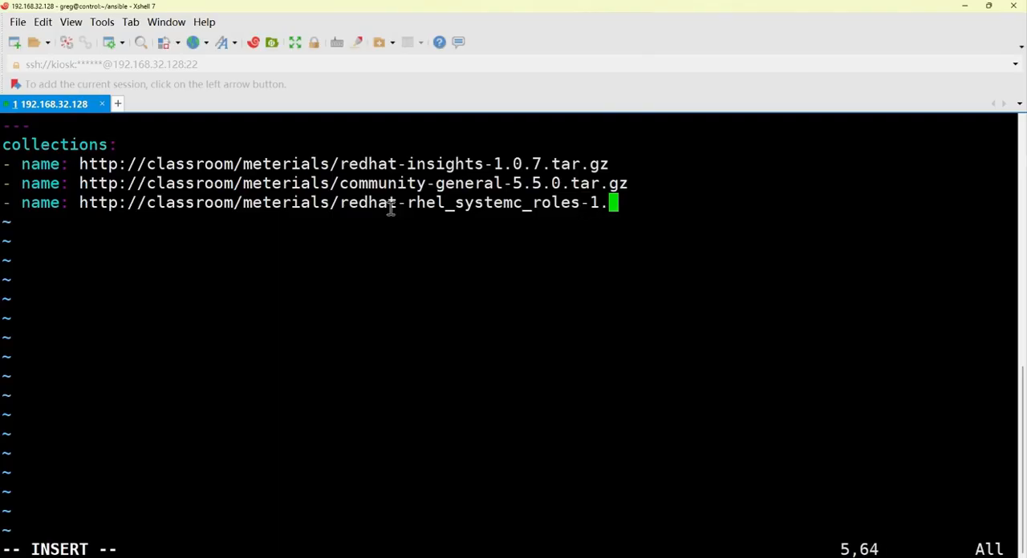
type("19.")
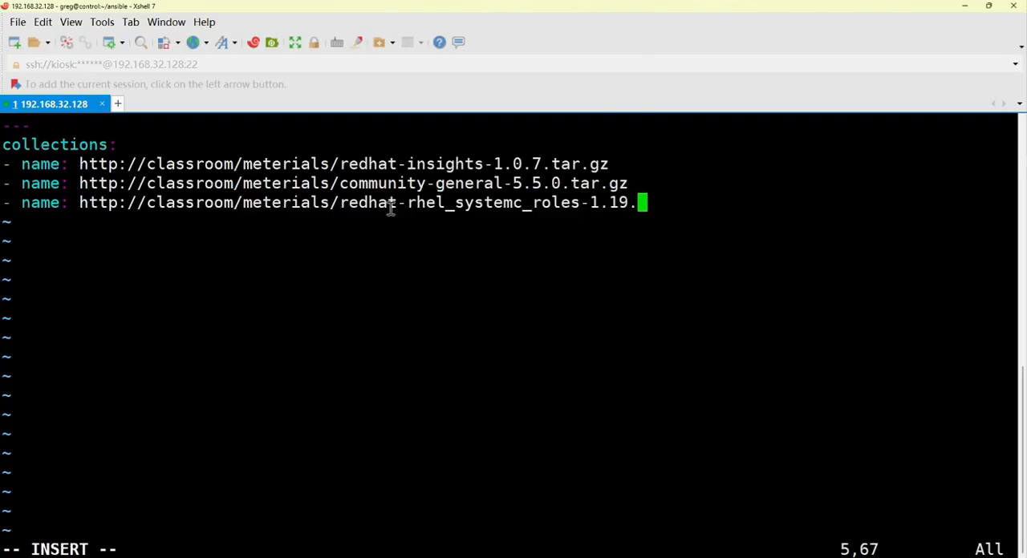
type("3.tar")
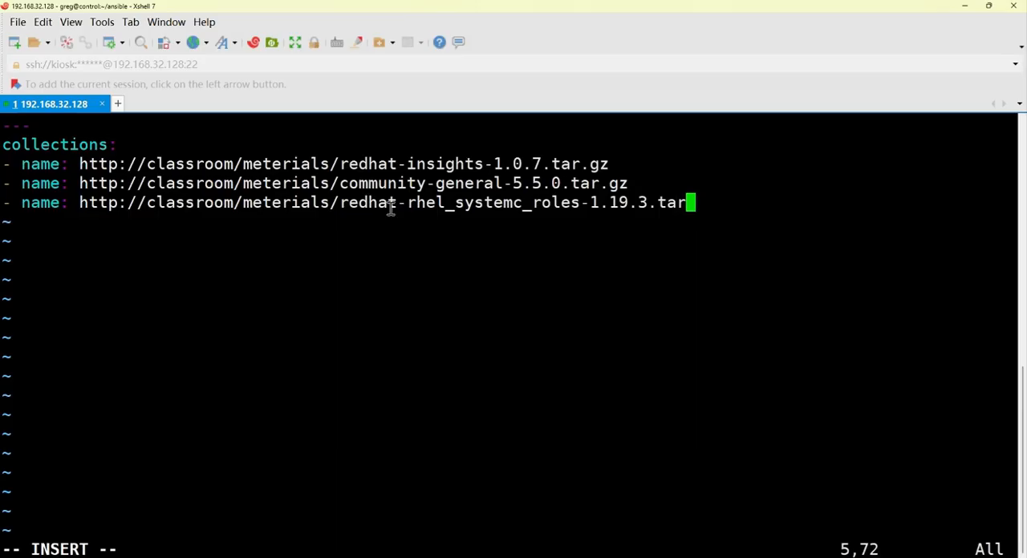
type(".gz")
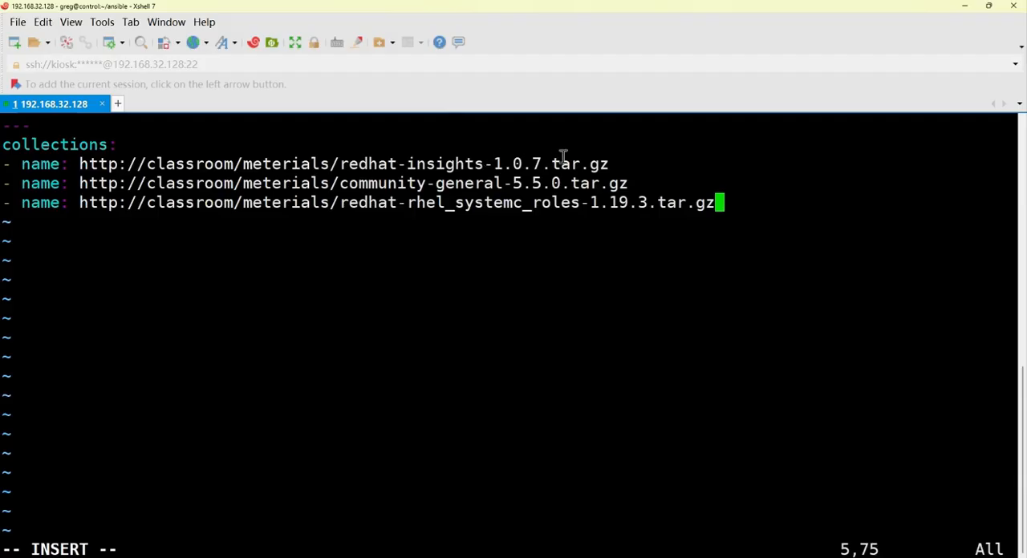
mouse_move(468, 167)
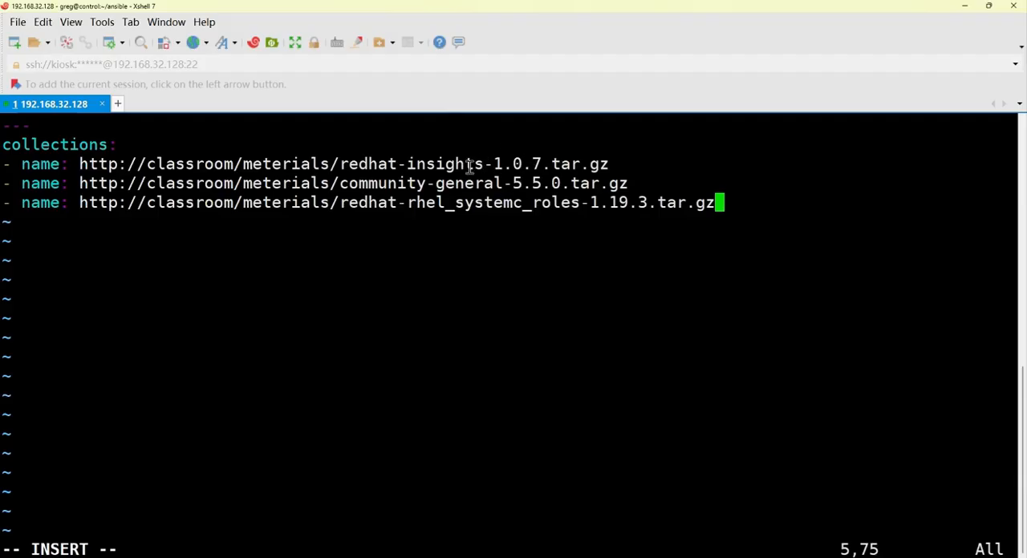
mouse_move(497, 177)
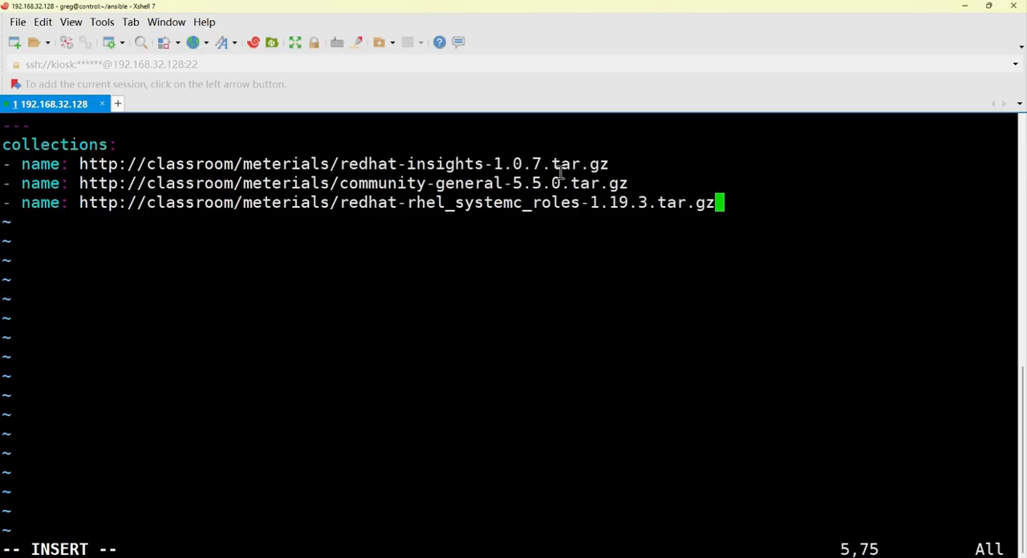
mouse_move(489, 179)
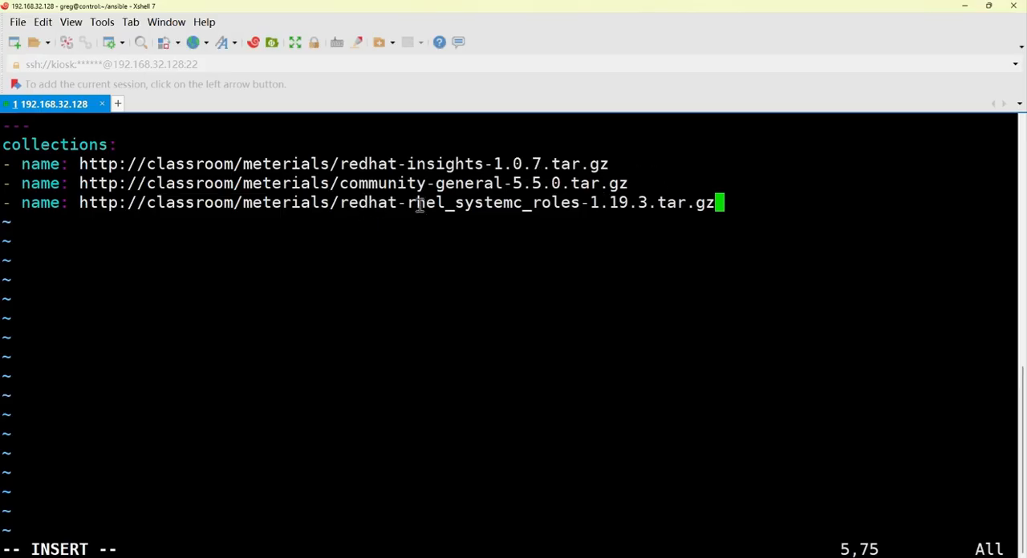
Fix 'systemc' to 'system' in the third entry and return to the end of the line.
right_click(417, 202)
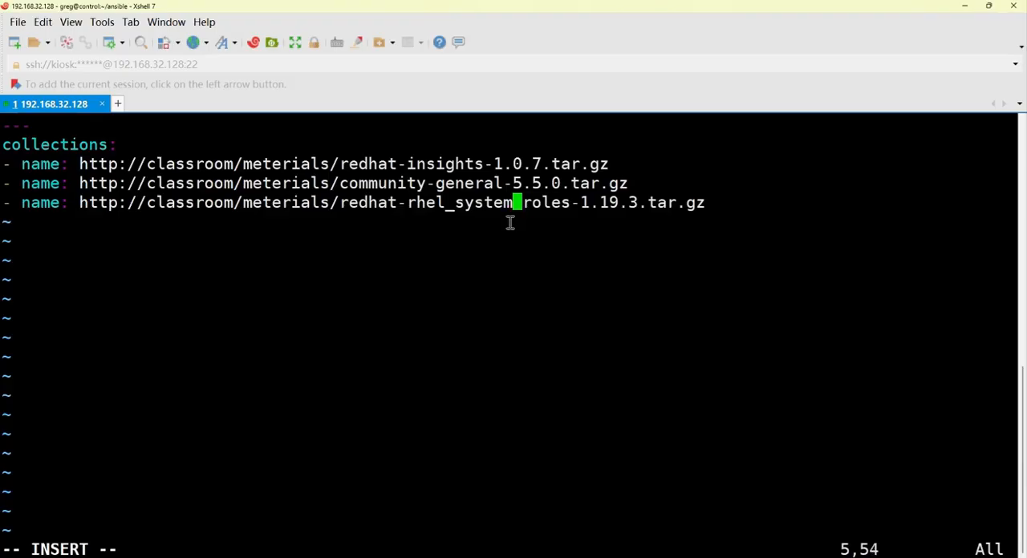
key("End")
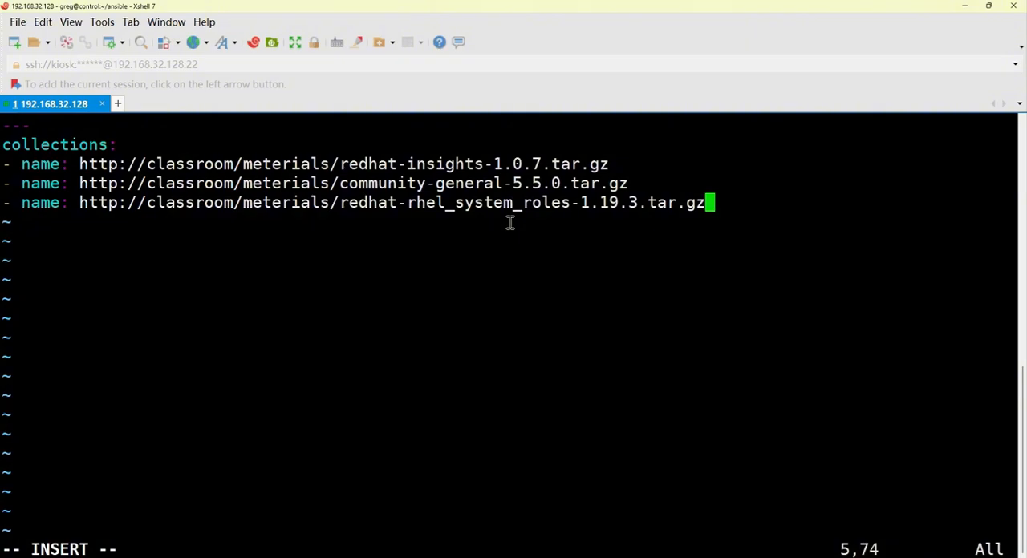
key("Left")
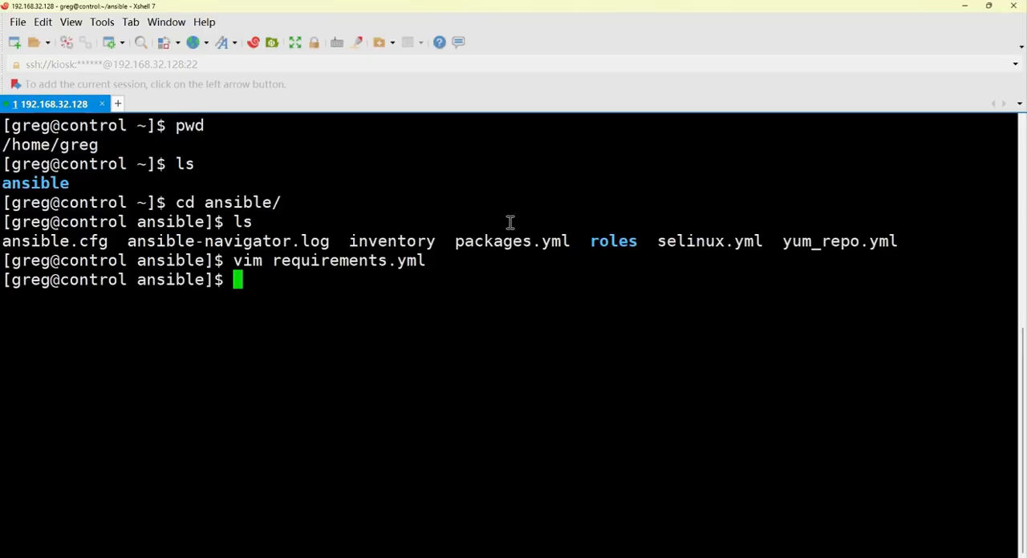
Run ansible-galaxy -r requirements.yml -p /home/greg/ansible/mycollection, which fails with a ROLE_ACTION error.
type("an")
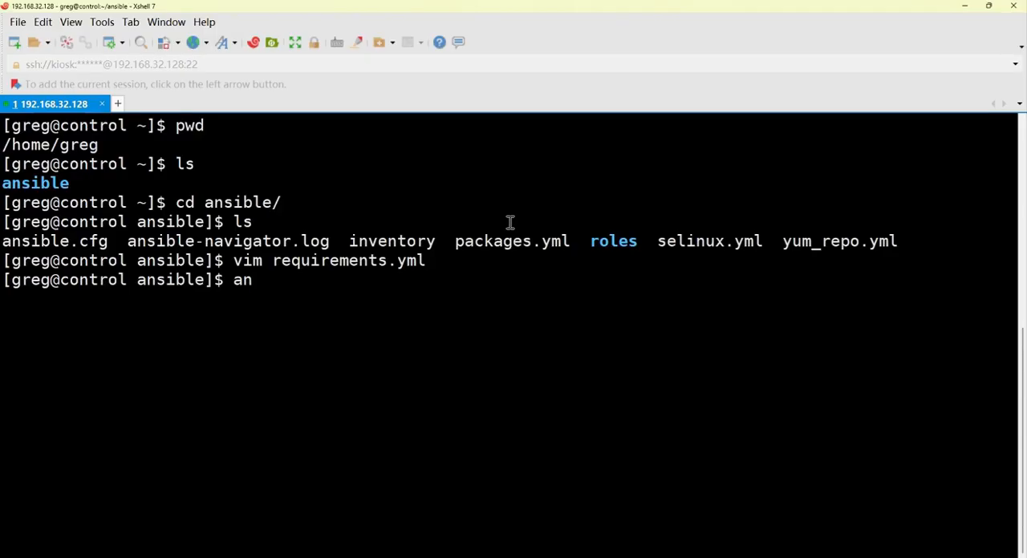
type("sible")
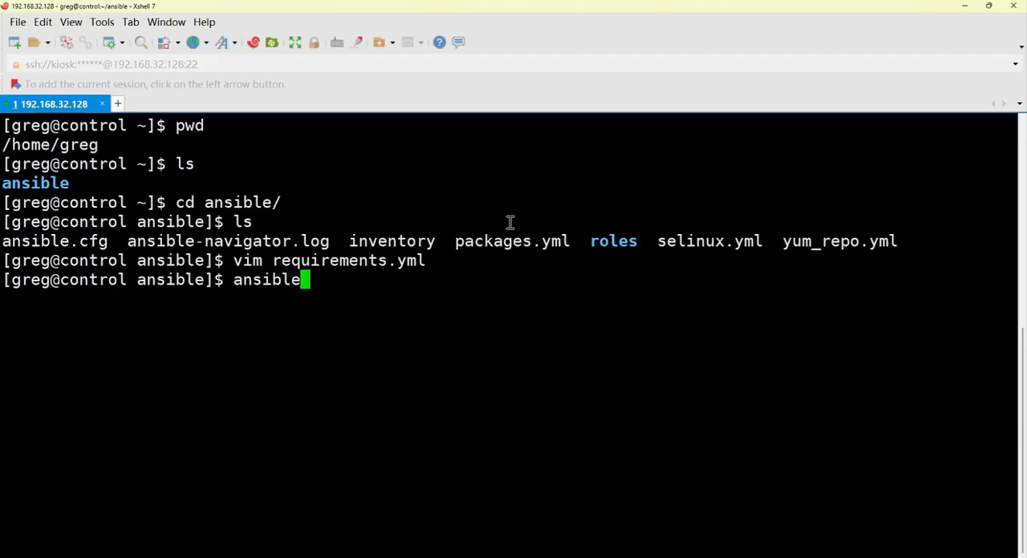
type("-galaxy")
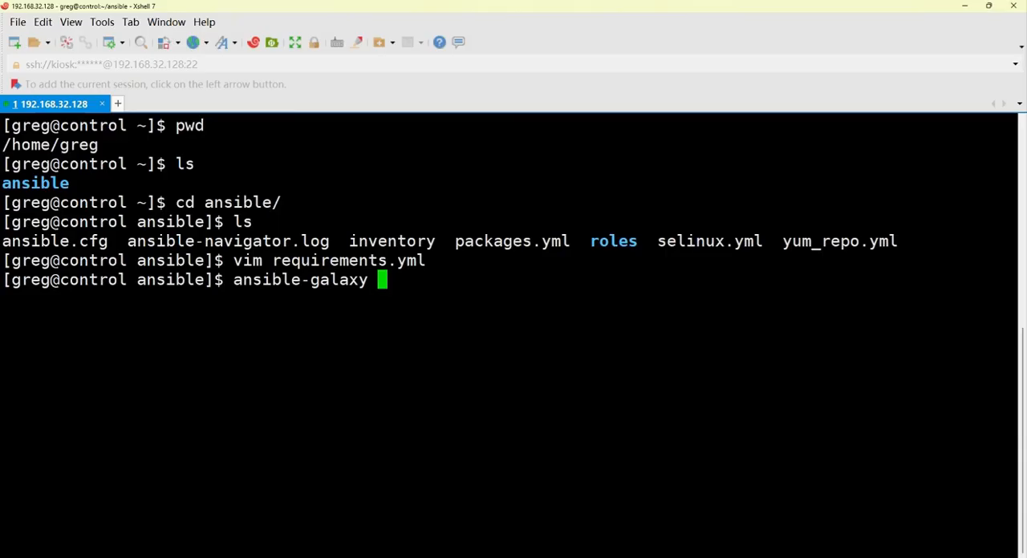
mouse_move(380, 300)
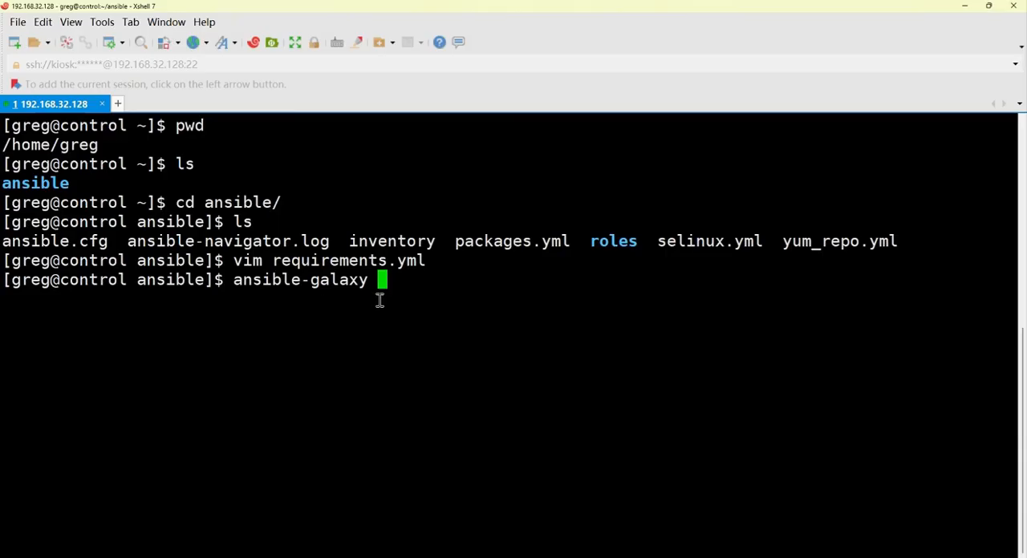
type("-r")
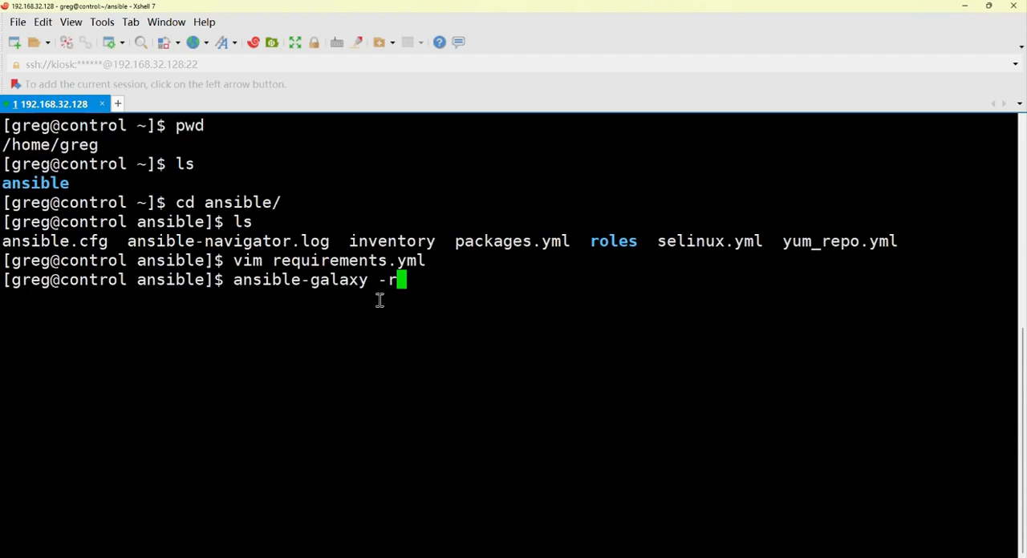
type("requirements.yml")
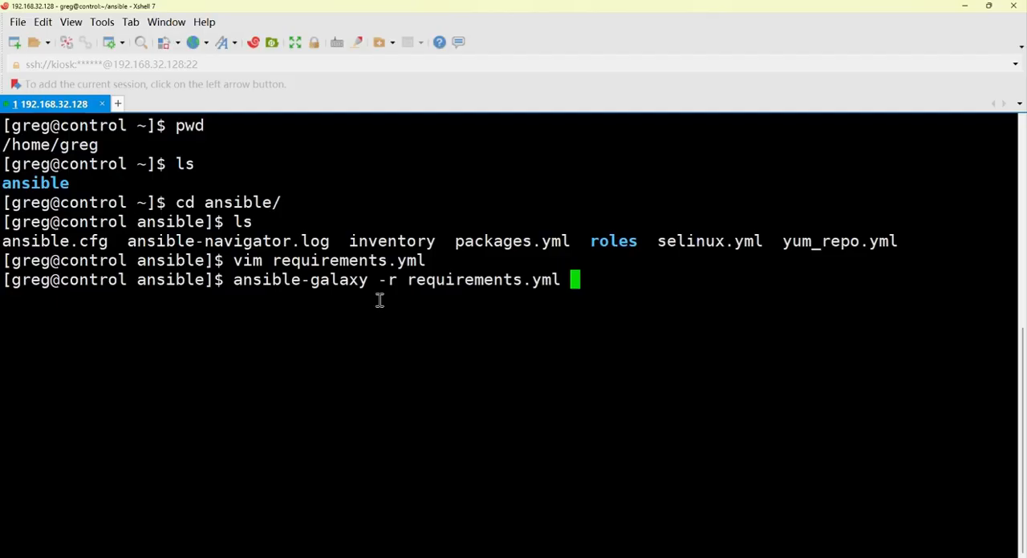
type("-p")
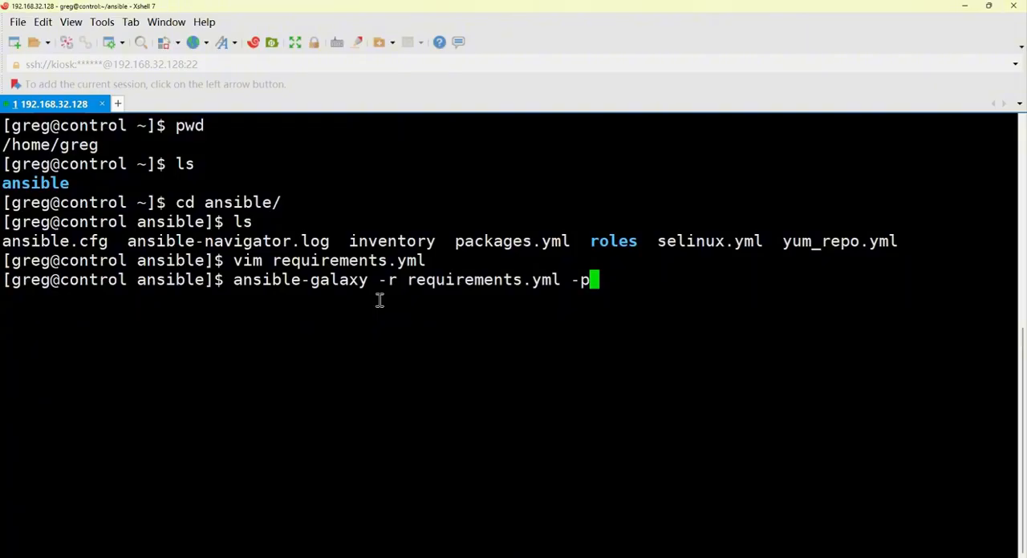
type("/home/")
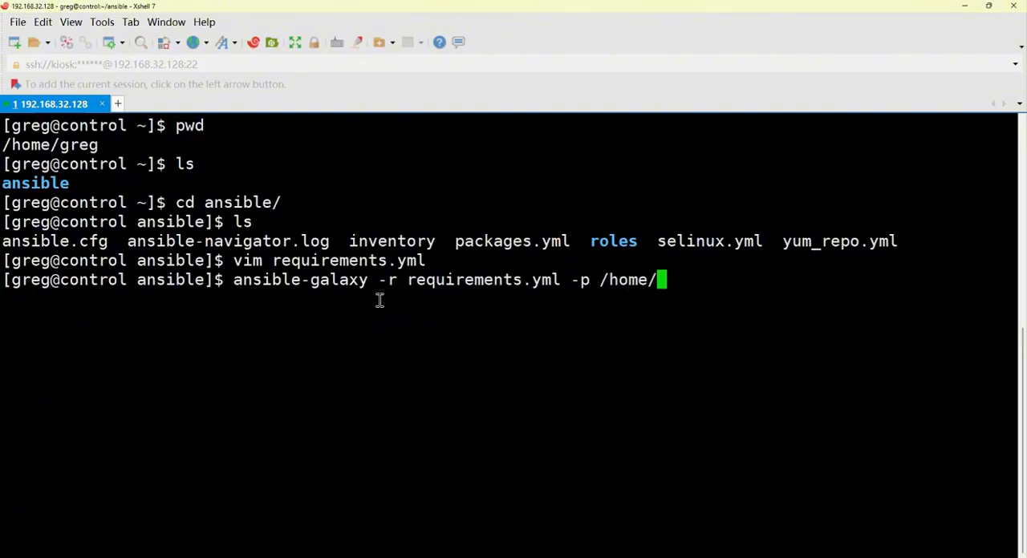
type("greg/")
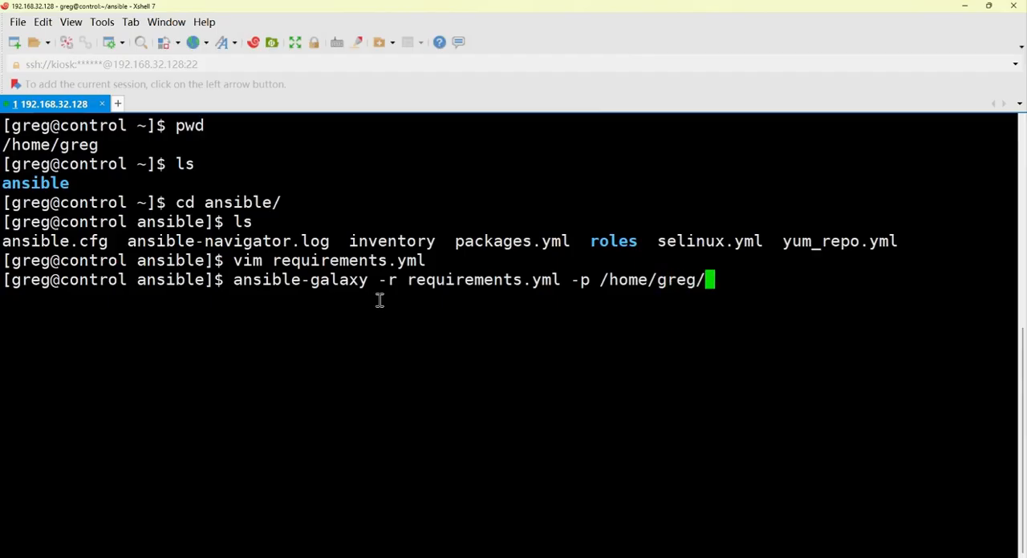
type("ansible/")
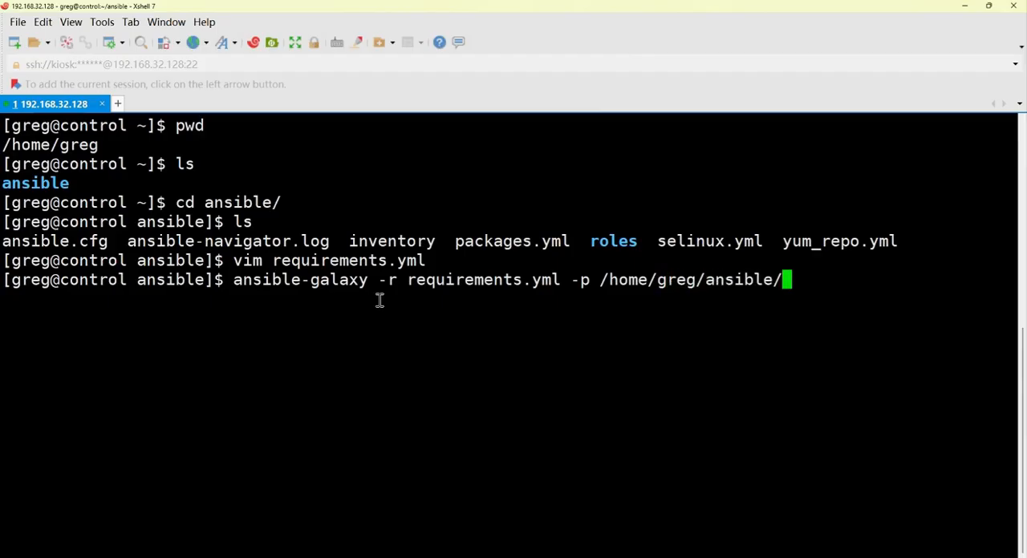
type("myc")
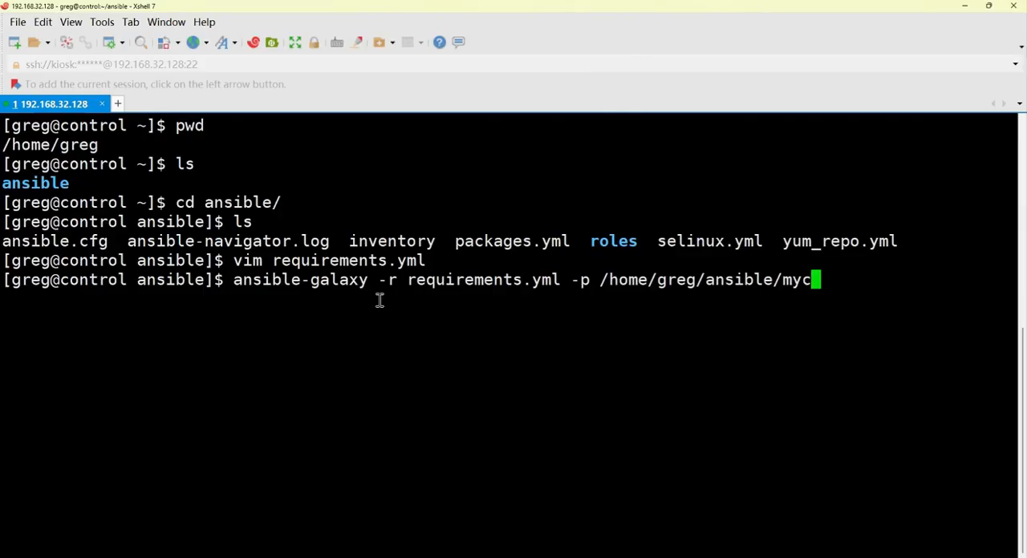
type("ollecti")
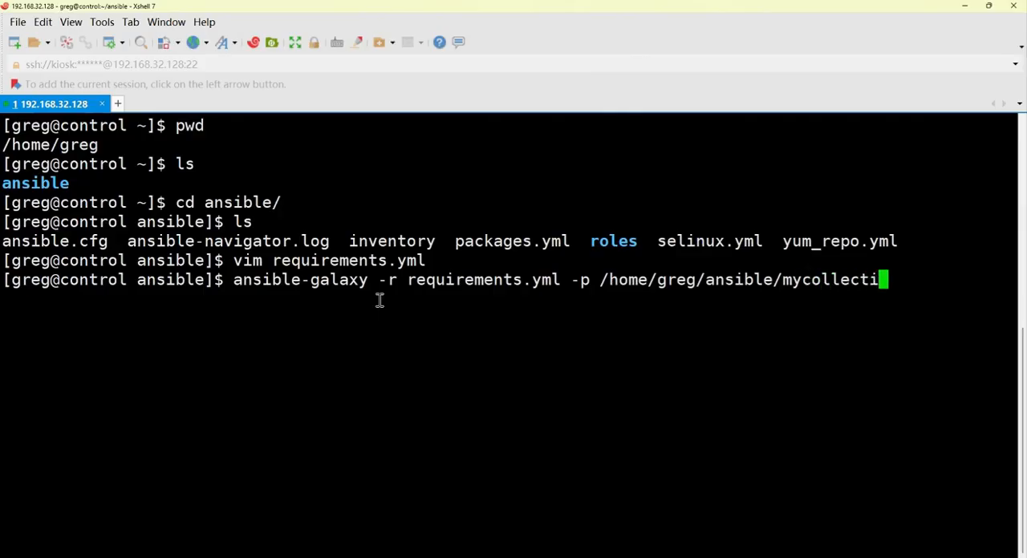
type("on")
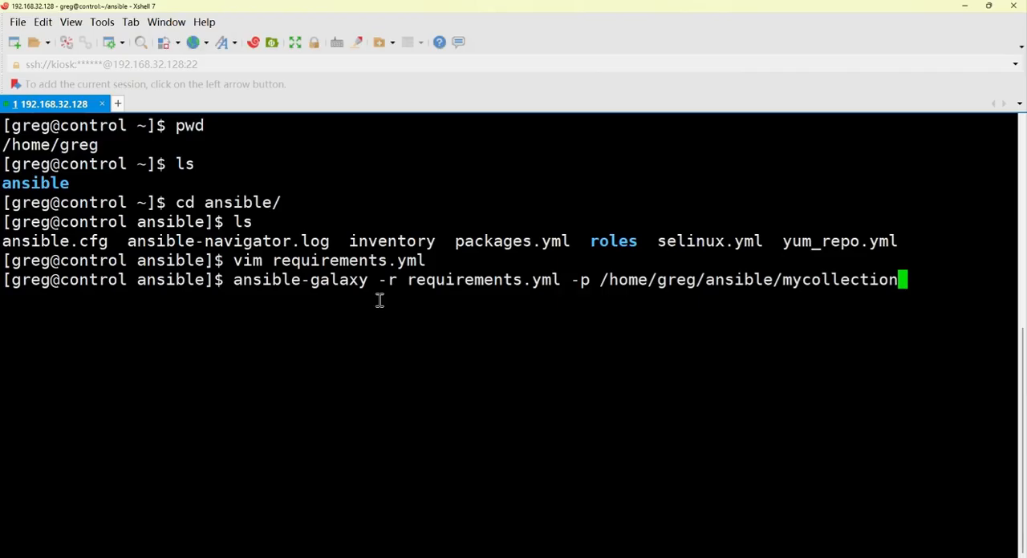
key("Return")
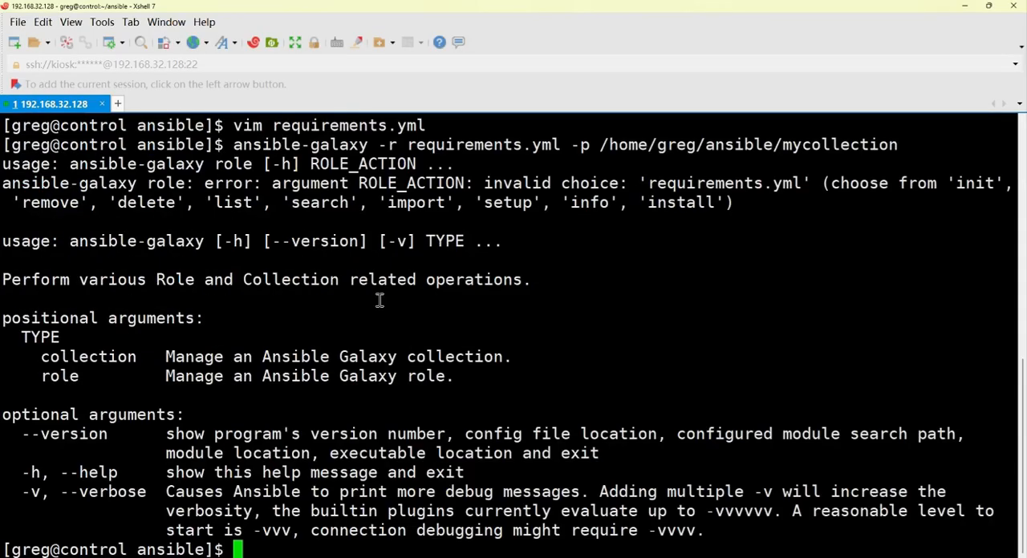
Clear the terminal and recall the failed ansible-galaxy command at the prompt.
type("ansible-galaxy -r requirements.yml -p /home/greg/ansible/mycollection")
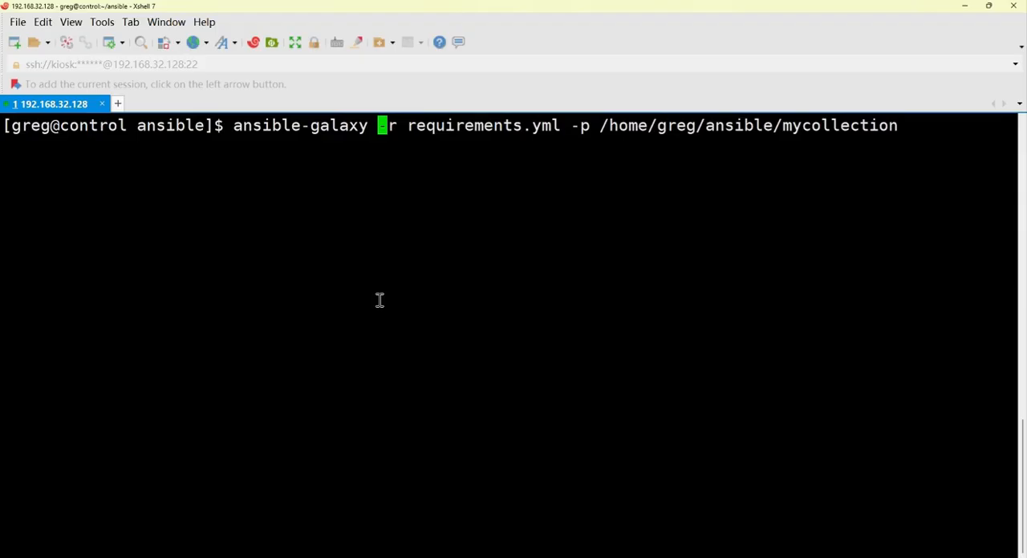
Rerun as ansible-galaxy collection install, hitting a 404, then reopen requirements.yml in vim.
type("collet")
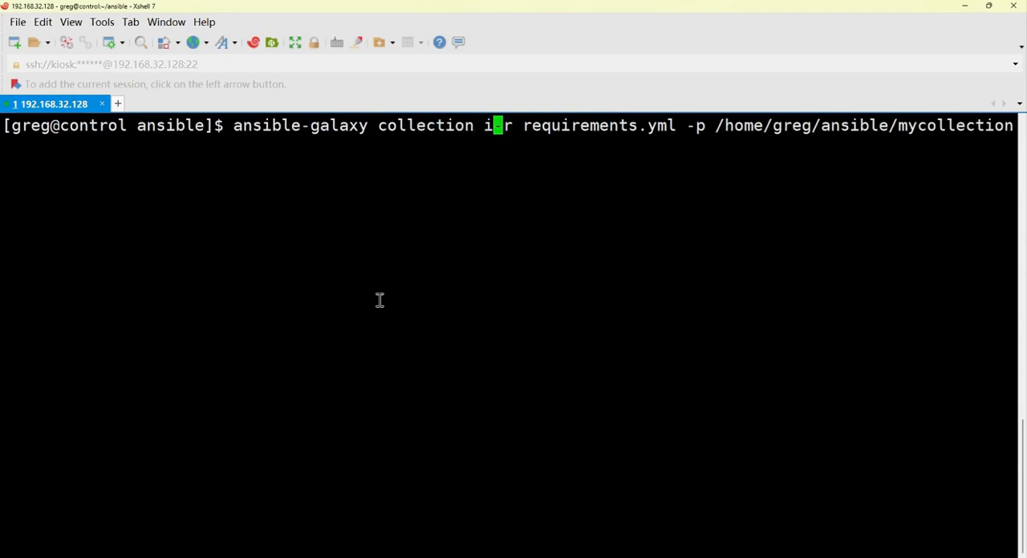
type("nstall")
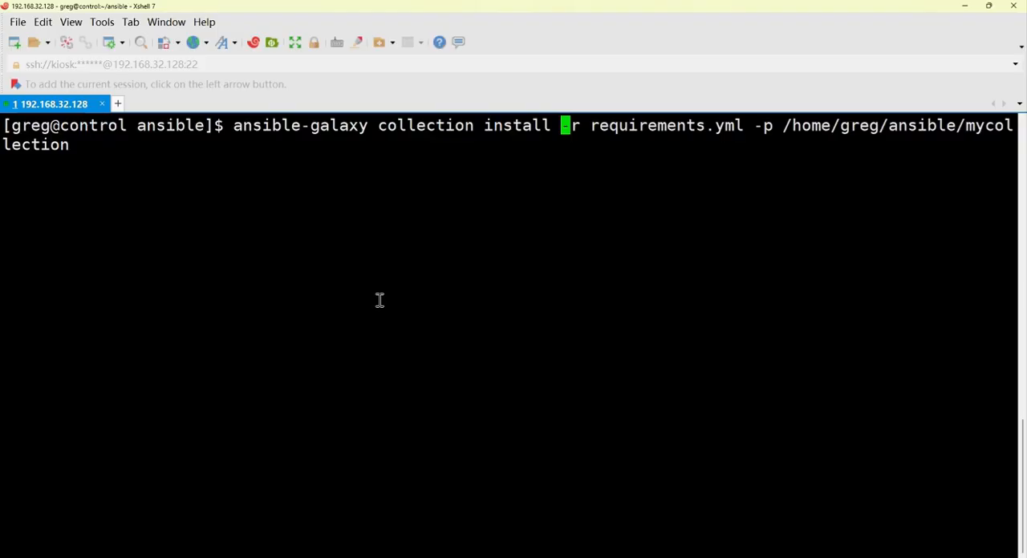
key("Return")
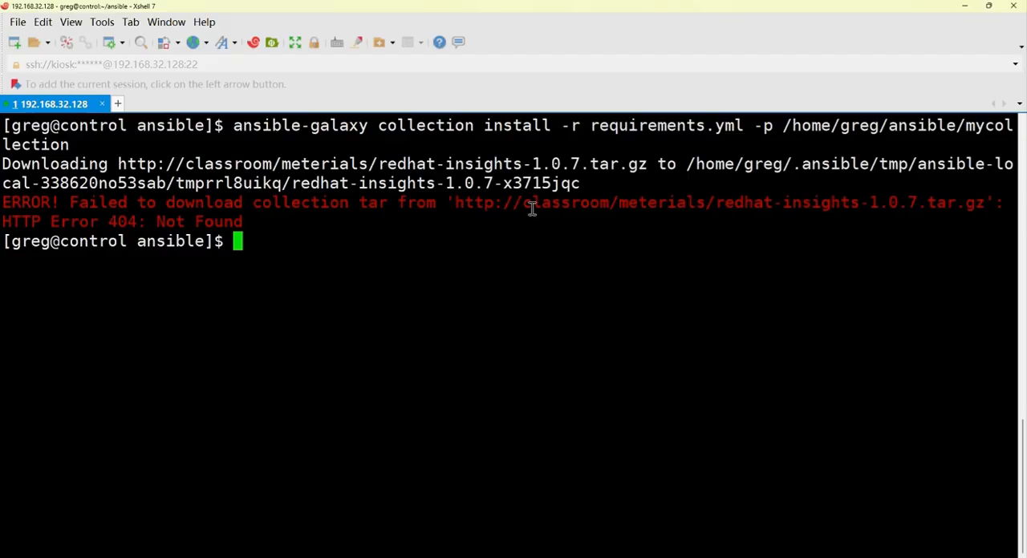
mouse_move(612, 214)
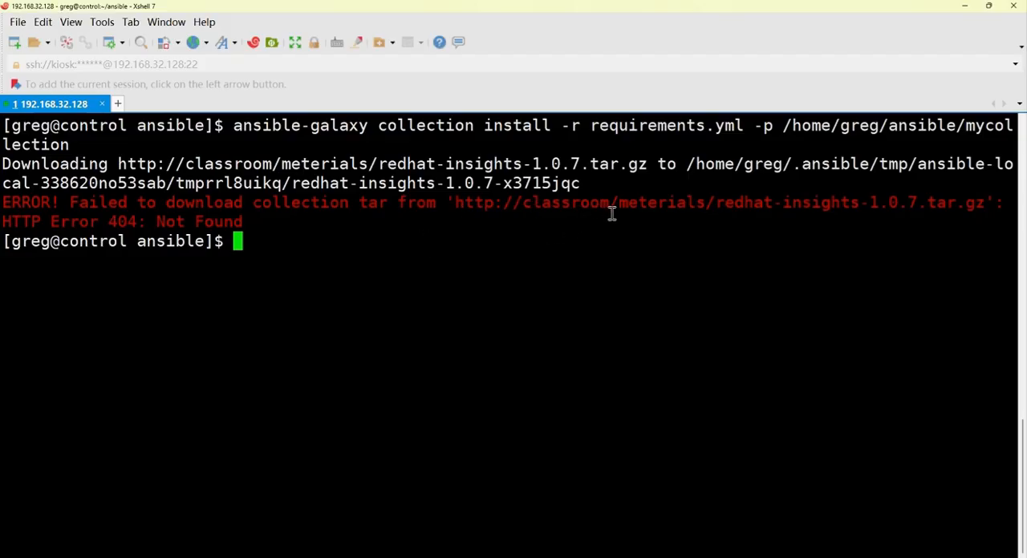
key("Up")
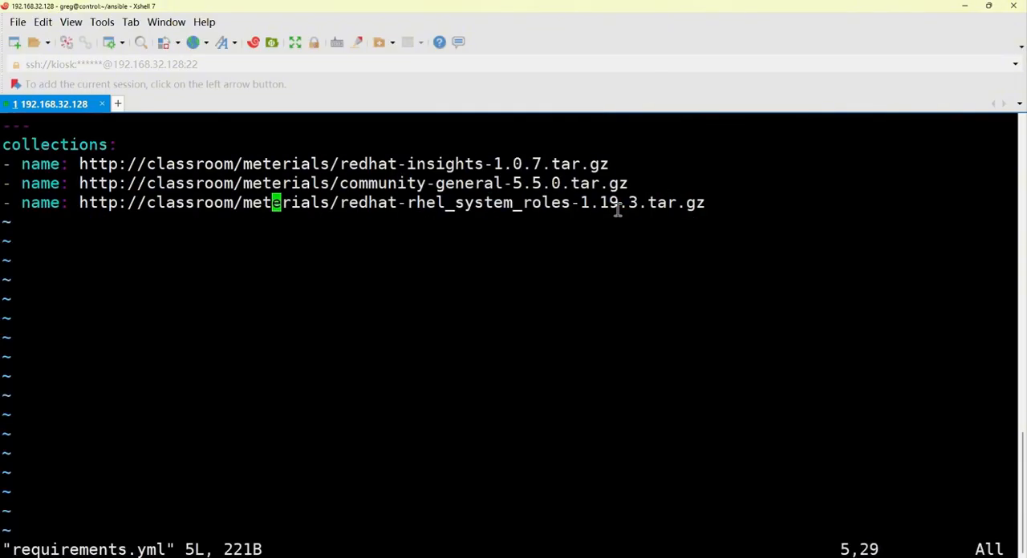
Replace 'meterials' with 'materials' in all three URLs and save requirements.yml.
key("i")
type(":wq")
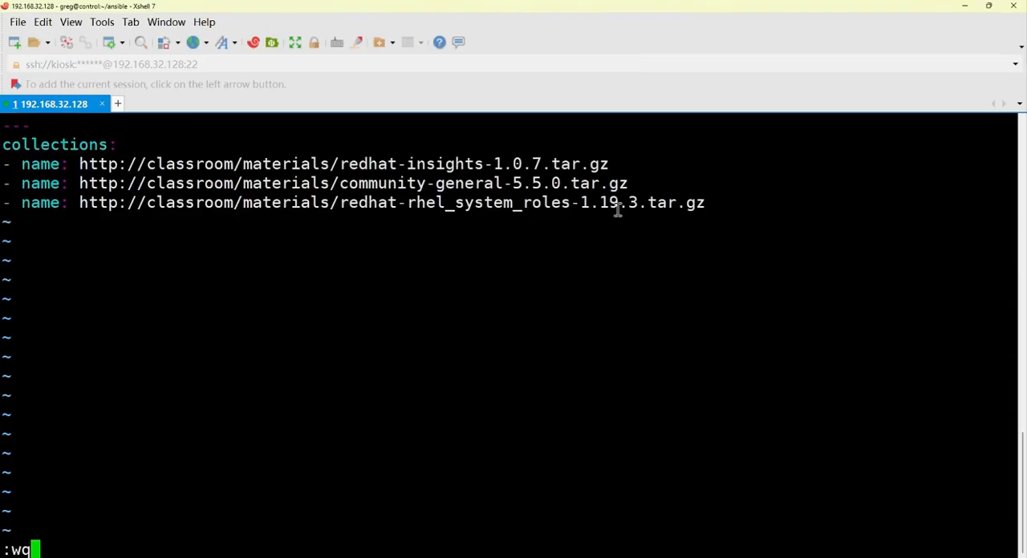
key("Return")
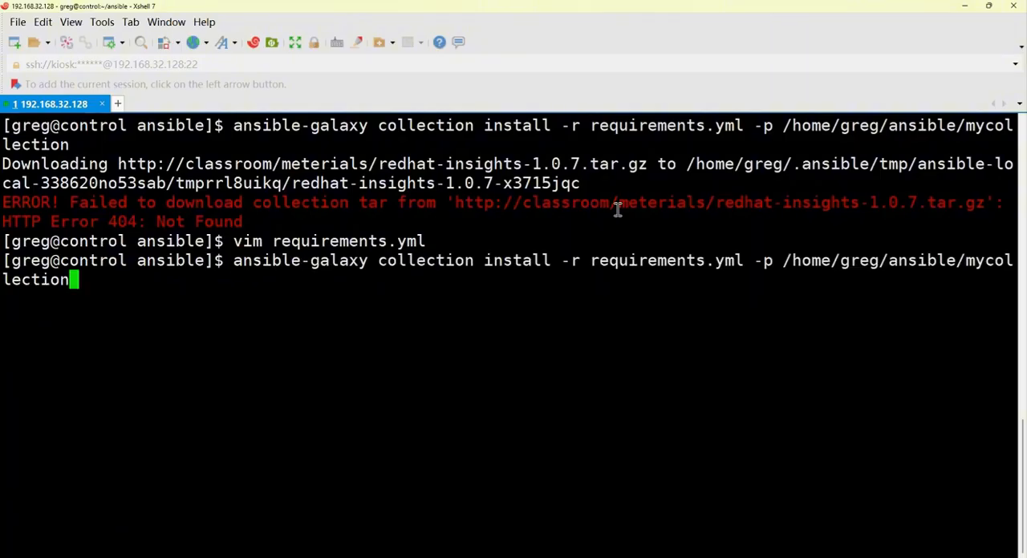
Rerun the ansible-galaxy install so redhat.insights, community.general and rhel_system_roles land in mycollection.
key("Return")
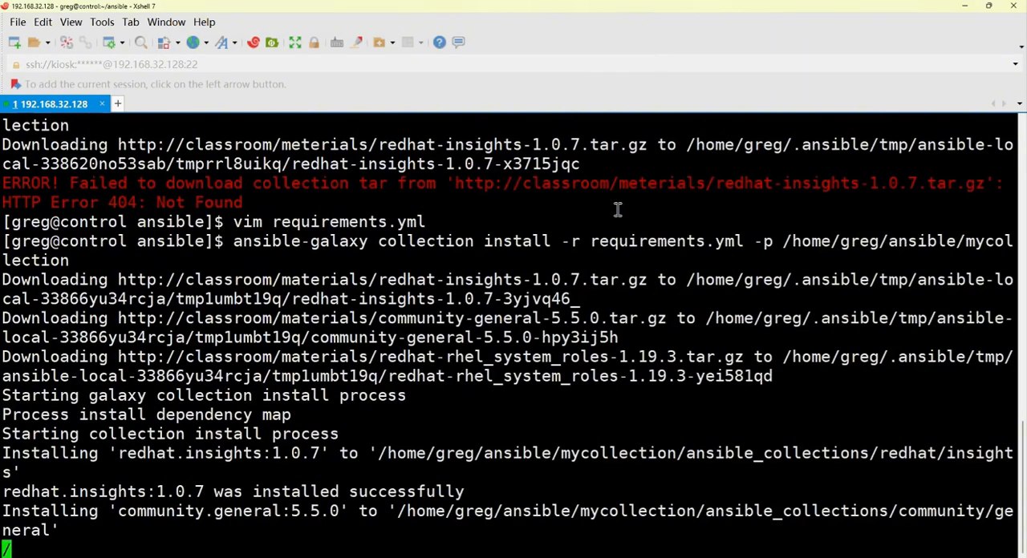
scroll("down", 3)
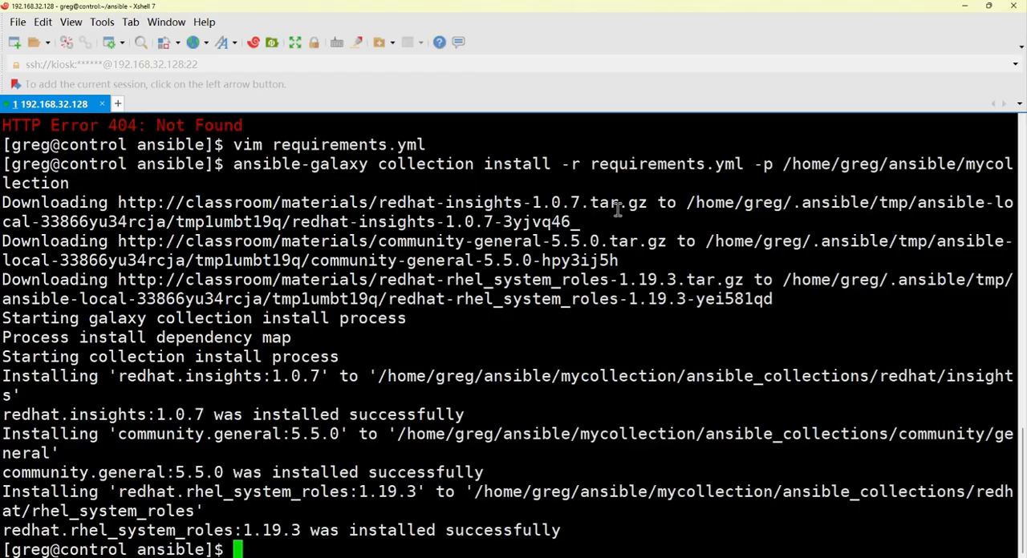
Run ansible-navigator collections to list the installed collections.
type("ansible")
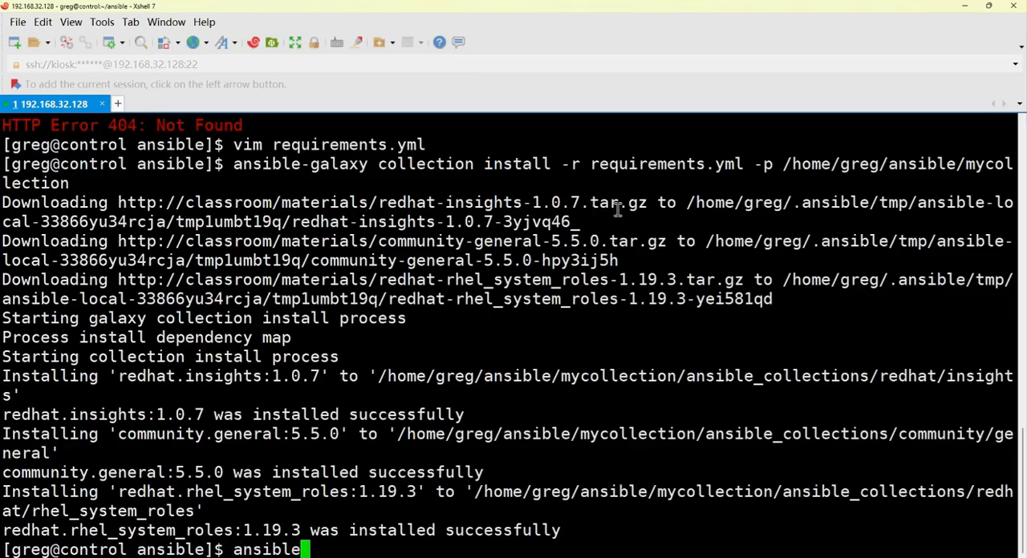
type("-navigator c")
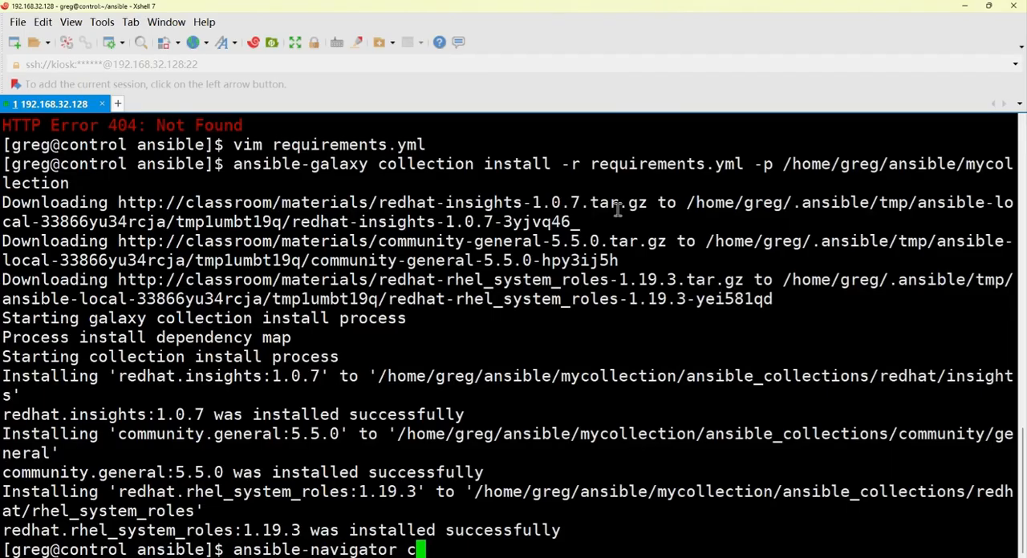
type("olle")
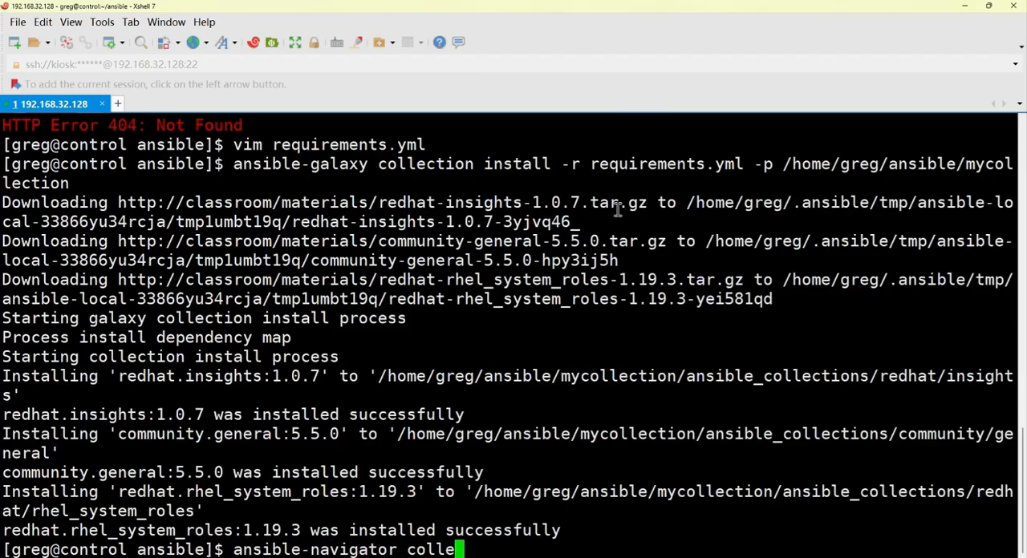
key("BackSpace")
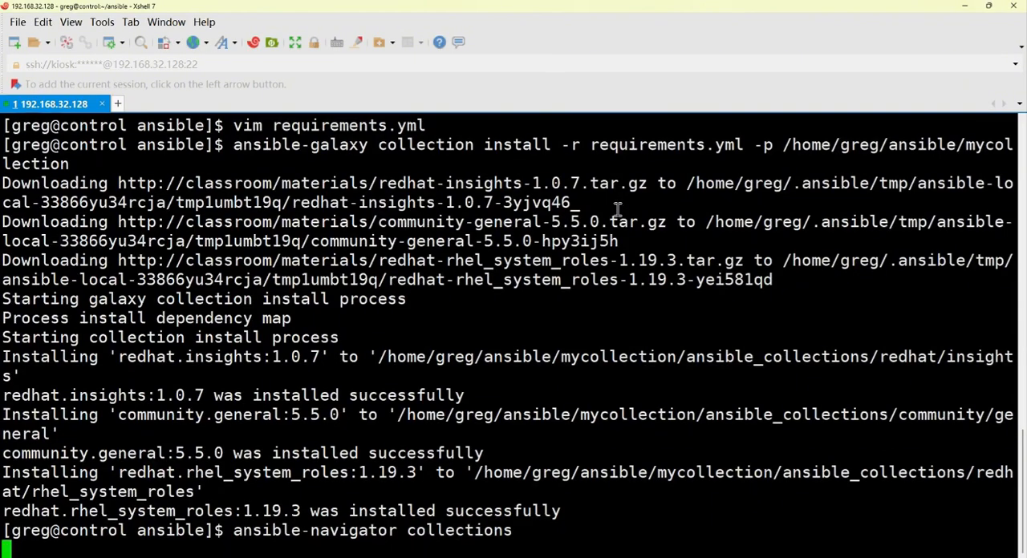
key("Return")
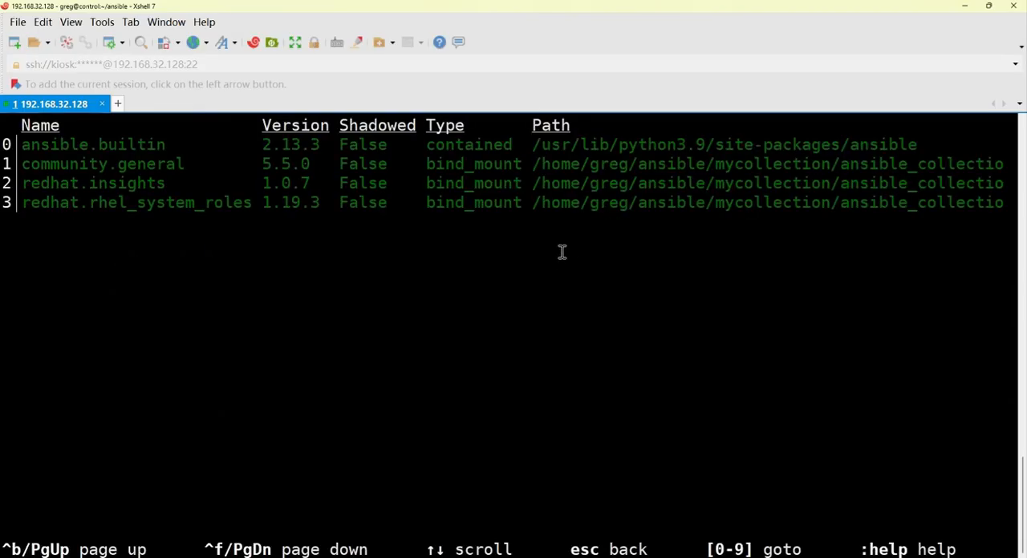
mouse_move(553, 263)
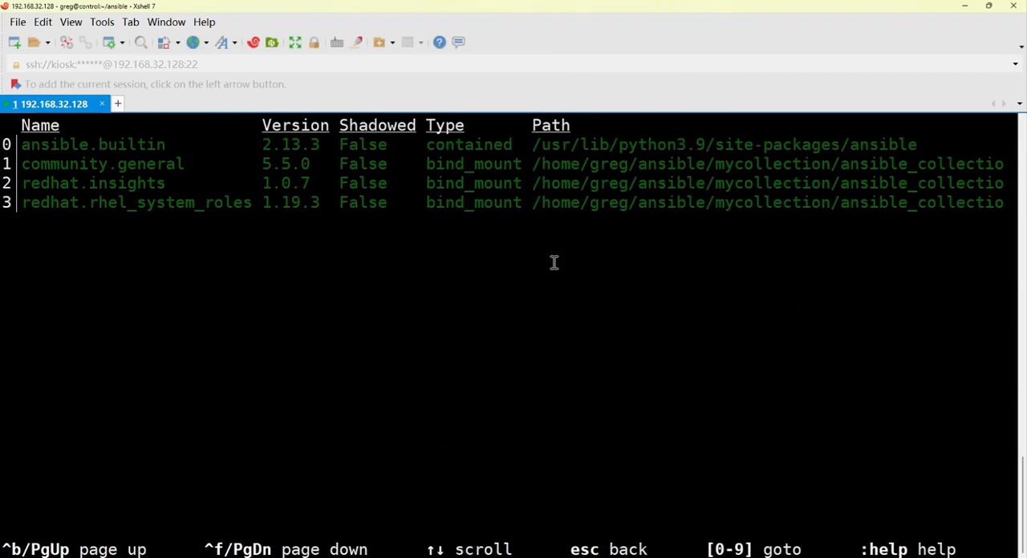
mouse_move(150, 174)
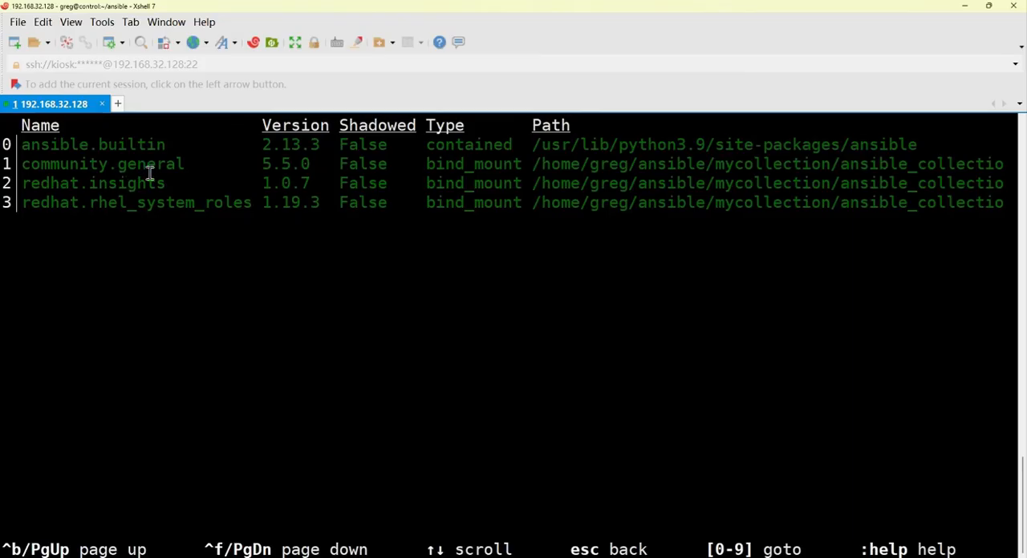
mouse_move(183, 191)
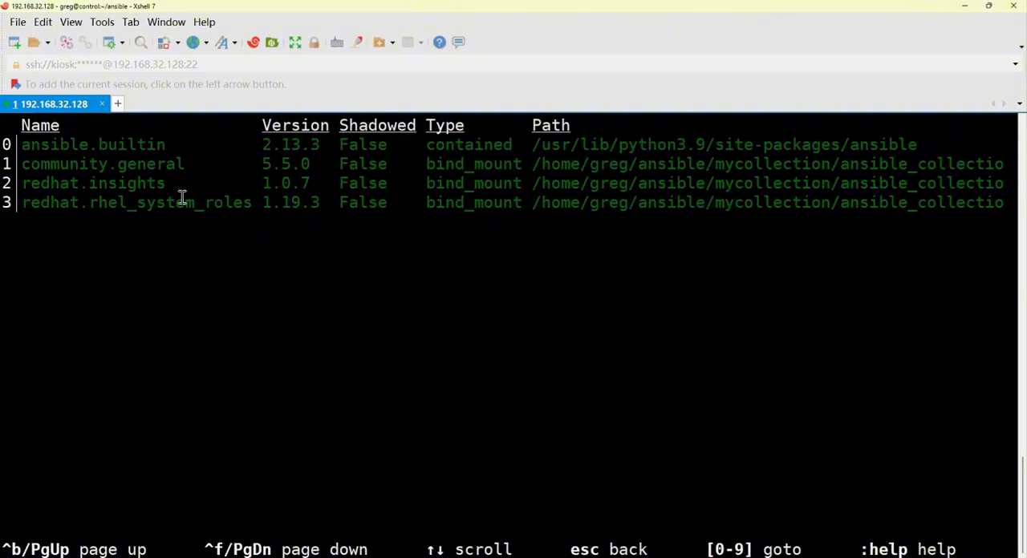
mouse_move(175, 221)
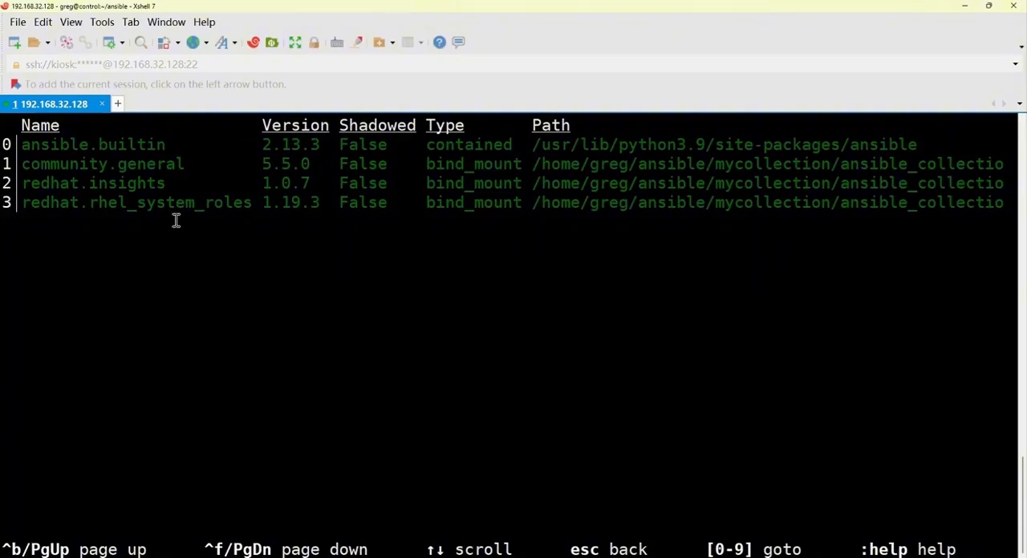
mouse_move(213, 201)
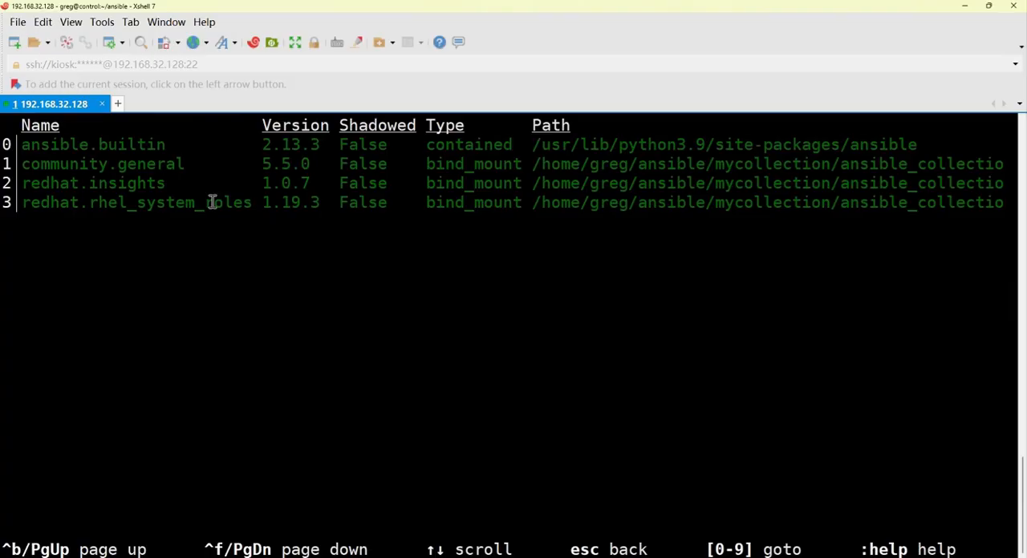
mouse_move(540, 183)
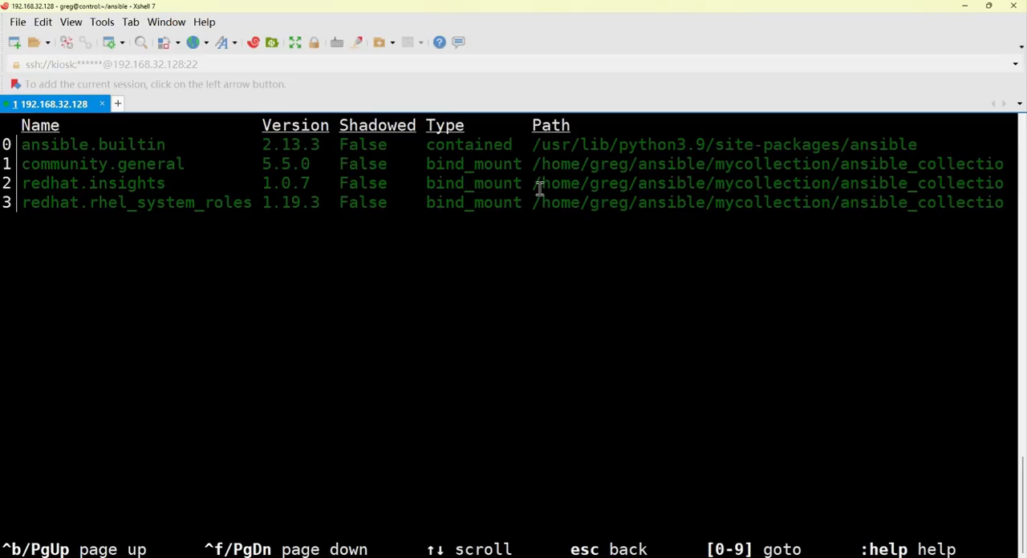
mouse_move(280, 163)
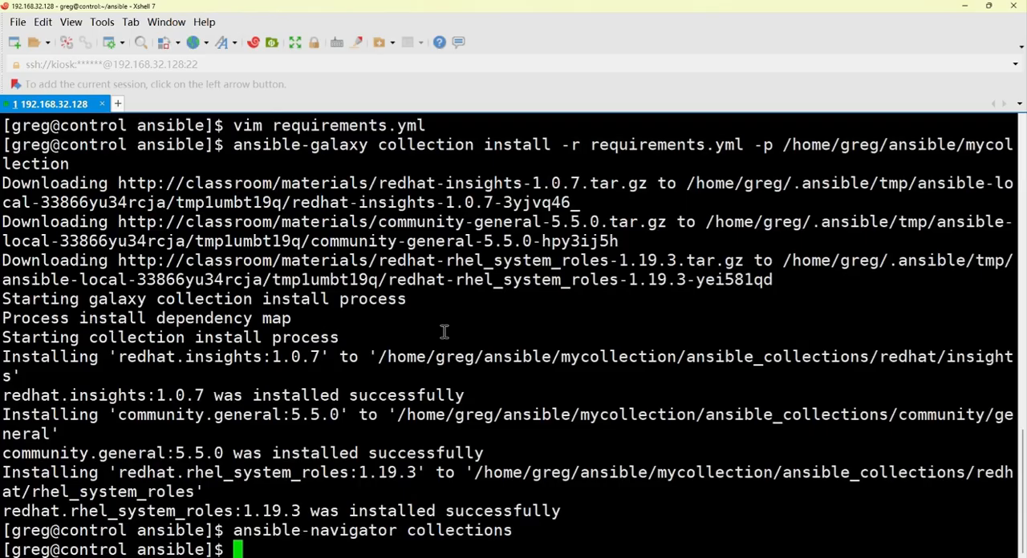
Run ansible-navigator doc community.general.filesystem -m stdout to show the module docs.
type("ansible-navigator collections")
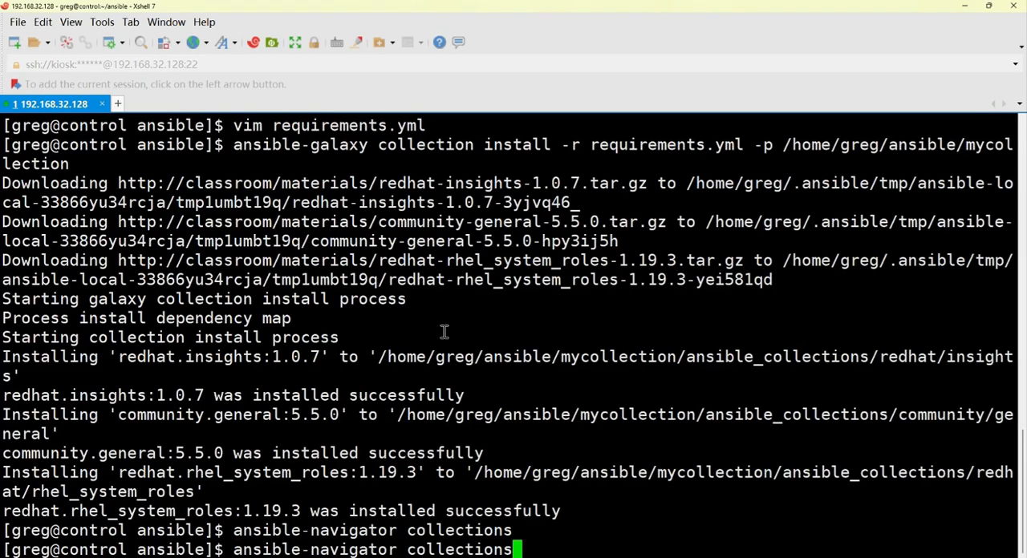
type("doc")
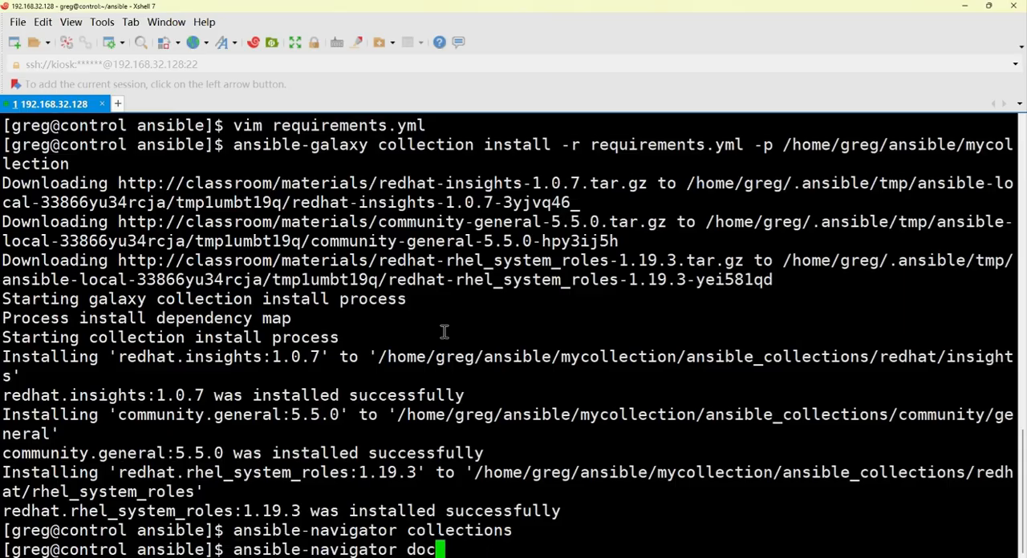
type("comm")
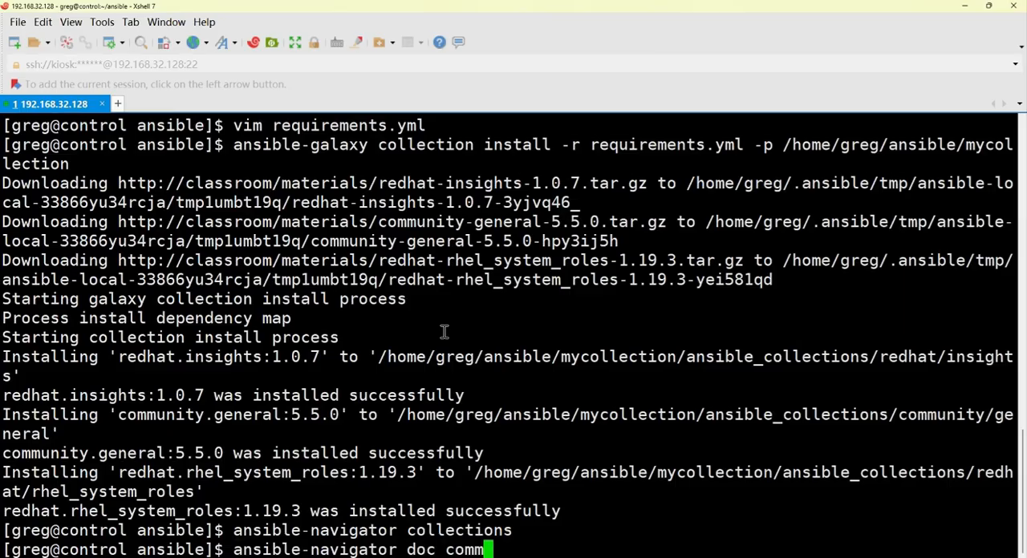
type("unity")
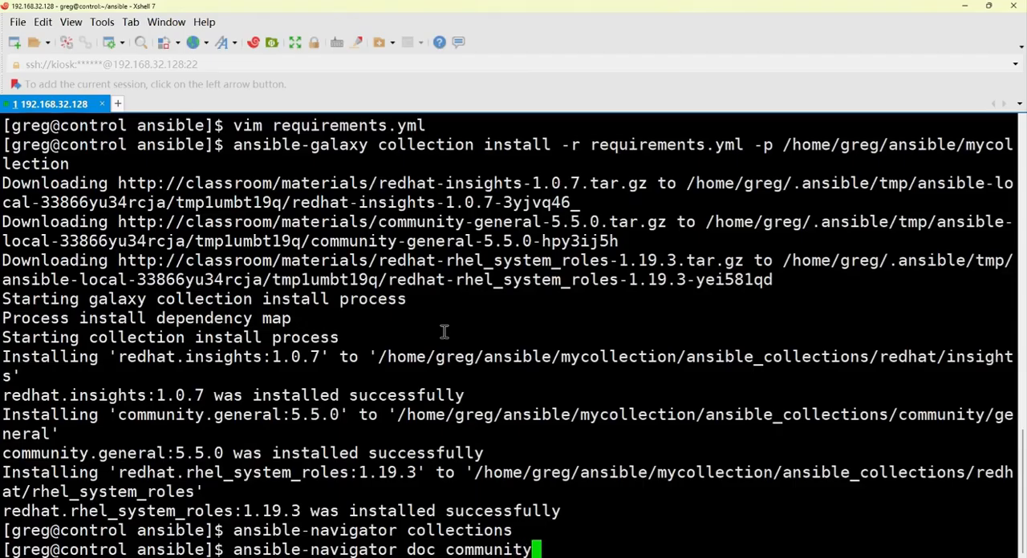
type(".g")
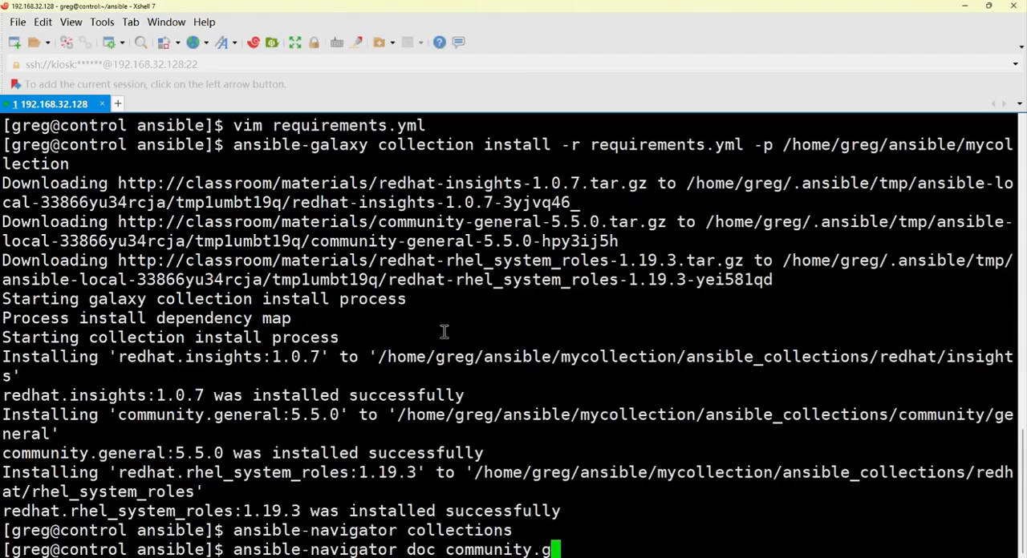
type("ene")
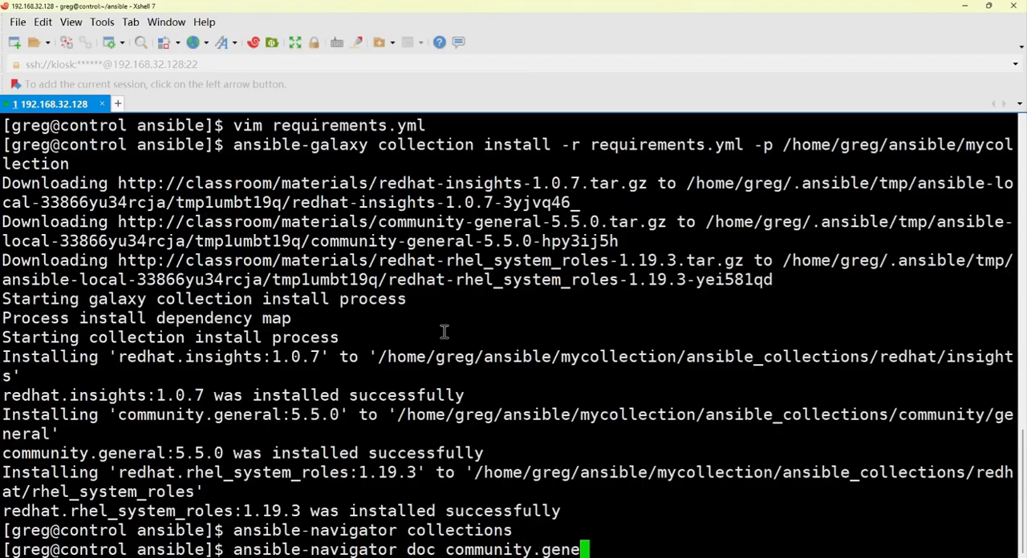
type("ral.fi")
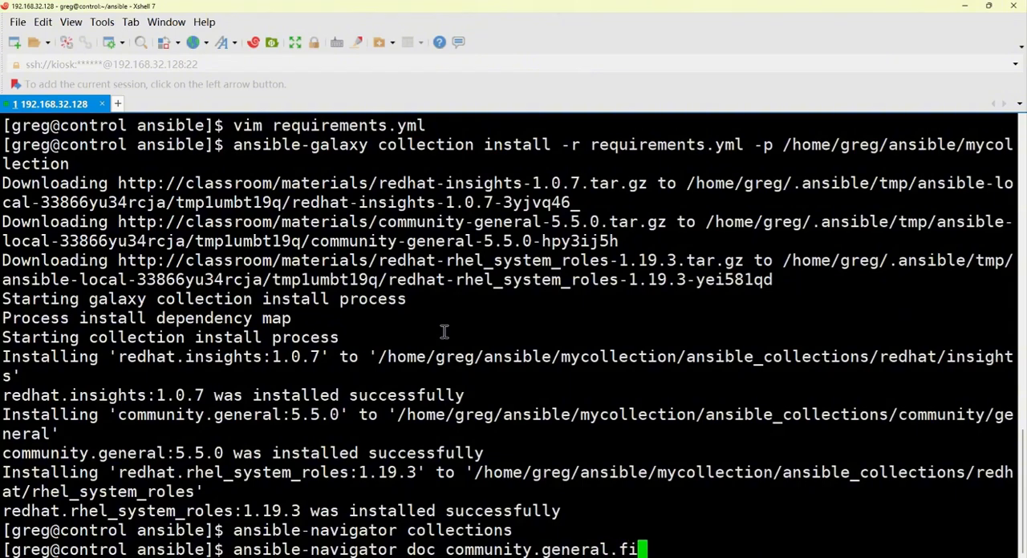
type("l")
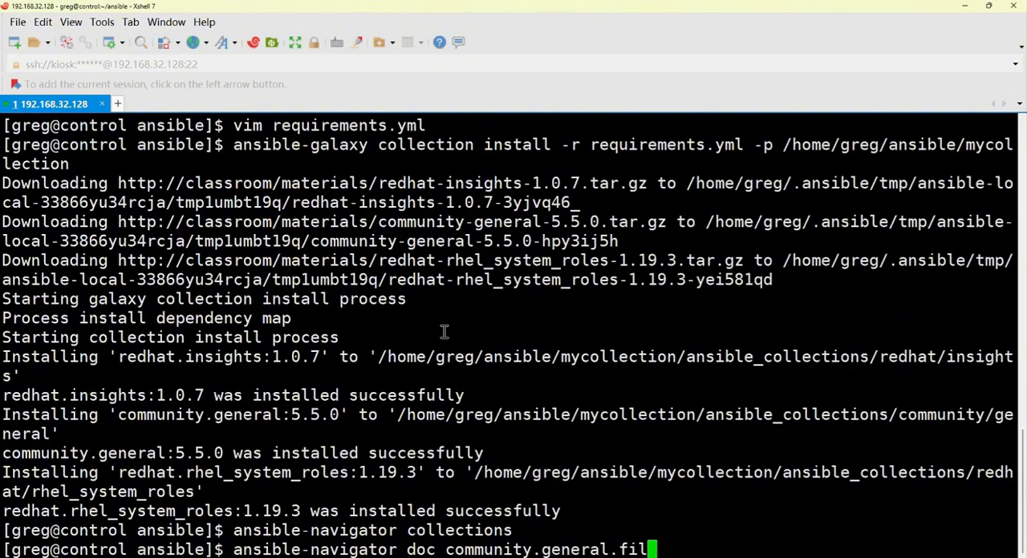
type("es")
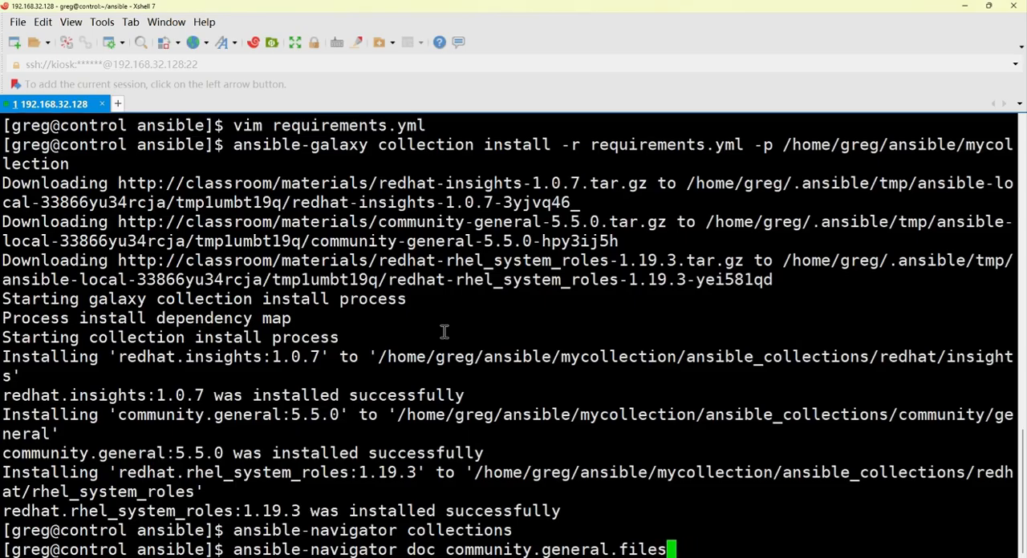
type("system")
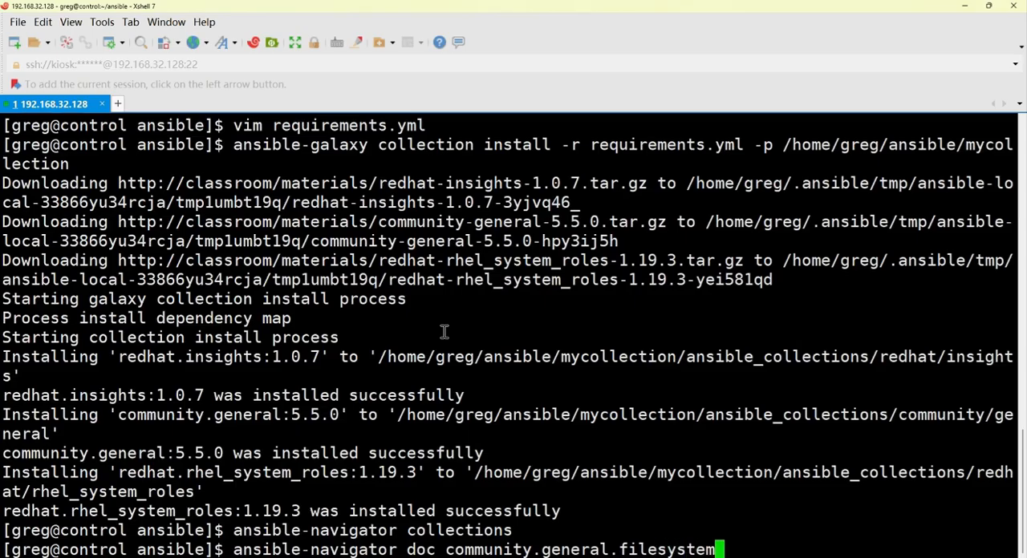
type("-")
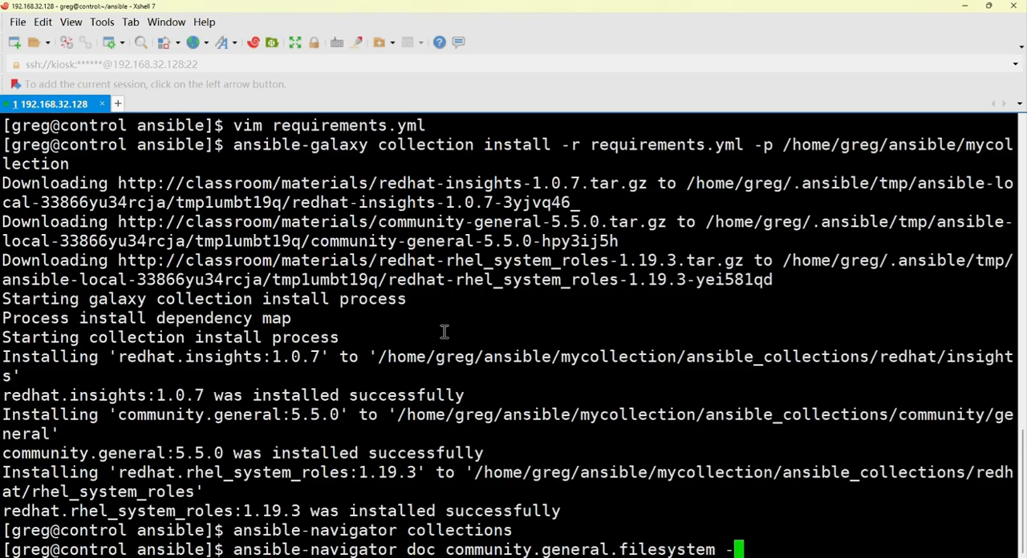
type("m")
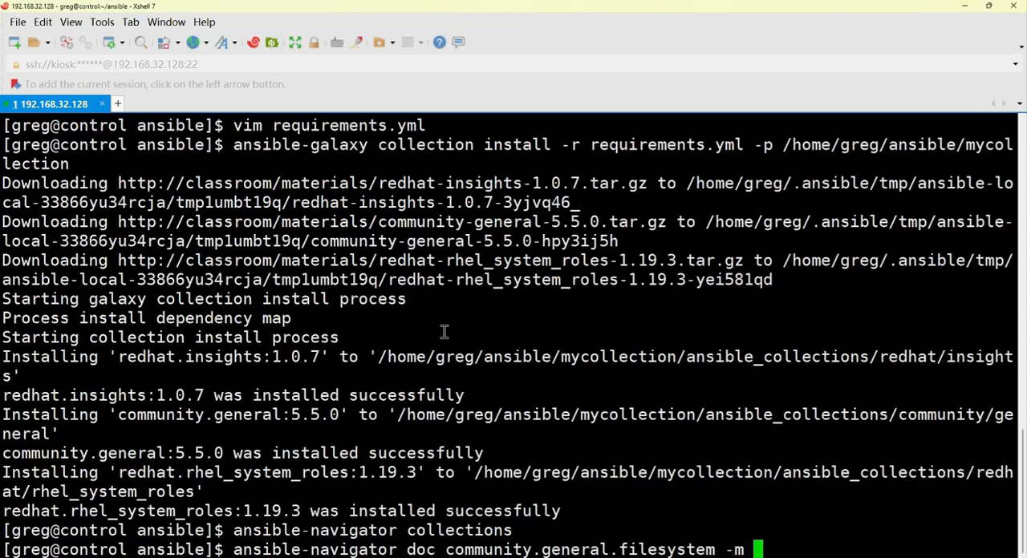
type("st")
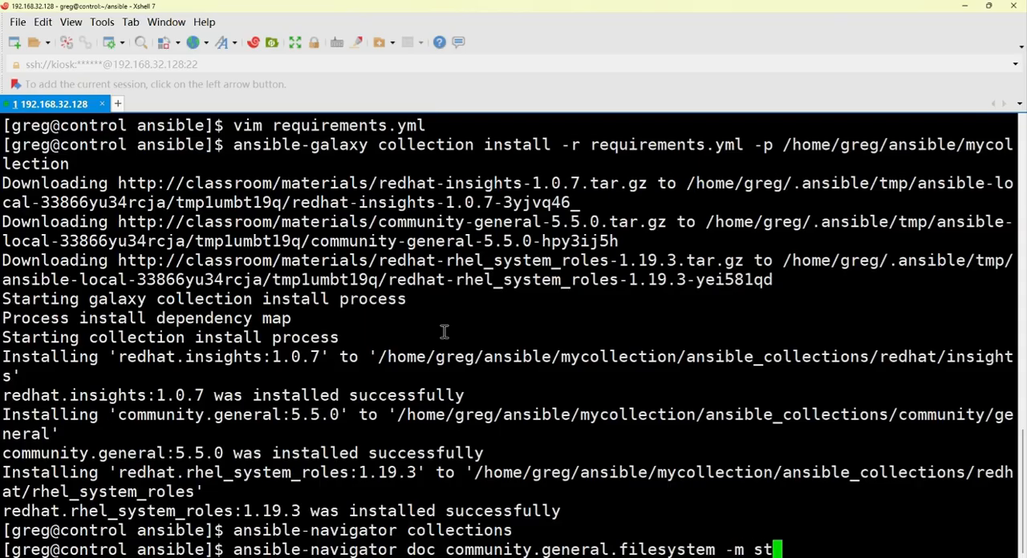
type("dout")
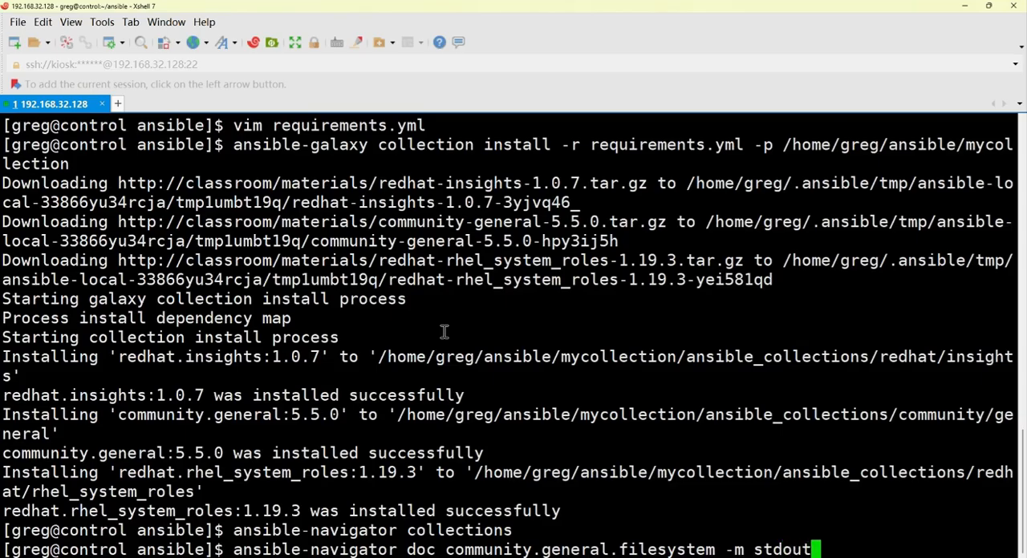
key("Return")
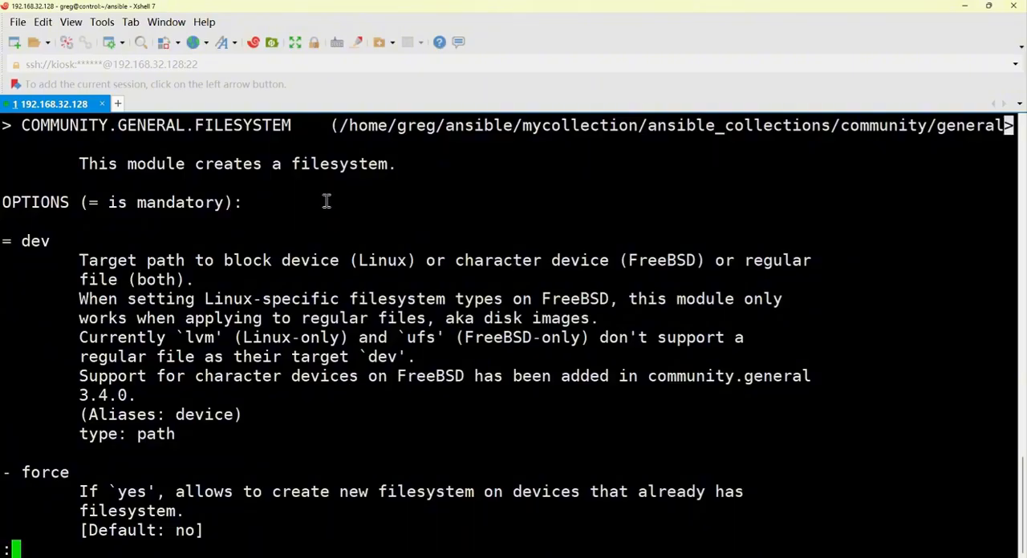
mouse_move(309, 164)
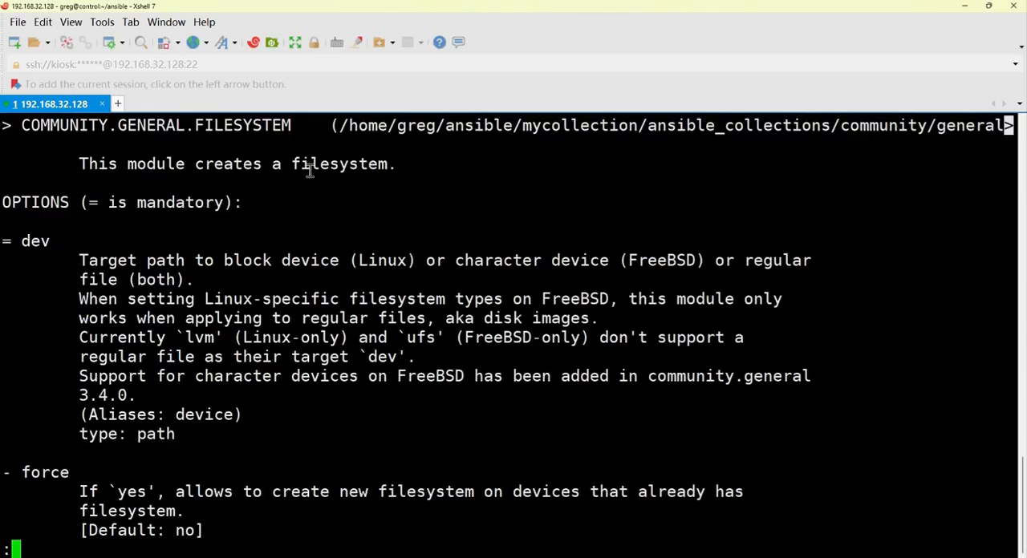
mouse_move(325, 164)
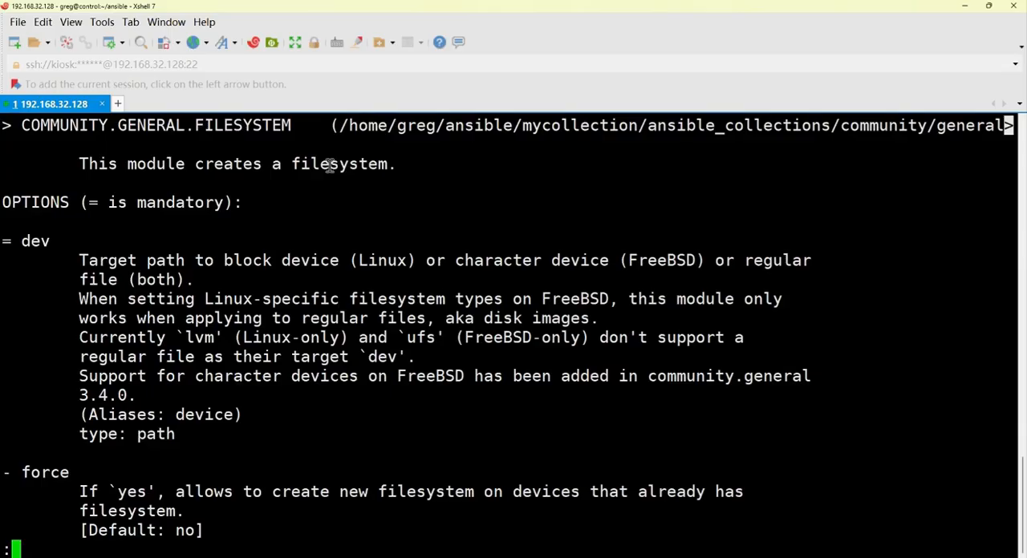
Quit the filesystem documentation pager back to the bash prompt.
key("q")
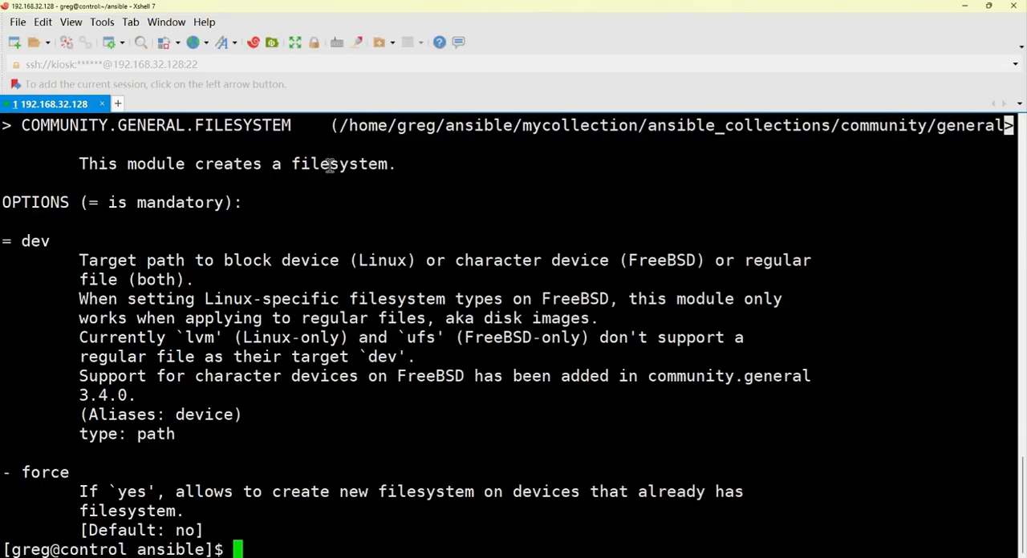